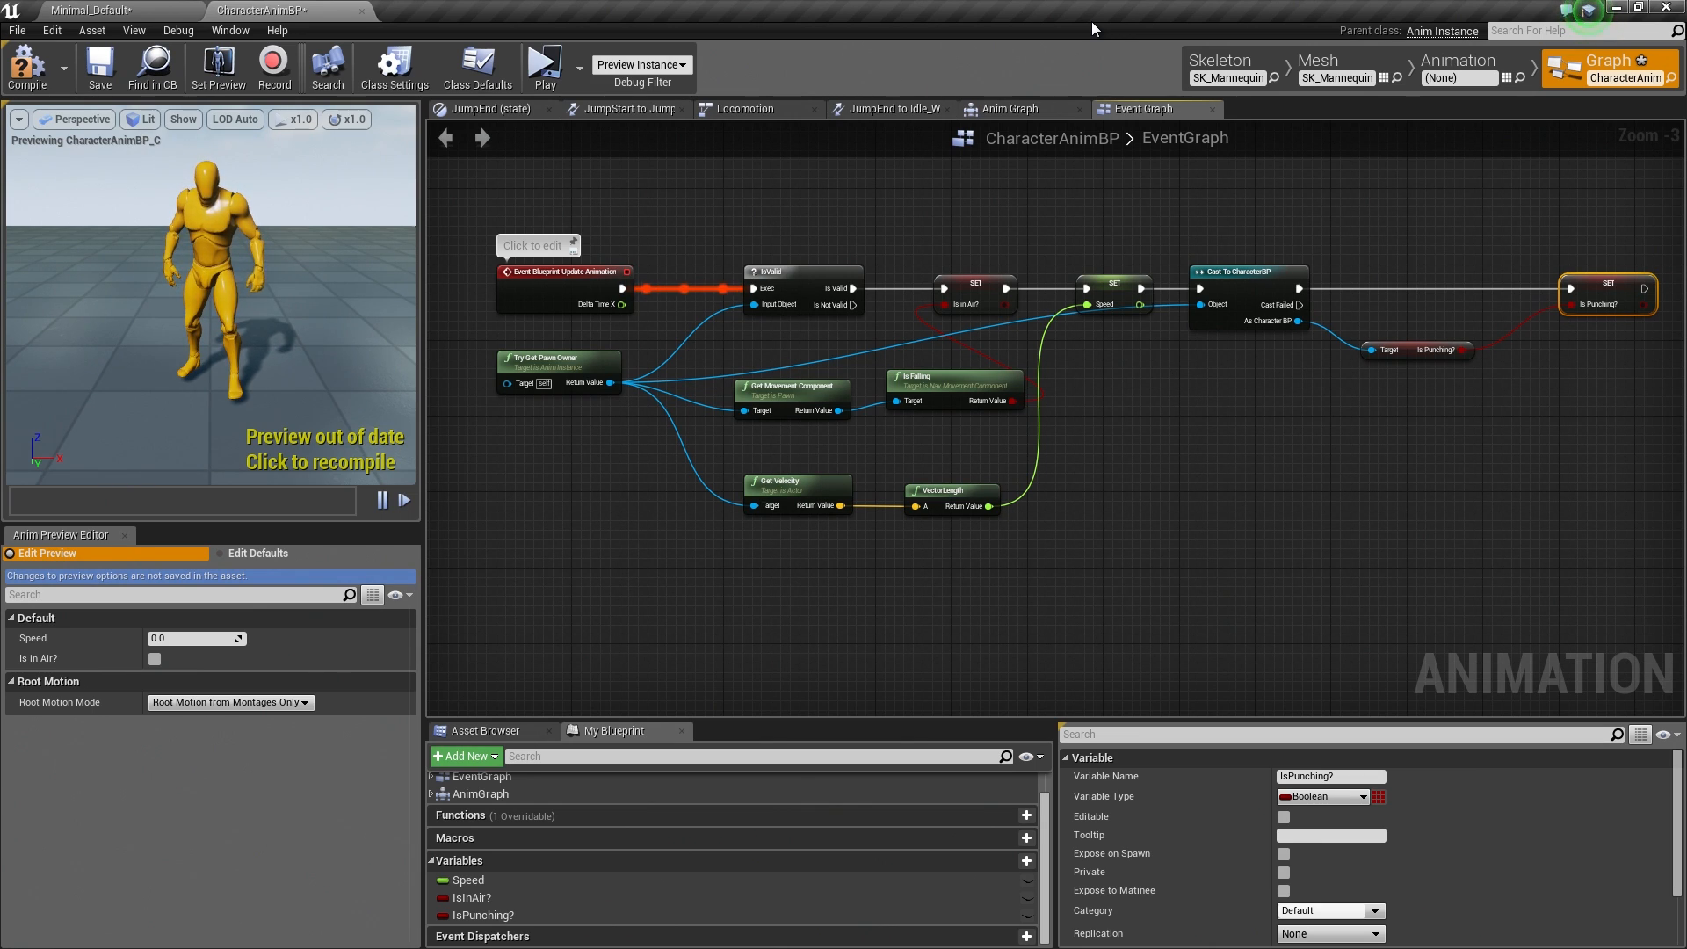
{"action": "mouse_move", "coordinate": [1234, 293]}
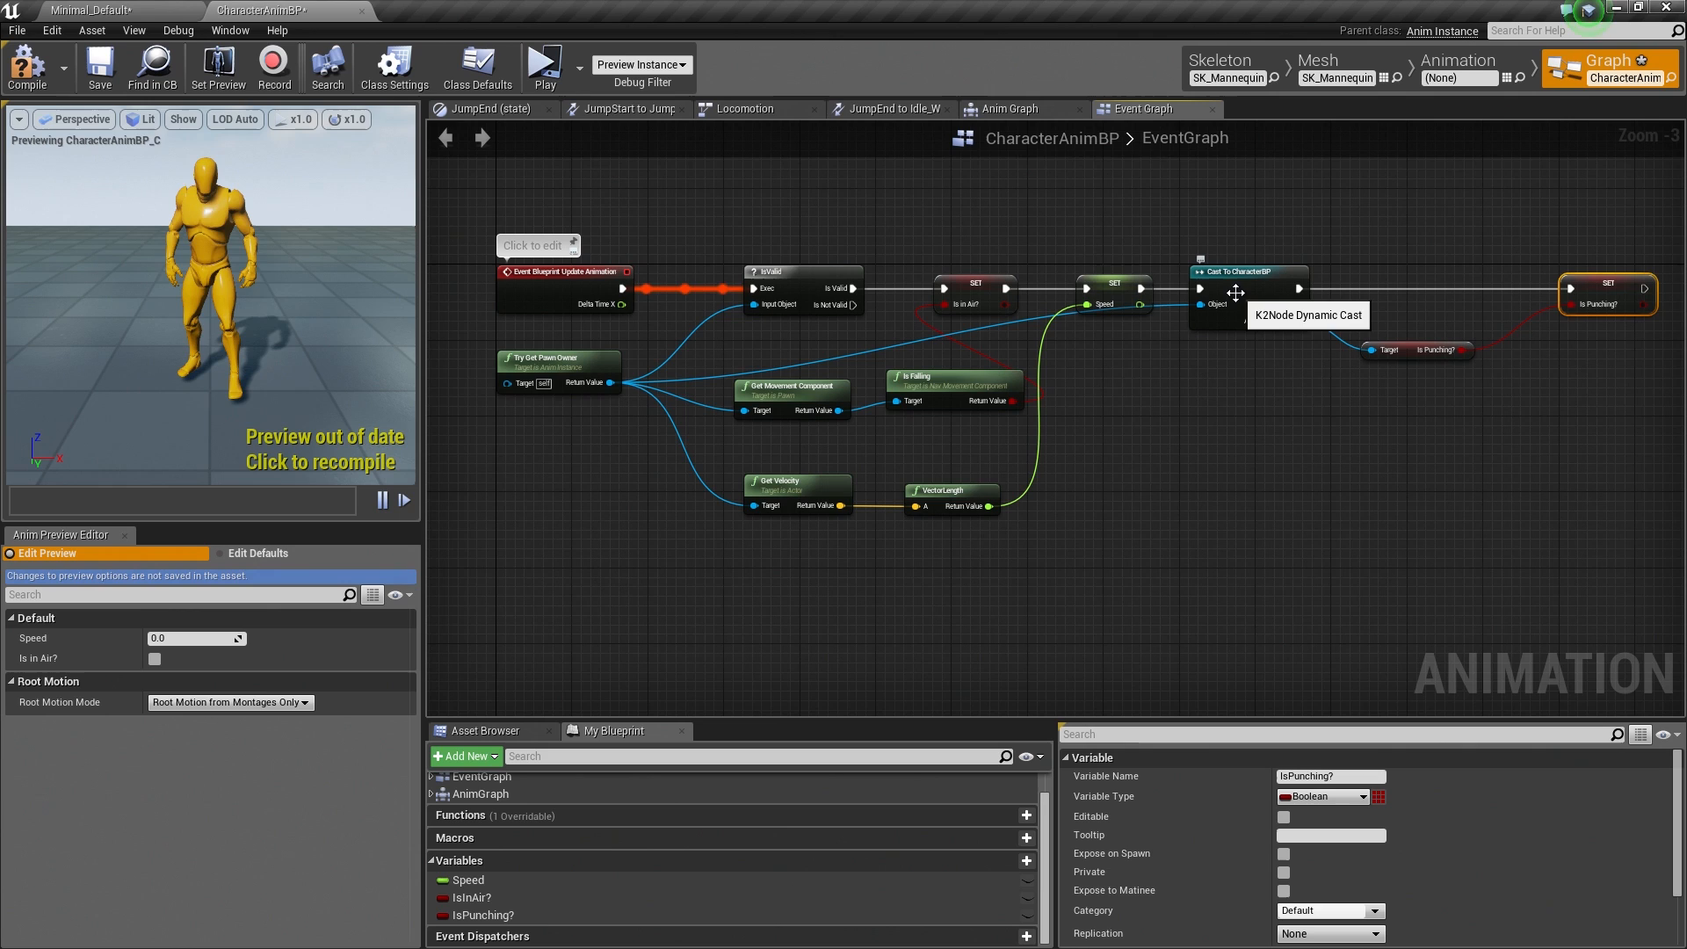
{"action": "mouse_move", "coordinate": [783, 395]}
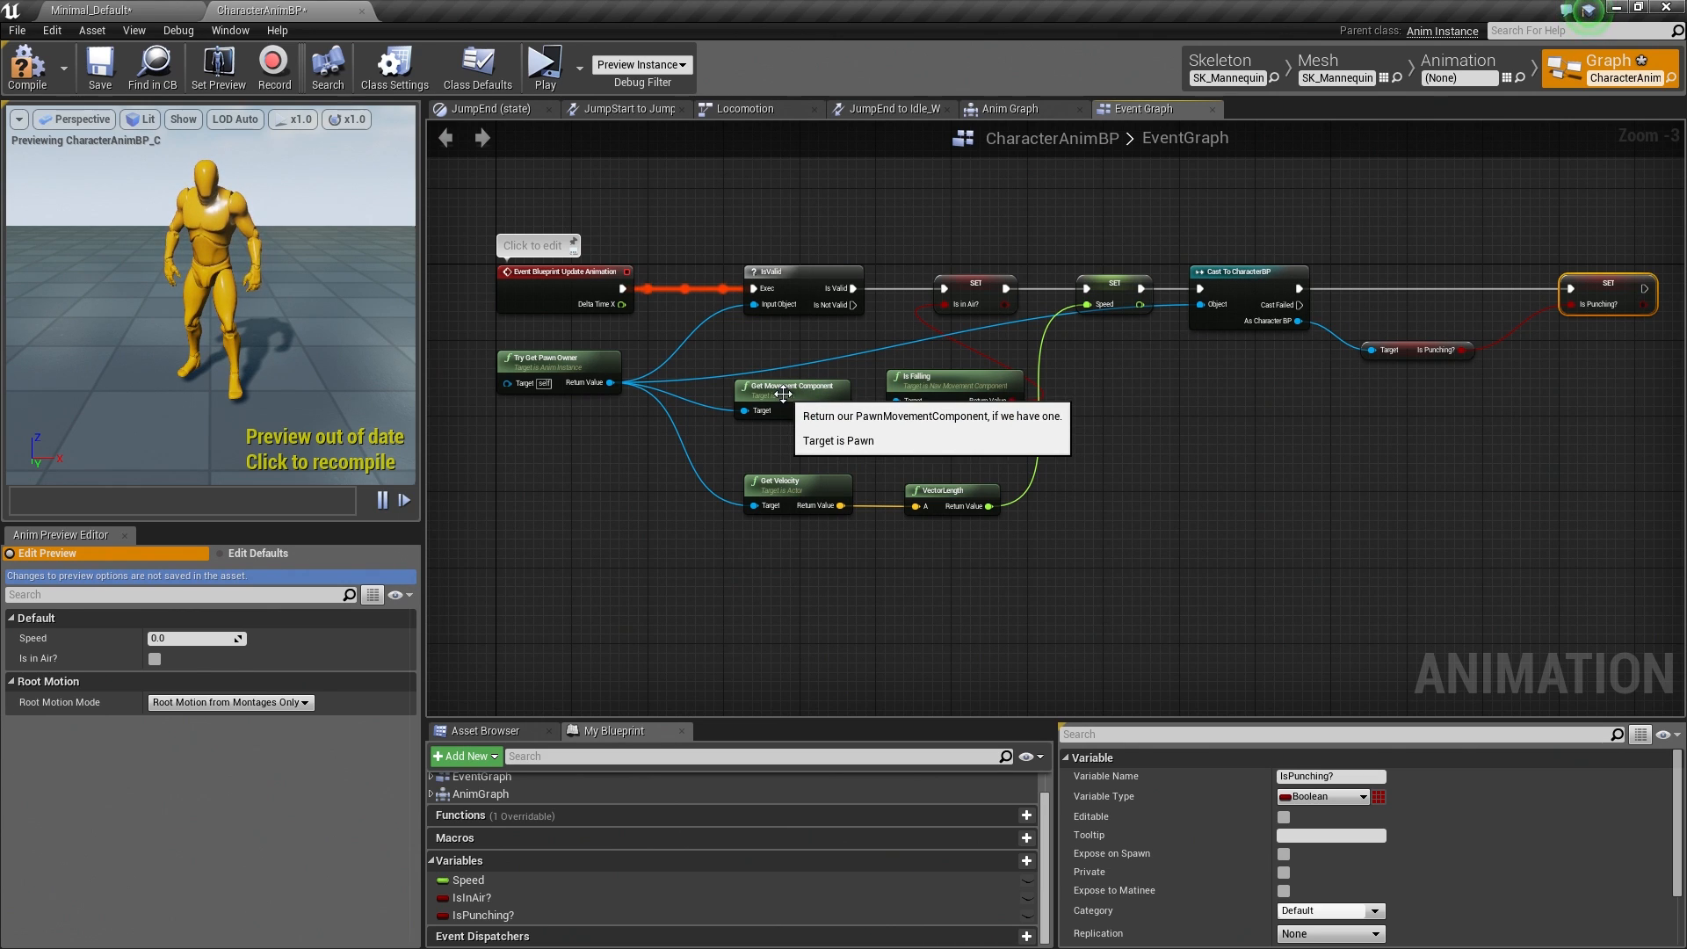
{"action": "mouse_move", "coordinate": [621, 459]}
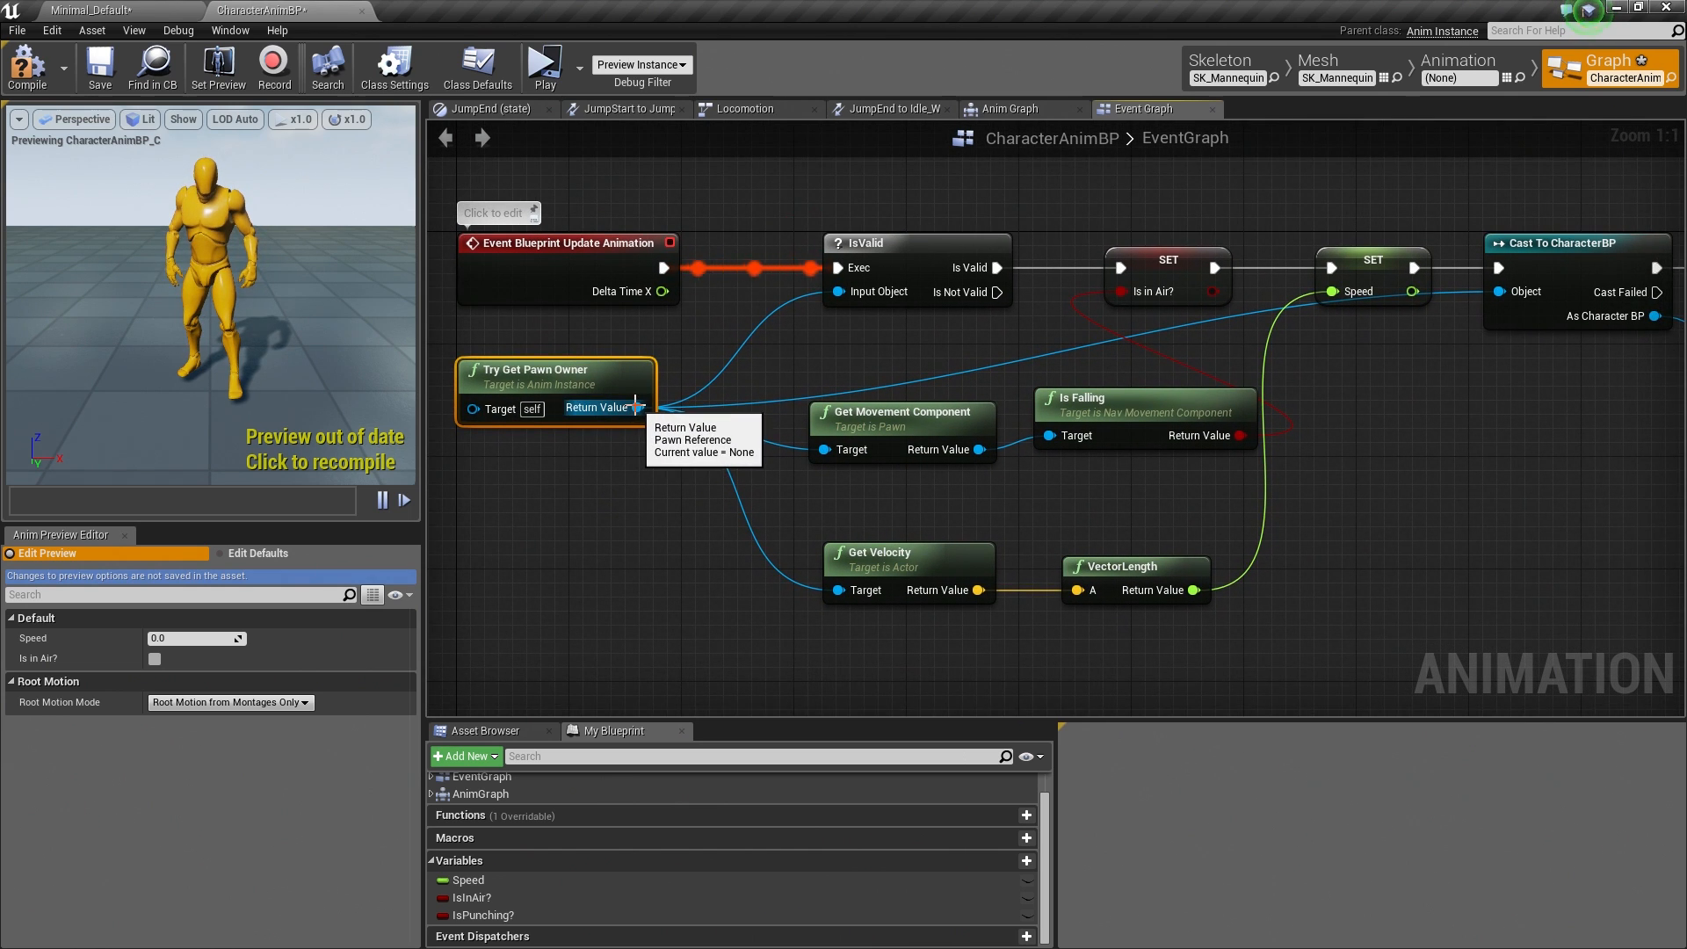
Step: Add a Branch node after the SET Is Punching? node that checks its value
{"action": "left_click_drag", "start_coordinate": [634, 407], "coordinate": [1334, 516]}
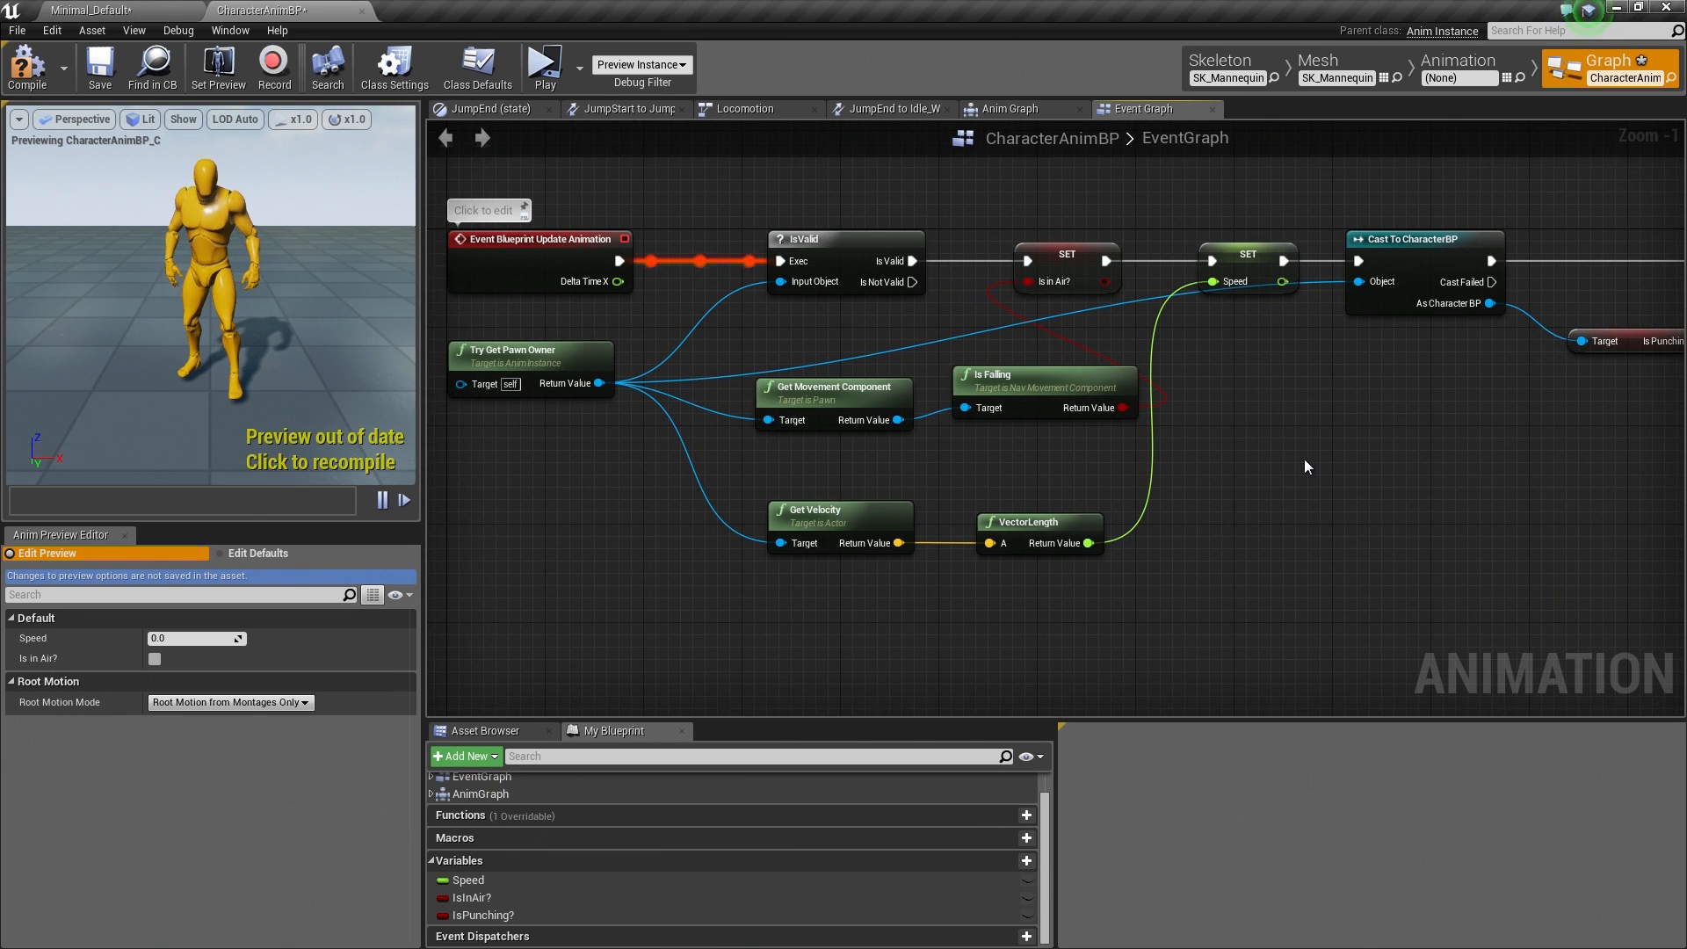
{"action": "mouse_move", "coordinate": [743, 418]}
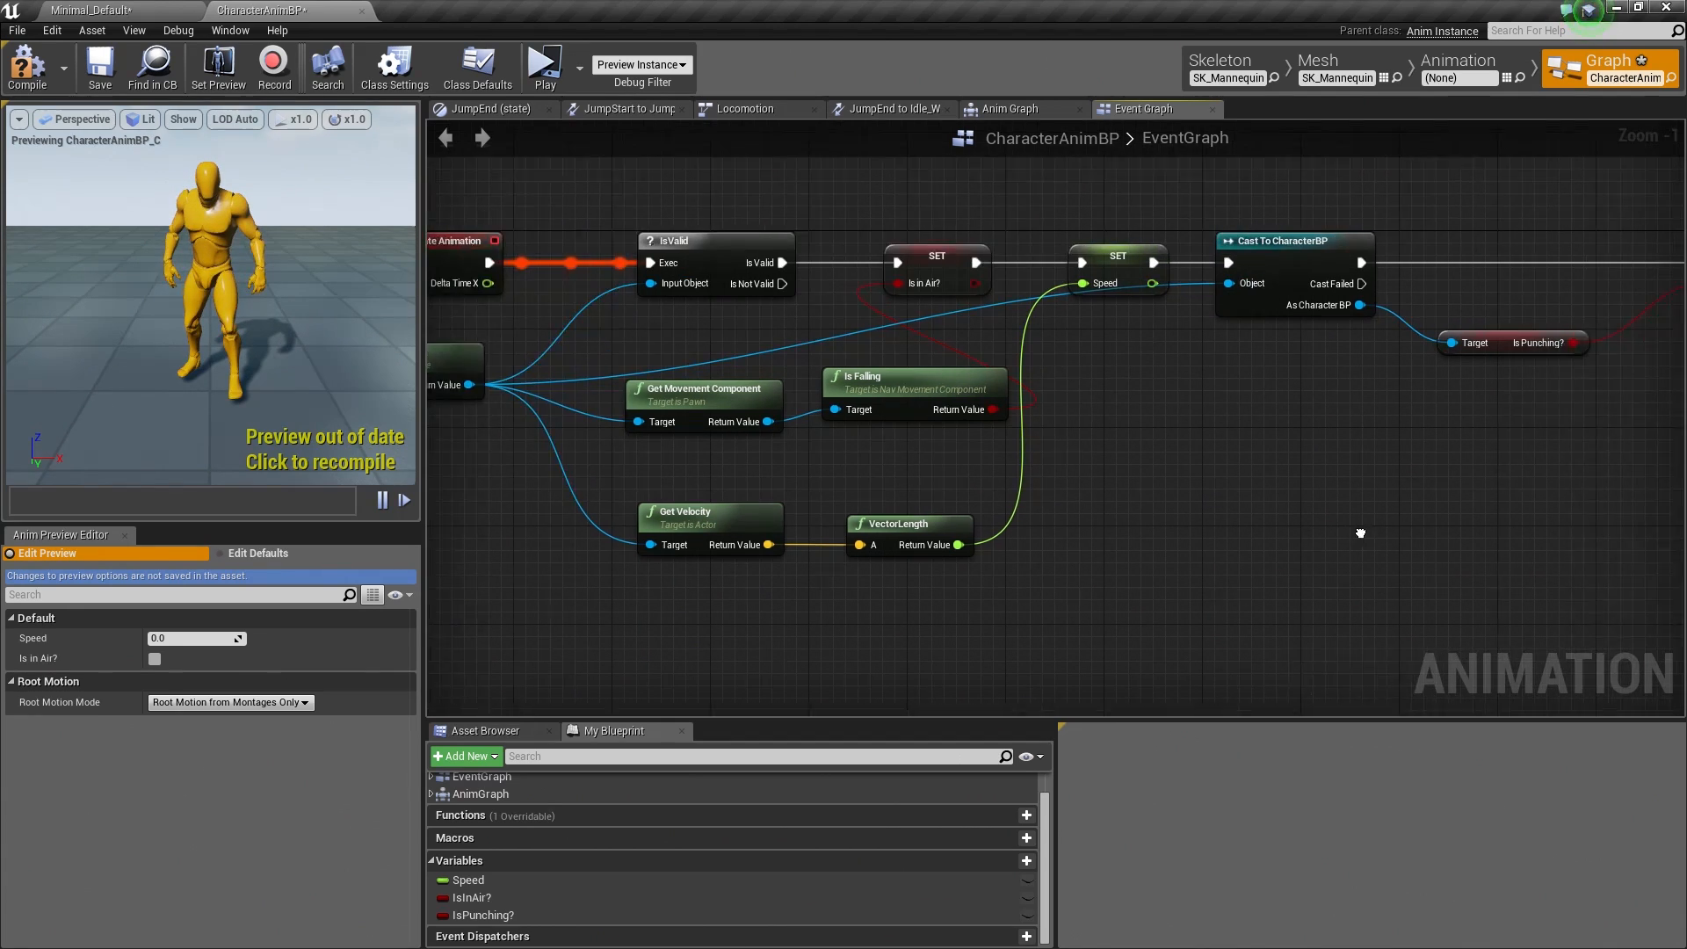
{"action": "scroll", "scroll_direction": "down", "scroll_amount": 3}
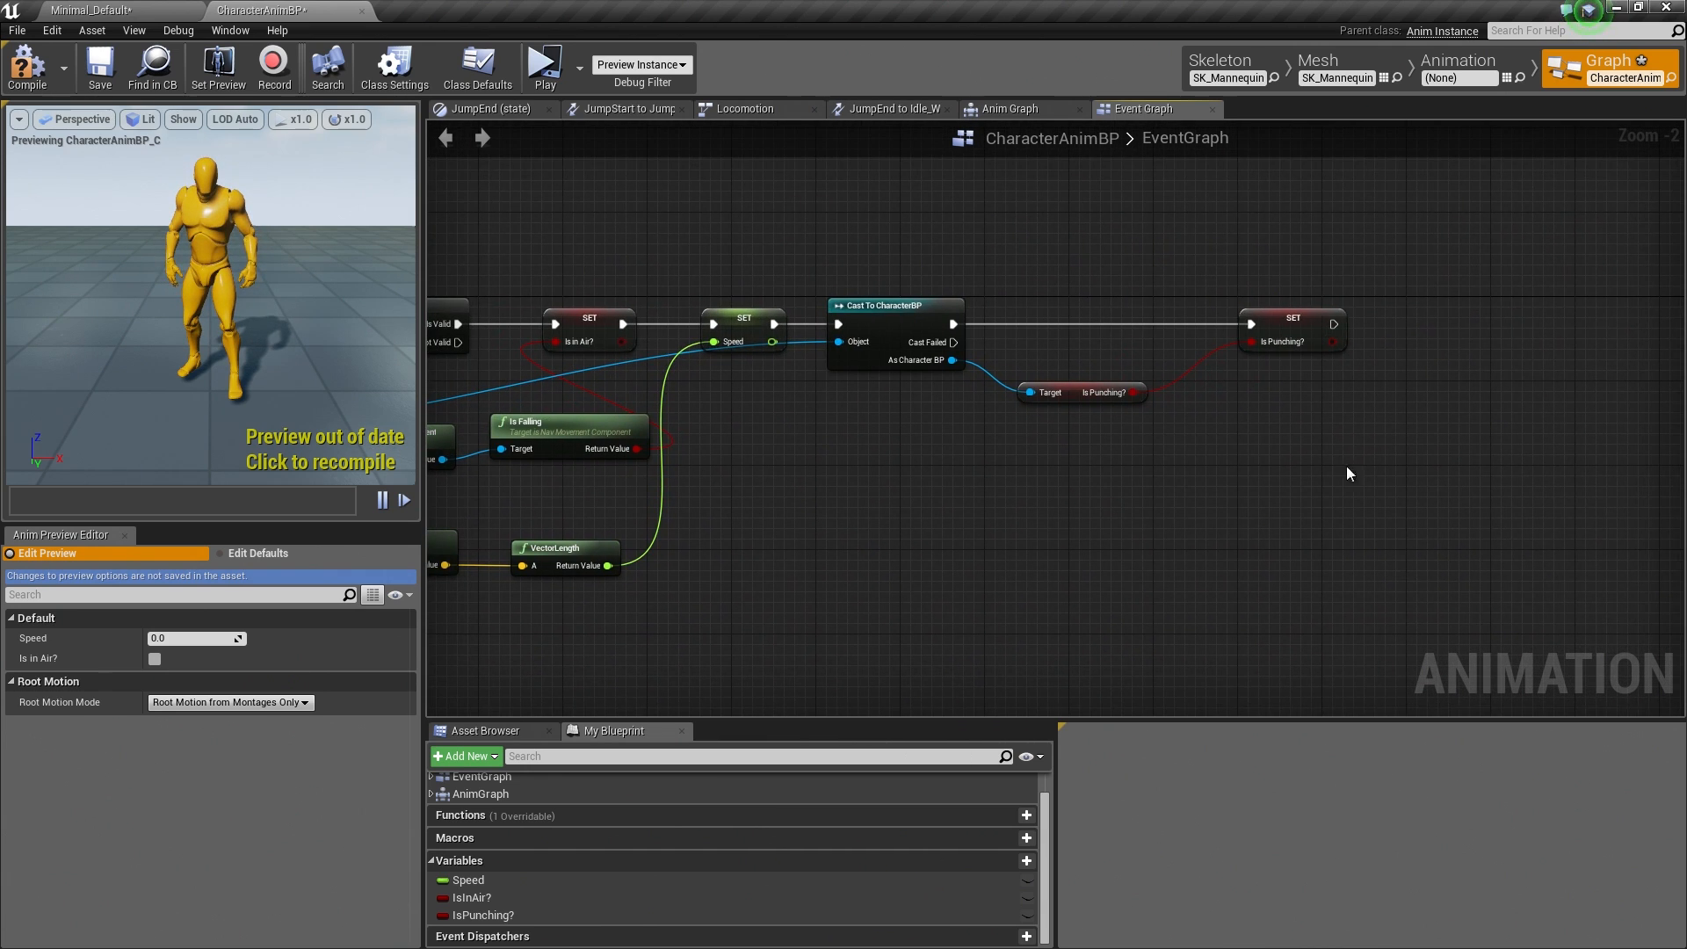
{"action": "mouse_move", "coordinate": [1291, 352]}
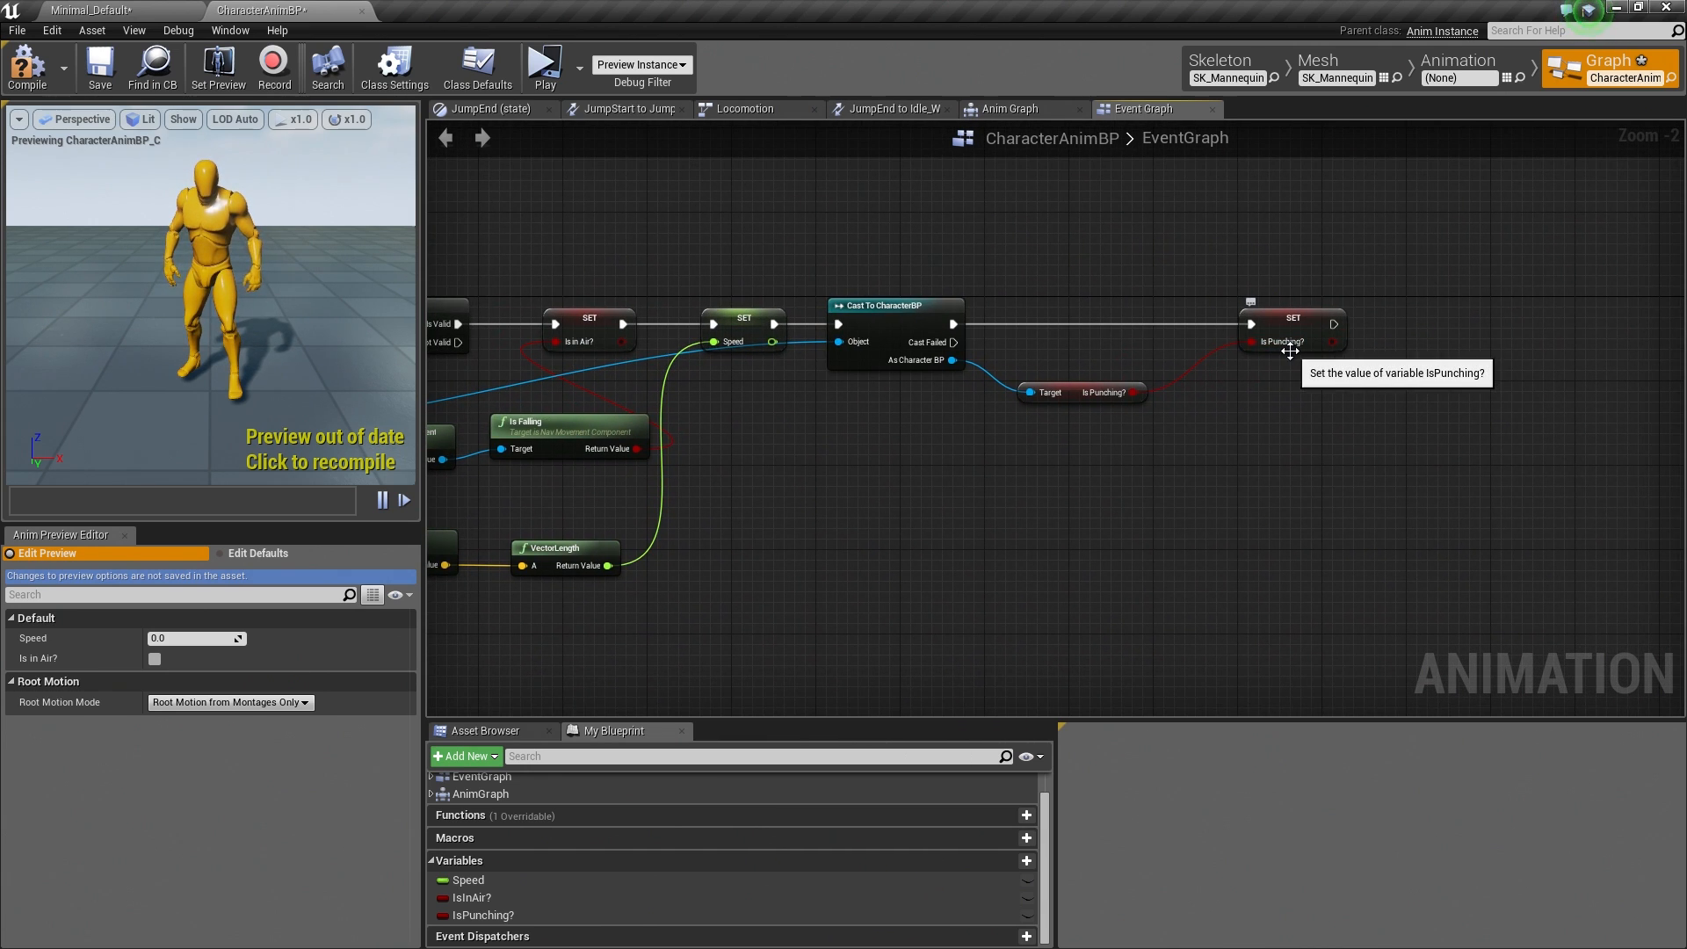
{"action": "mouse_move", "coordinate": [1381, 378]}
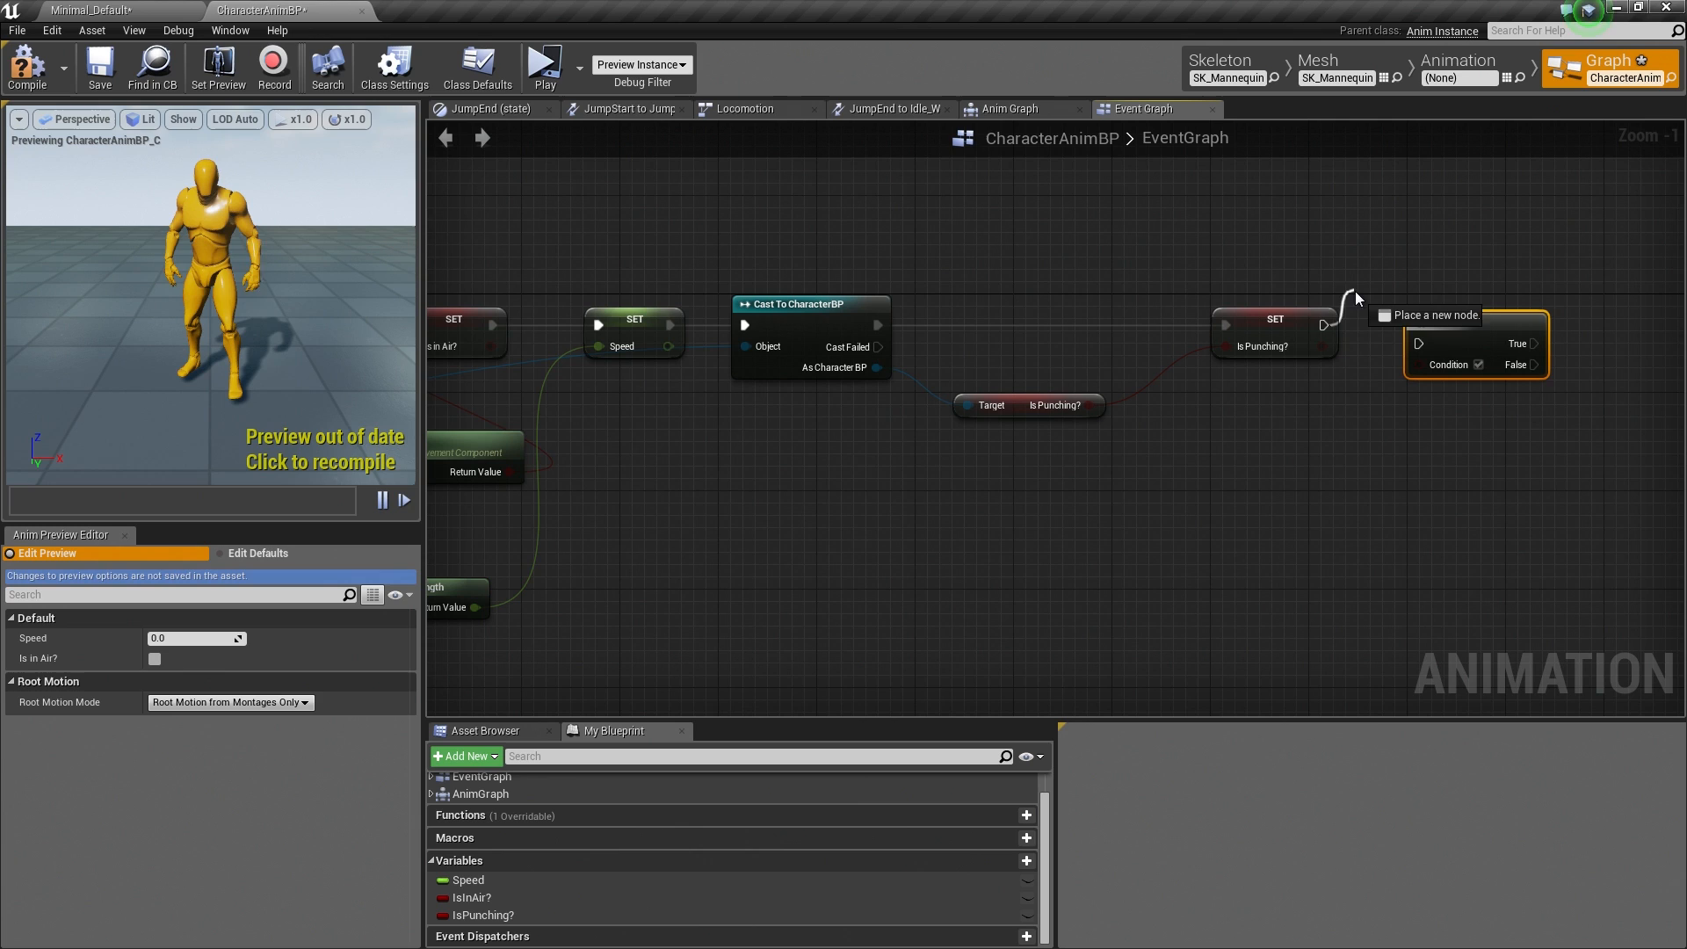
{"action": "left_click", "coordinate": [1434, 321]}
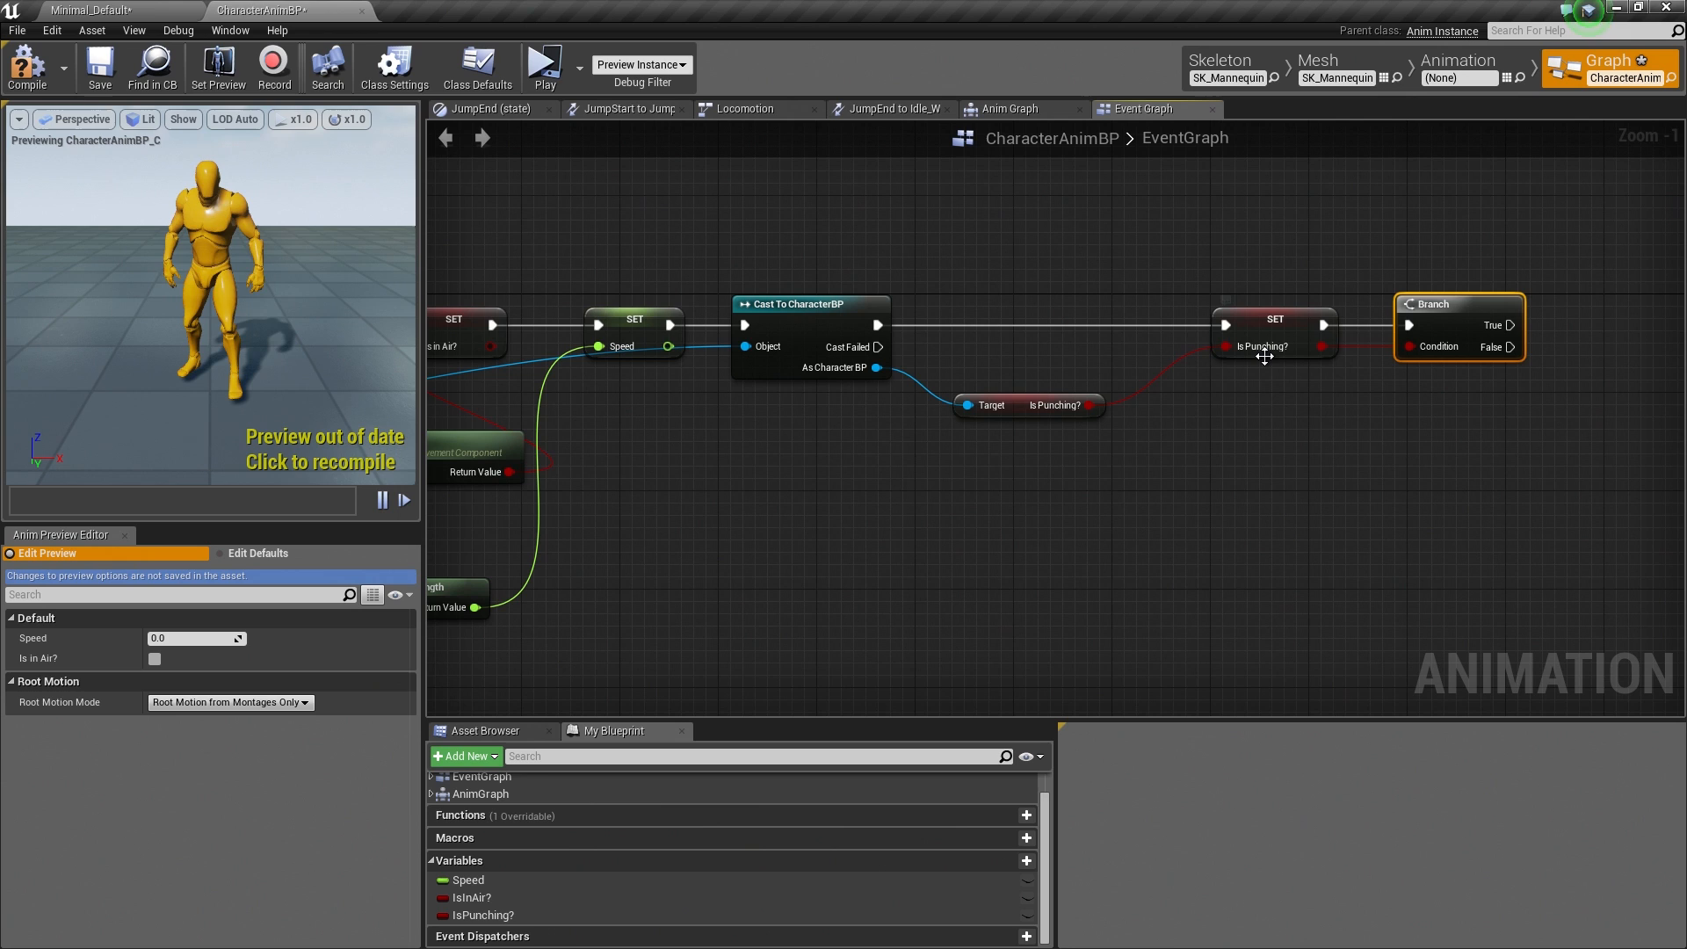
{"action": "mouse_move", "coordinate": [1494, 450]}
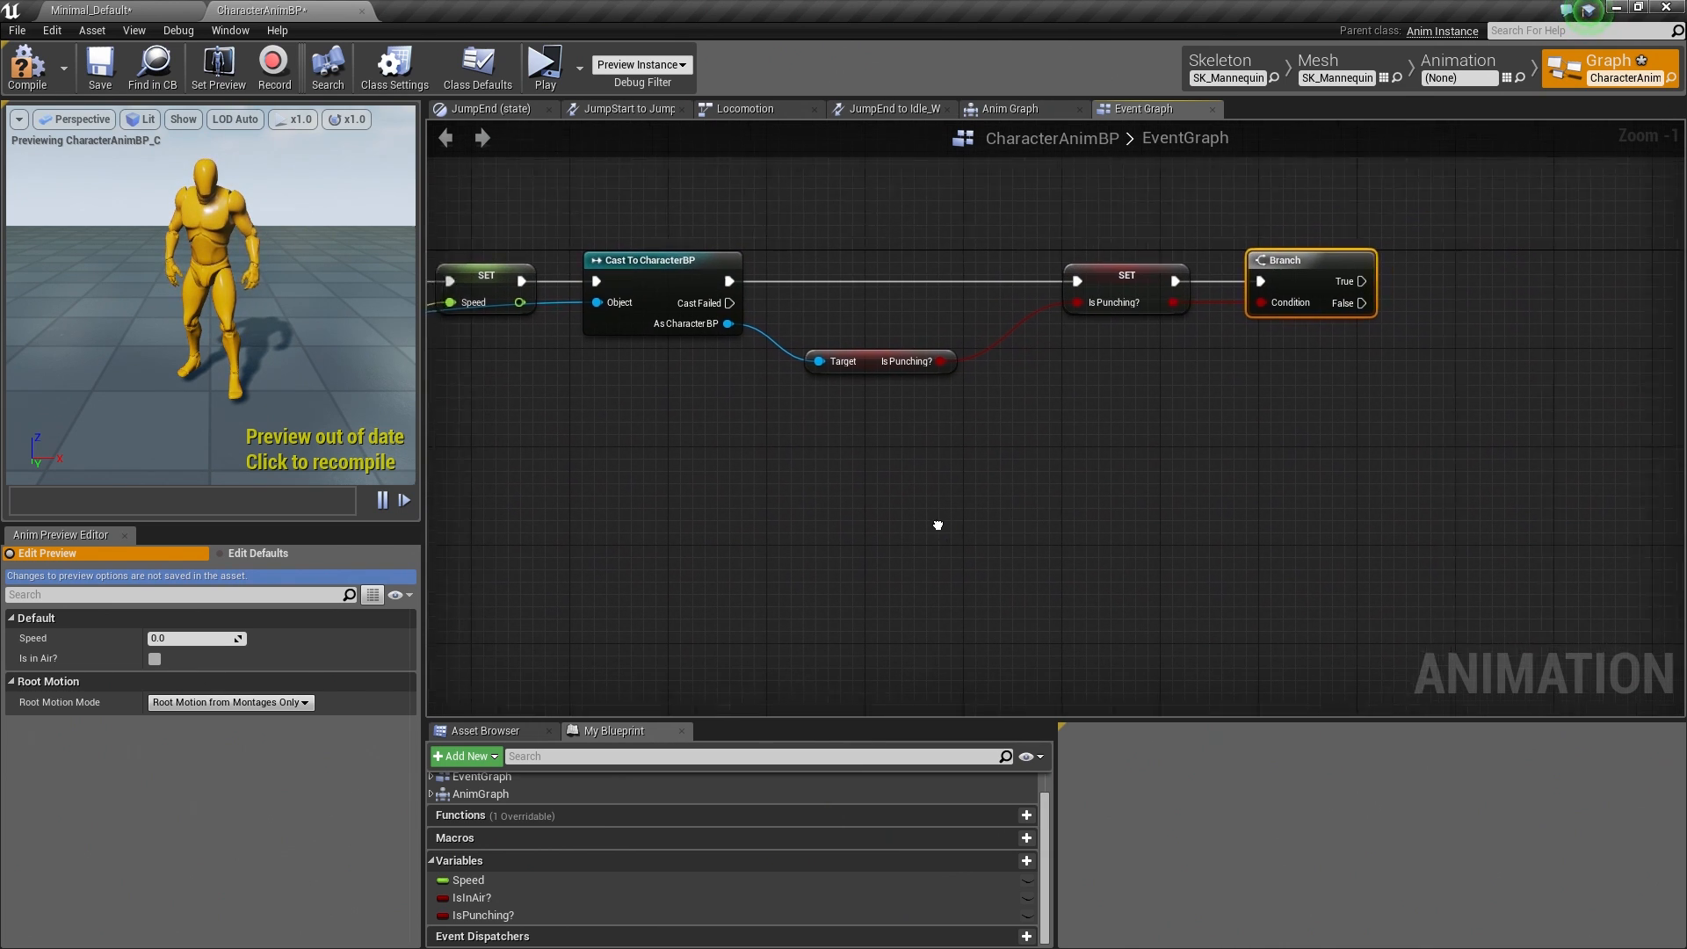
Step: Add a Custom Event node below the update chain and name it 'Punch'
{"action": "left_click_drag", "start_coordinate": [937, 525], "coordinate": [979, 480]}
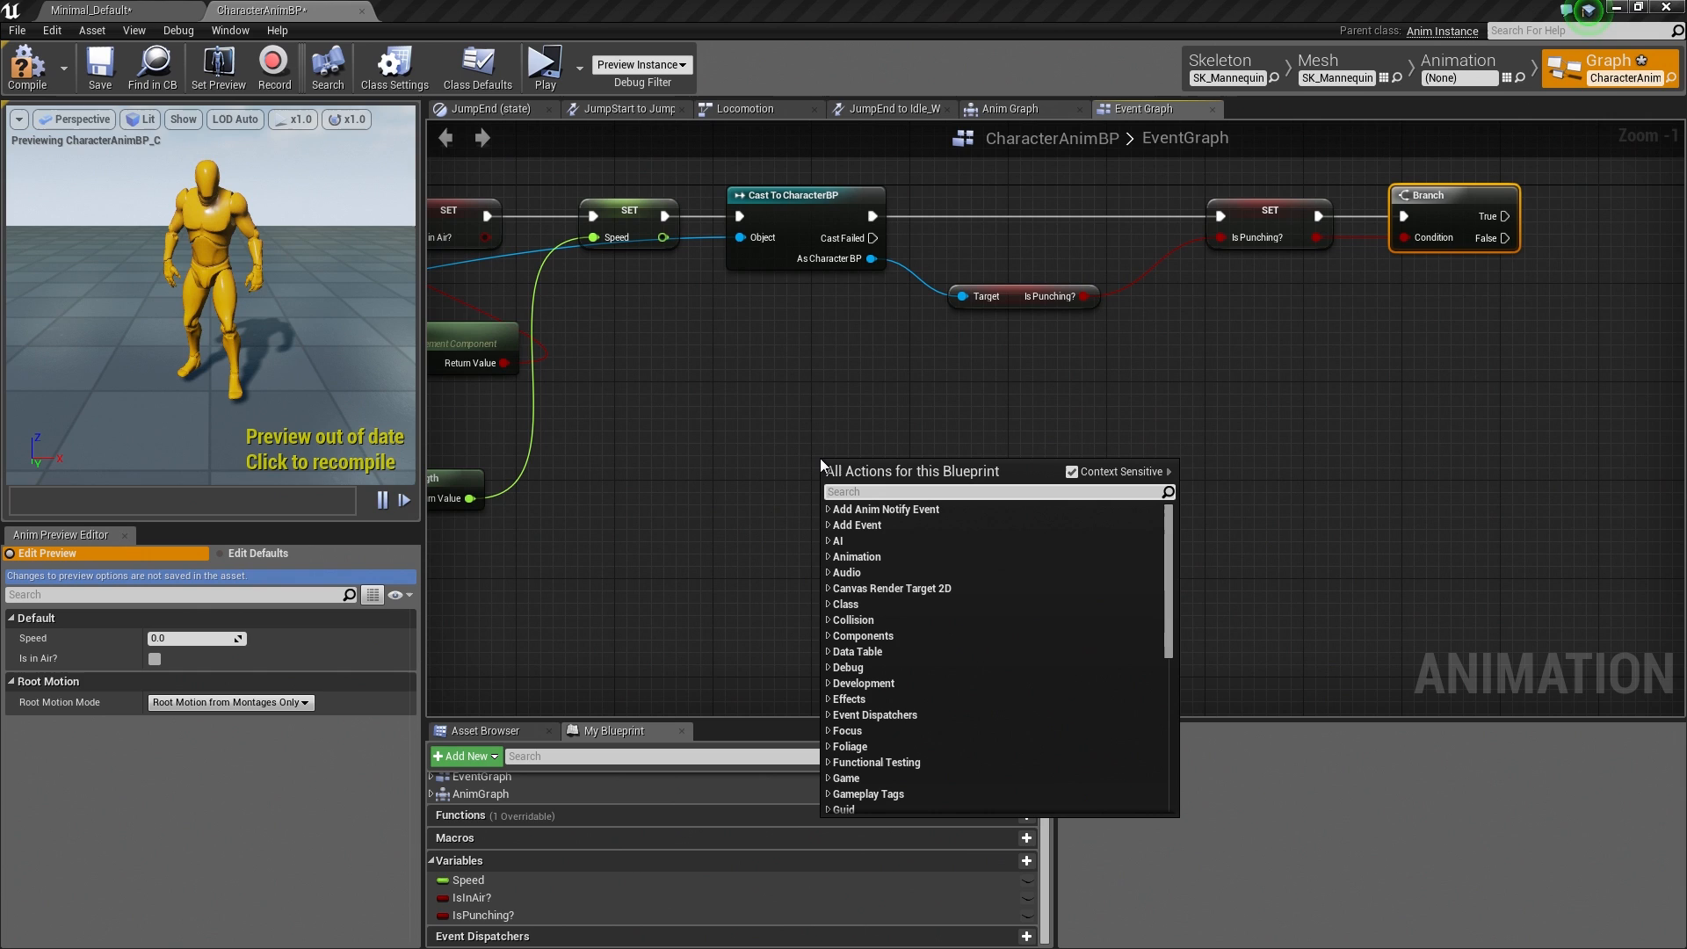
{"action": "type", "text": "custom"}
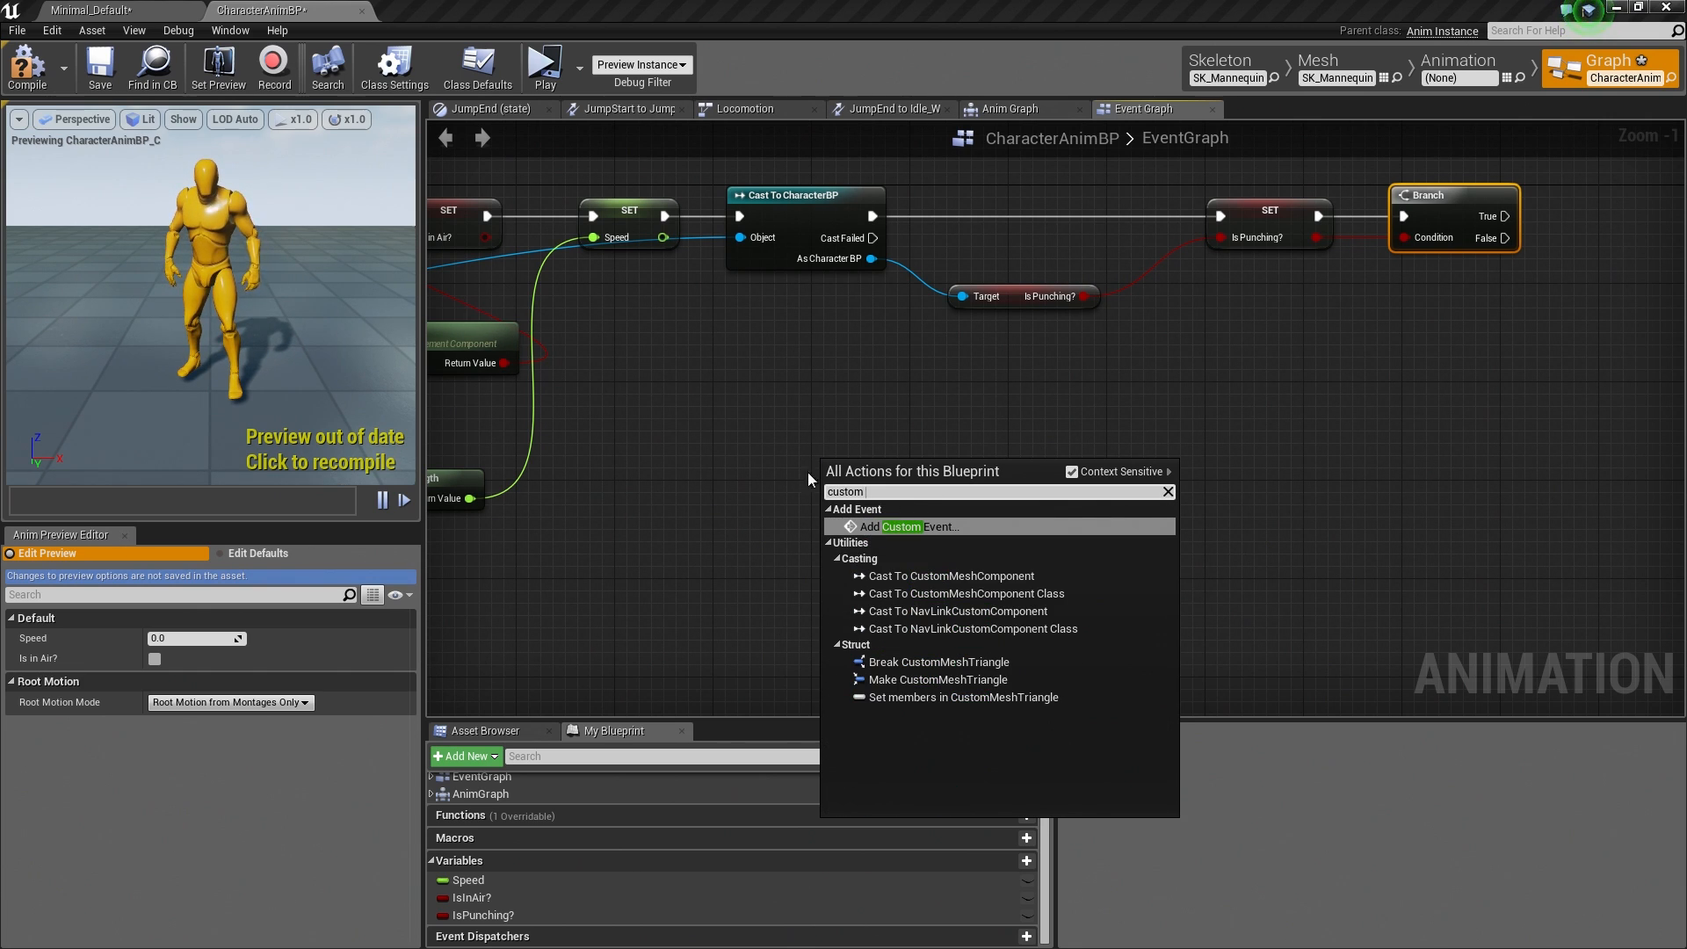
{"action": "mouse_move", "coordinate": [886, 531]}
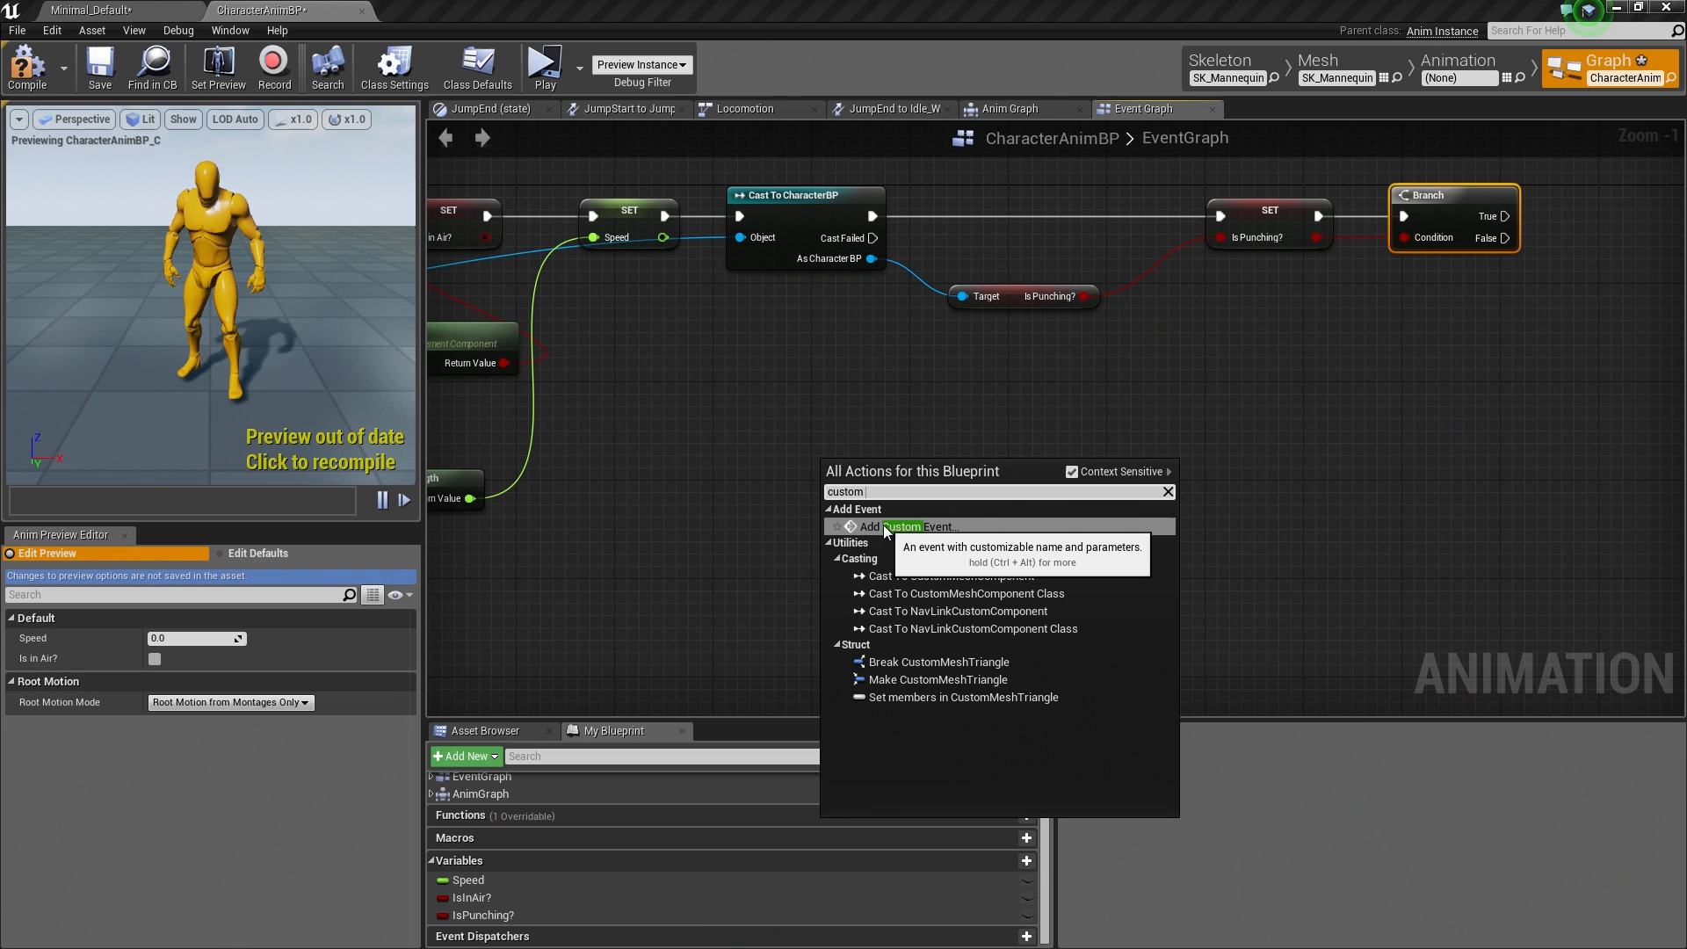
{"action": "left_click", "coordinate": [899, 527]}
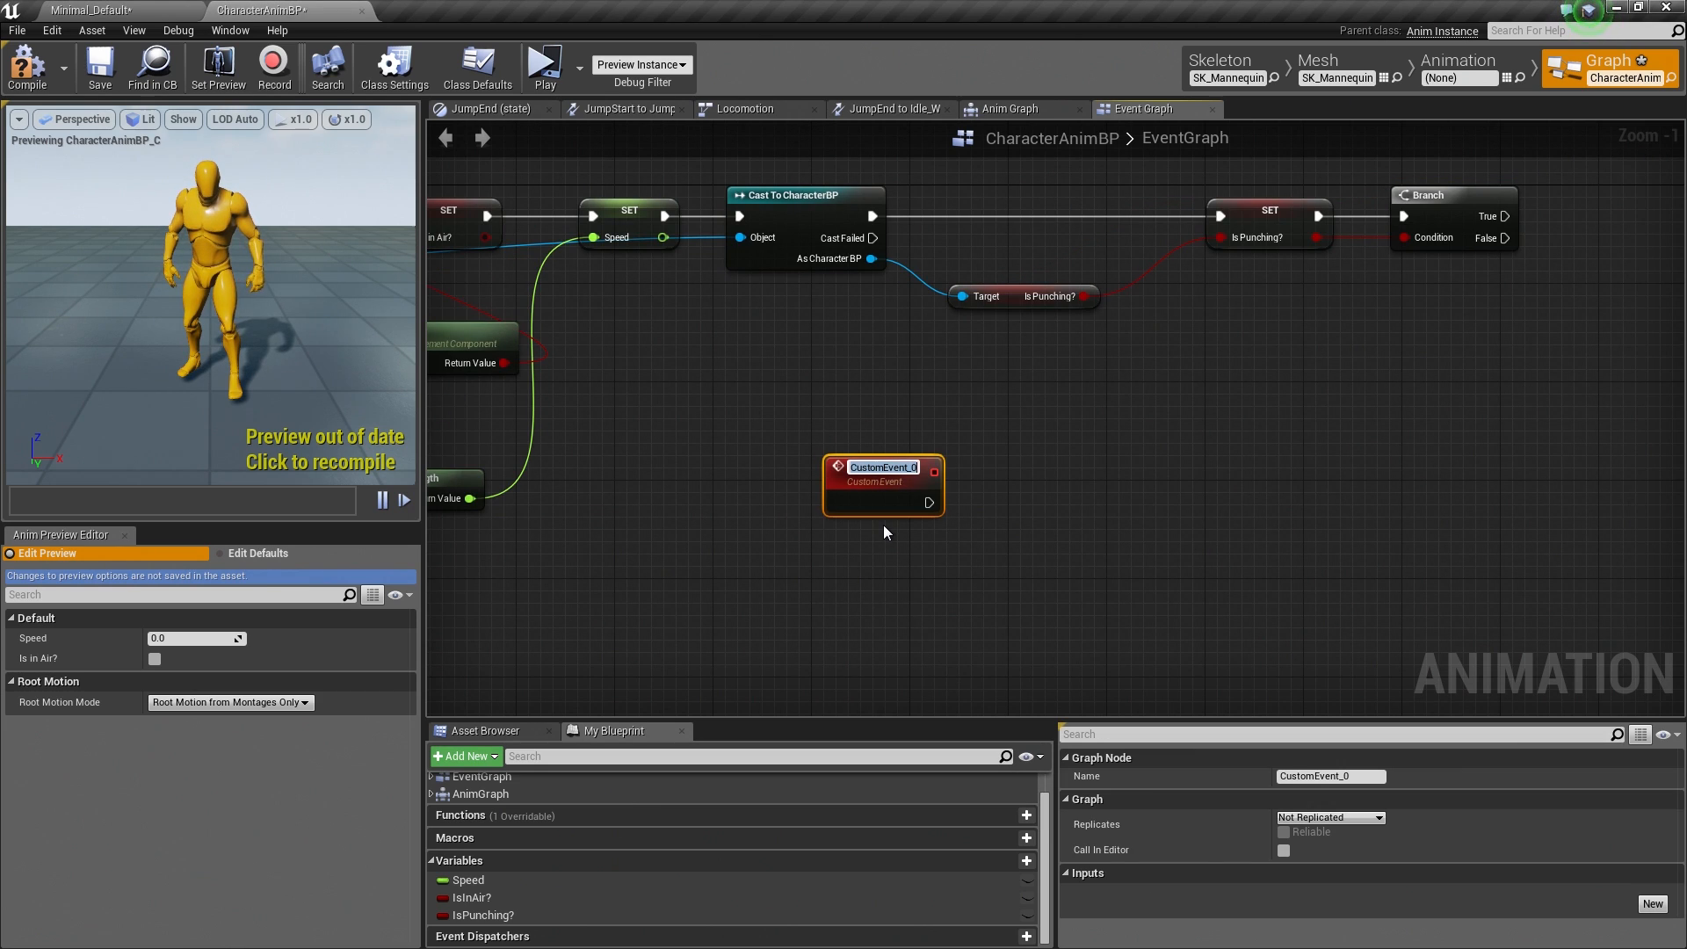
{"action": "type", "text": "Punch"}
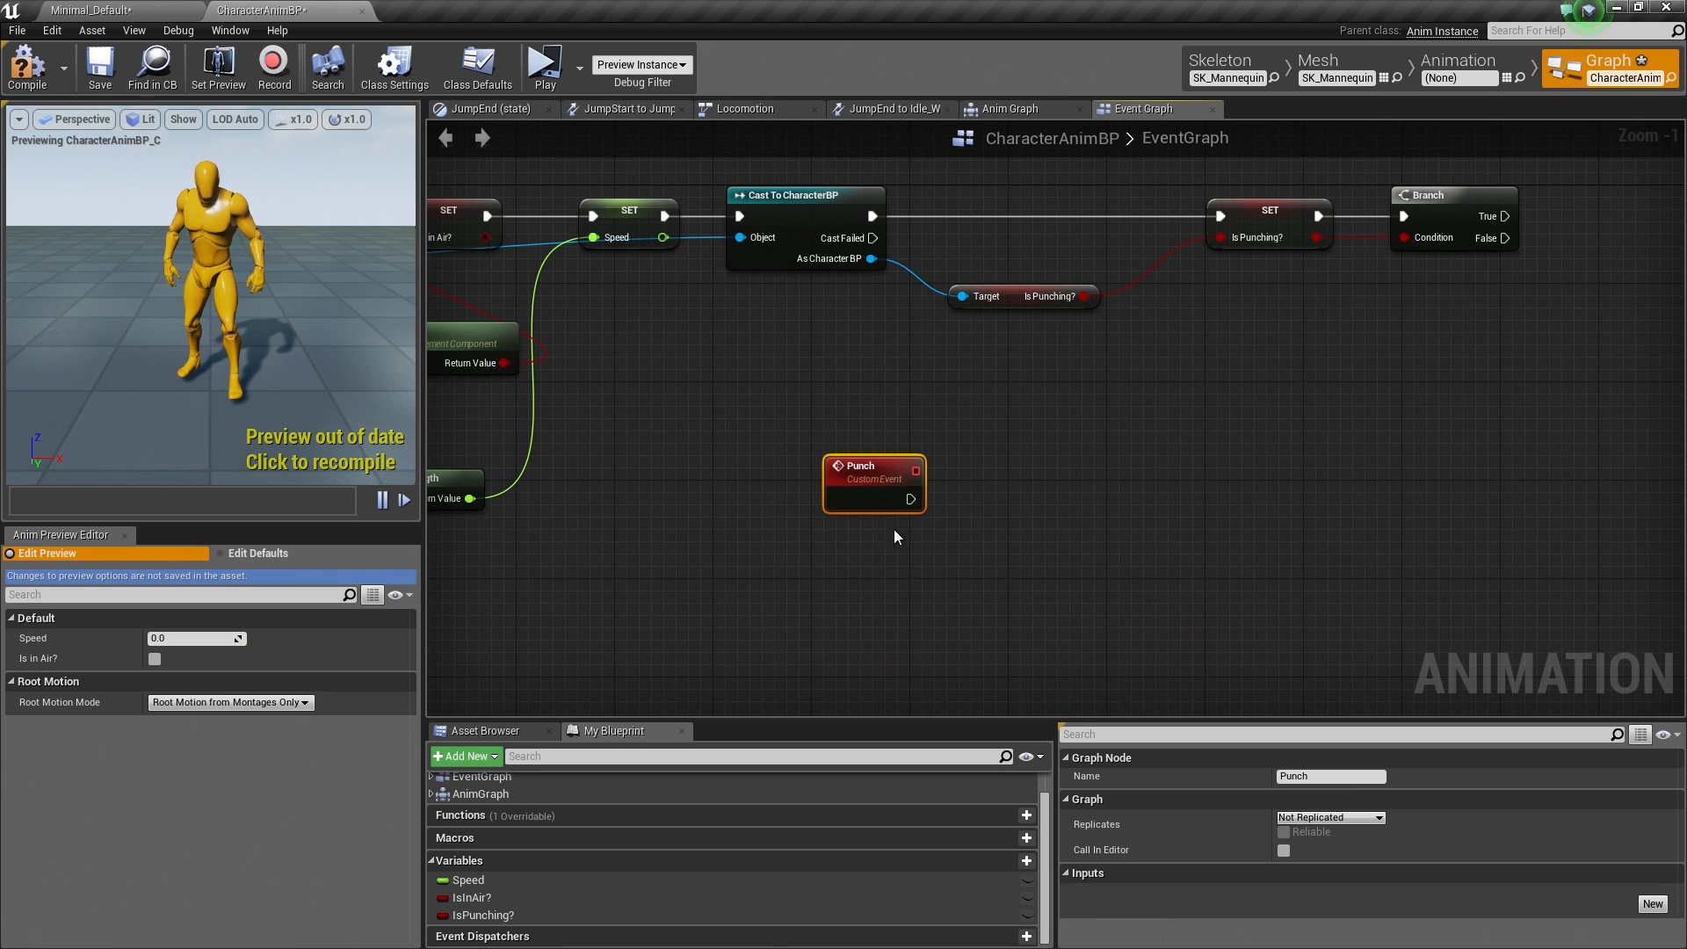
Step: Wire a Montage Play node from the Punch event, playing PunchingMontage
{"action": "left_click_drag", "start_coordinate": [911, 499], "coordinate": [1036, 498]}
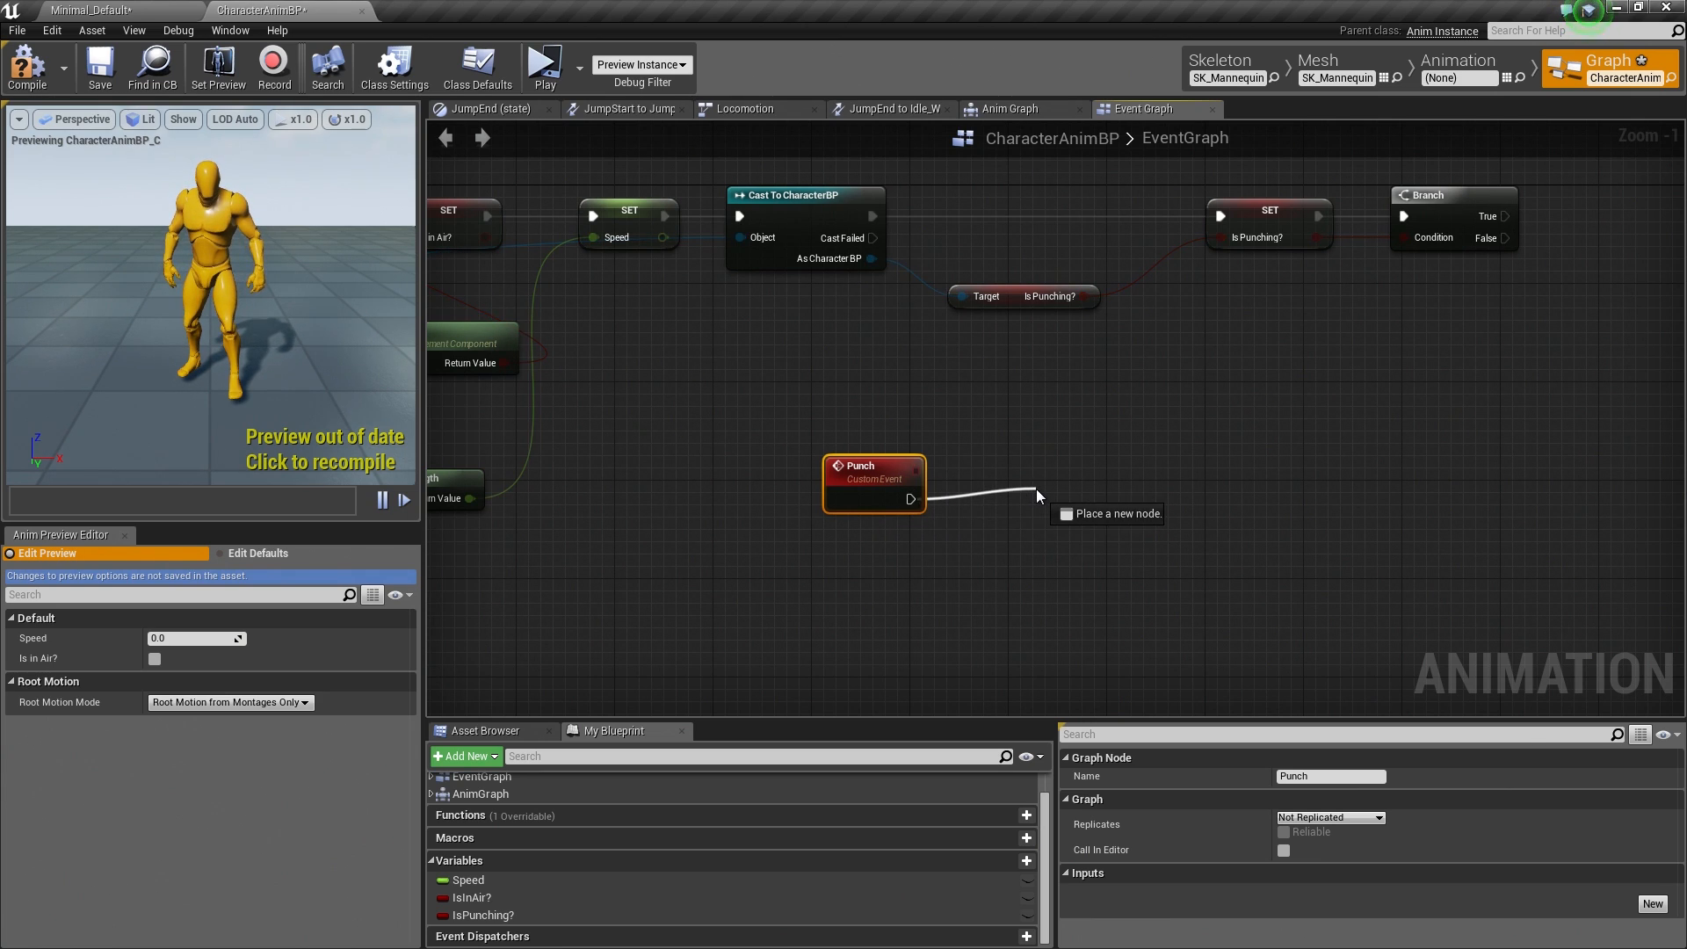
{"action": "type", "text": "montage play"}
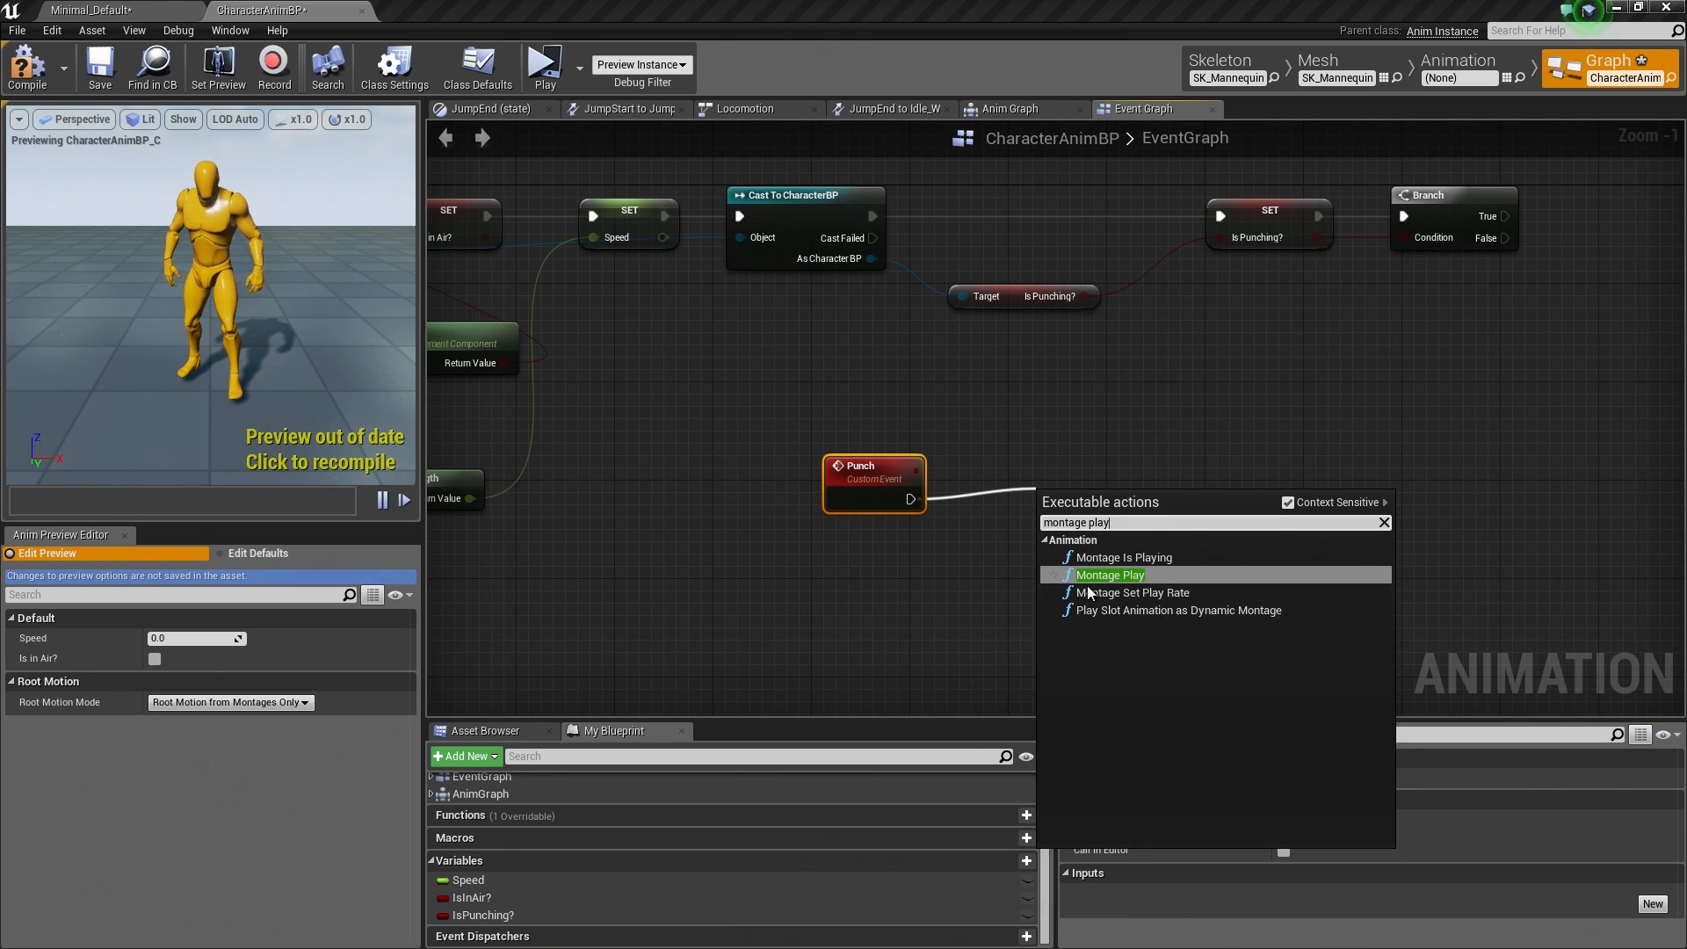
{"action": "mouse_move", "coordinate": [1109, 582]}
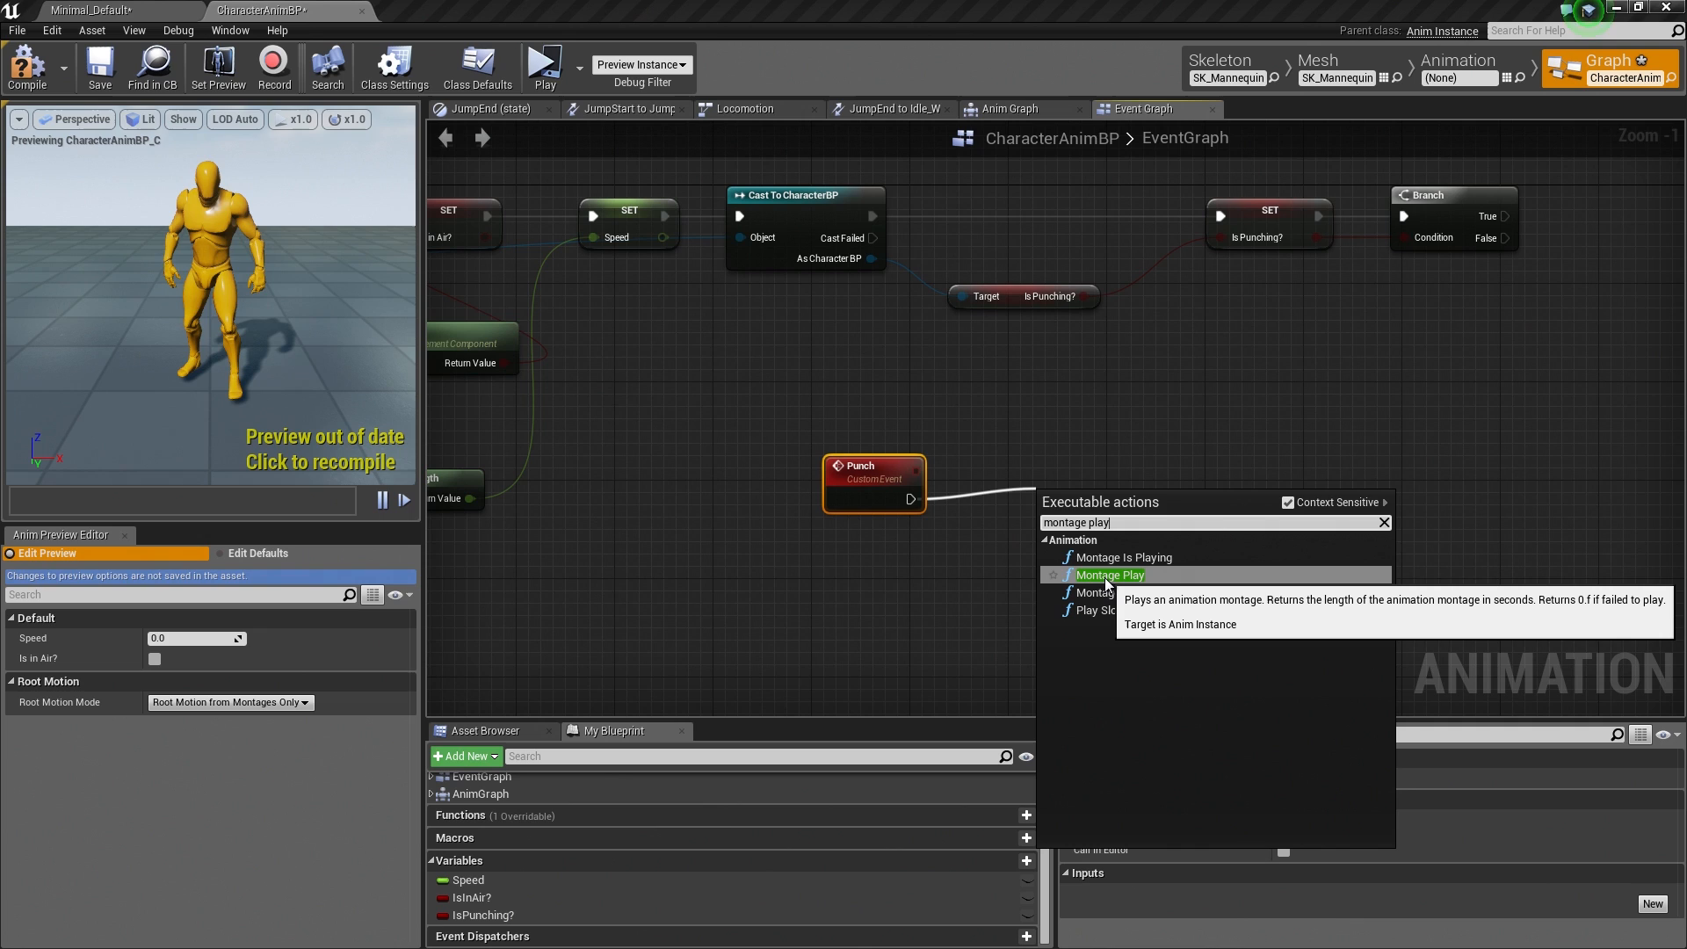
{"action": "left_click", "coordinate": [1109, 574]}
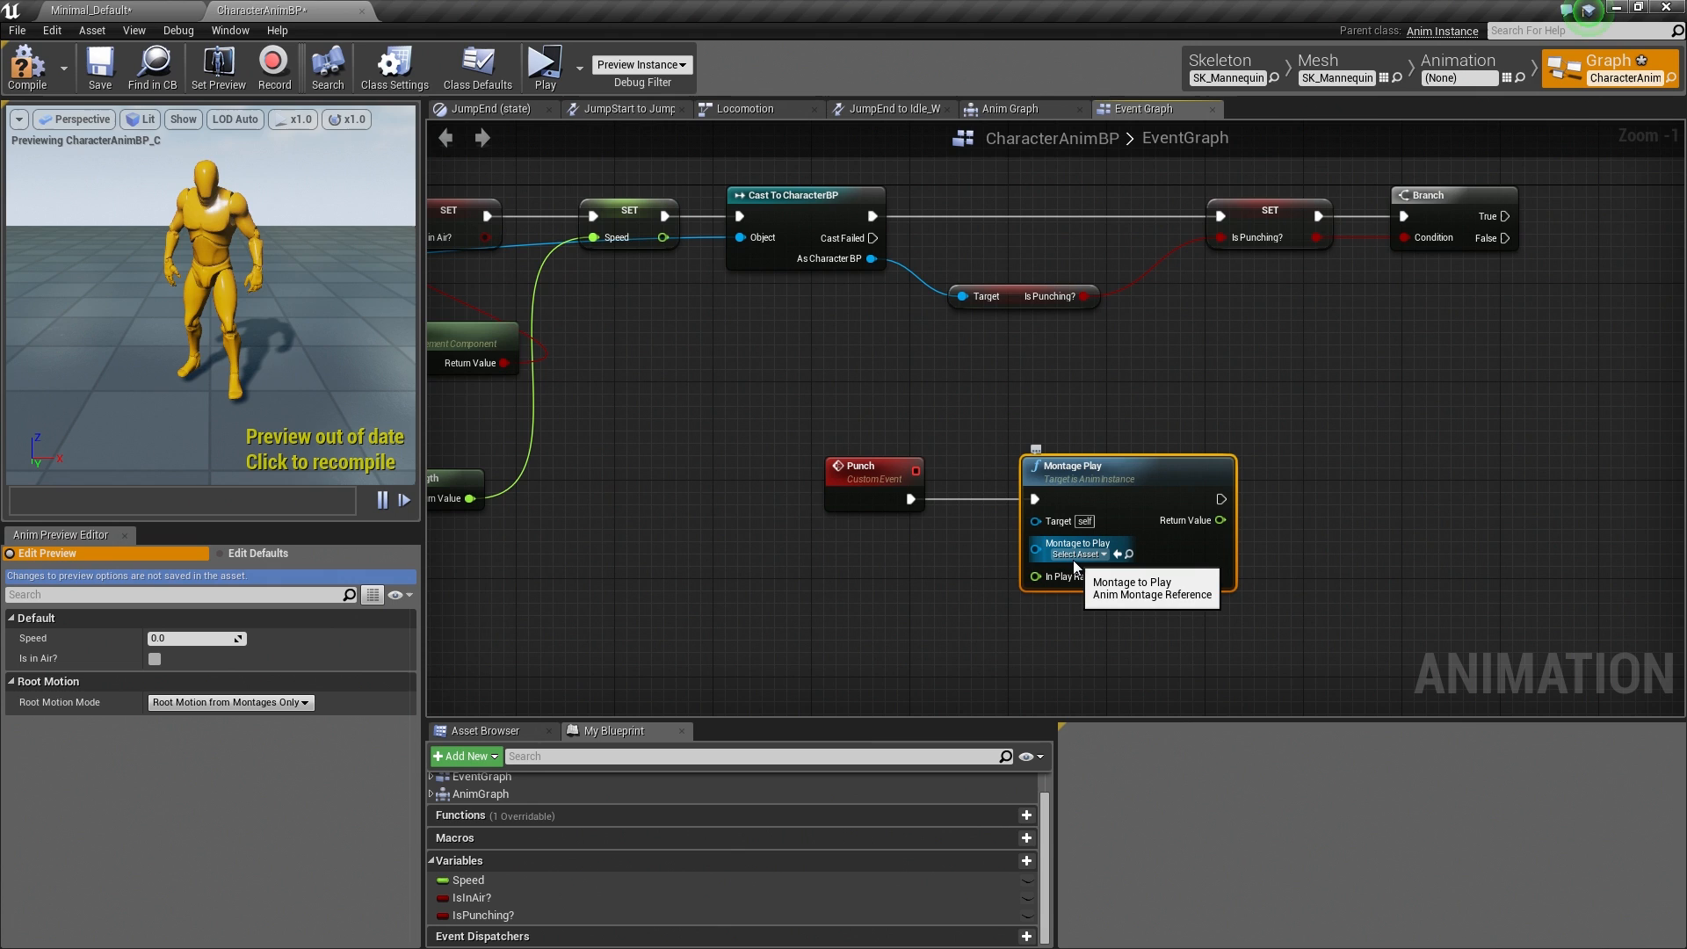
{"action": "left_click", "coordinate": [1079, 554]}
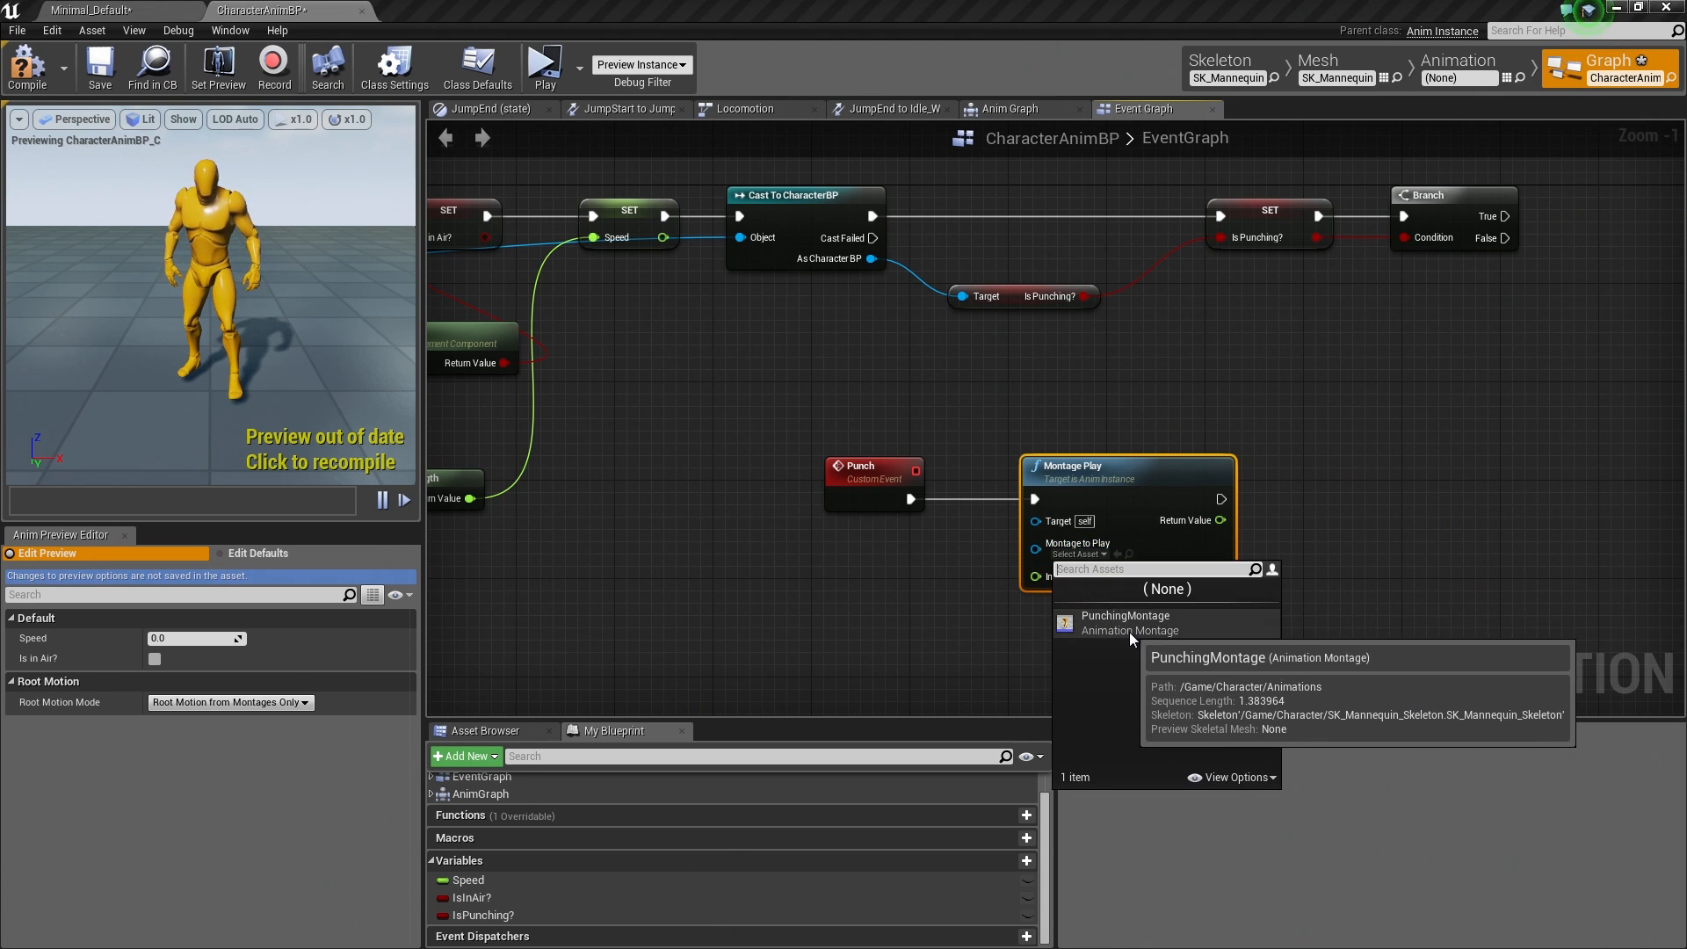
{"action": "left_click", "coordinate": [1126, 617]}
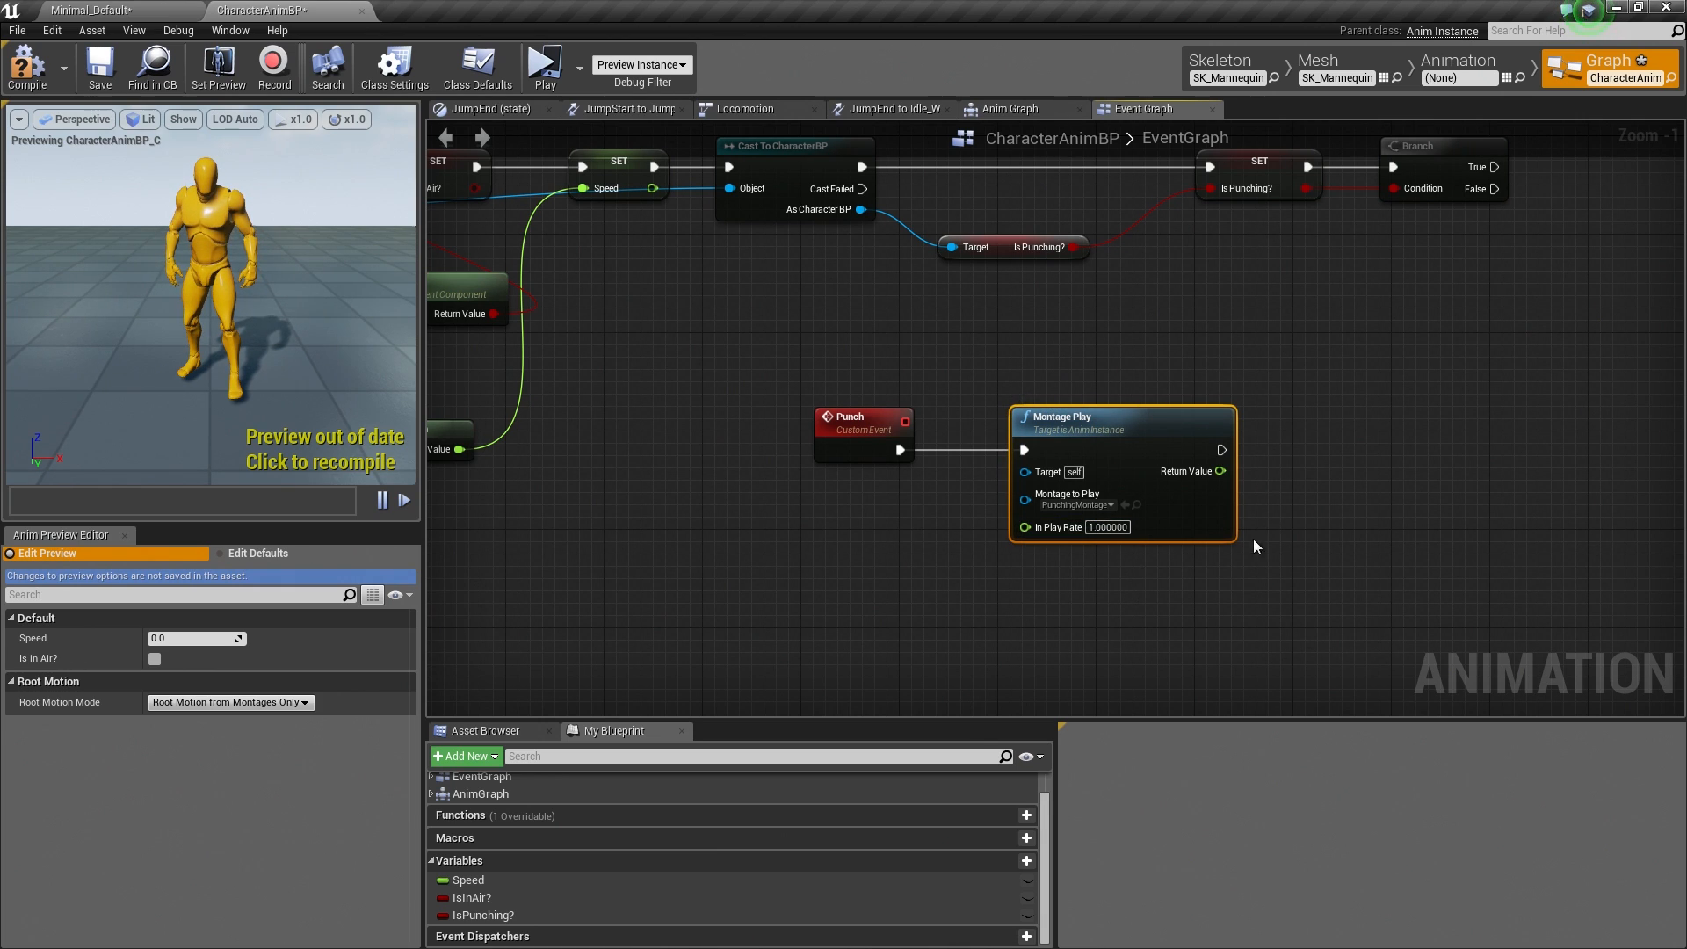
{"action": "mouse_move", "coordinate": [1053, 559]}
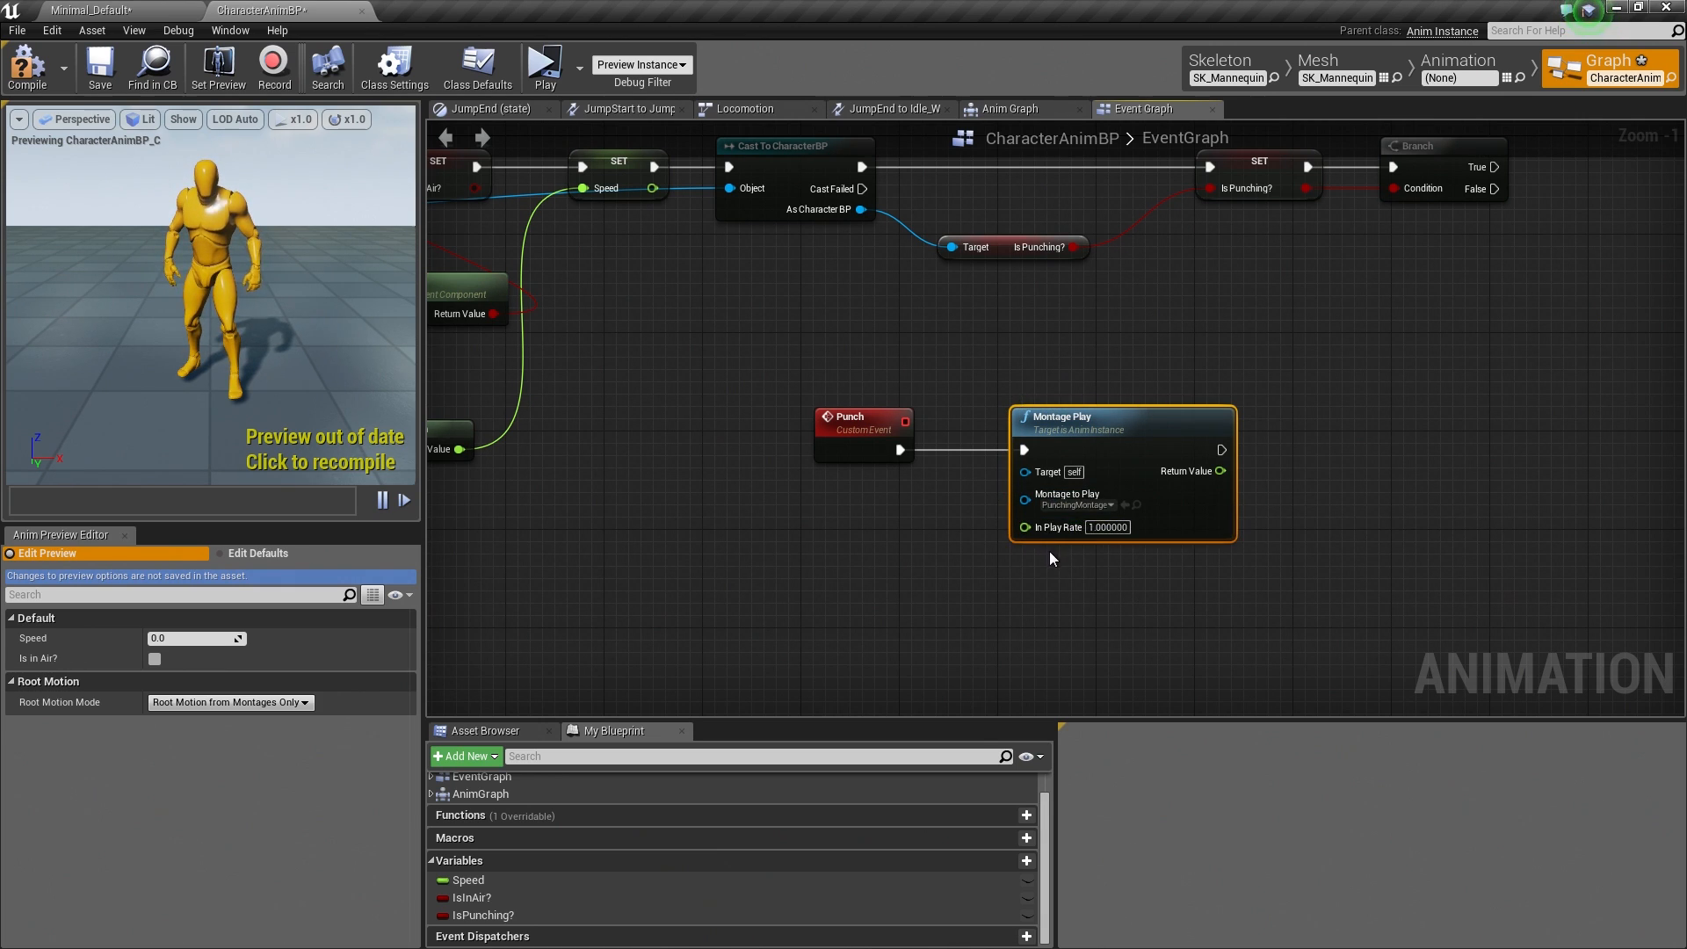
{"action": "mouse_move", "coordinate": [1097, 557]}
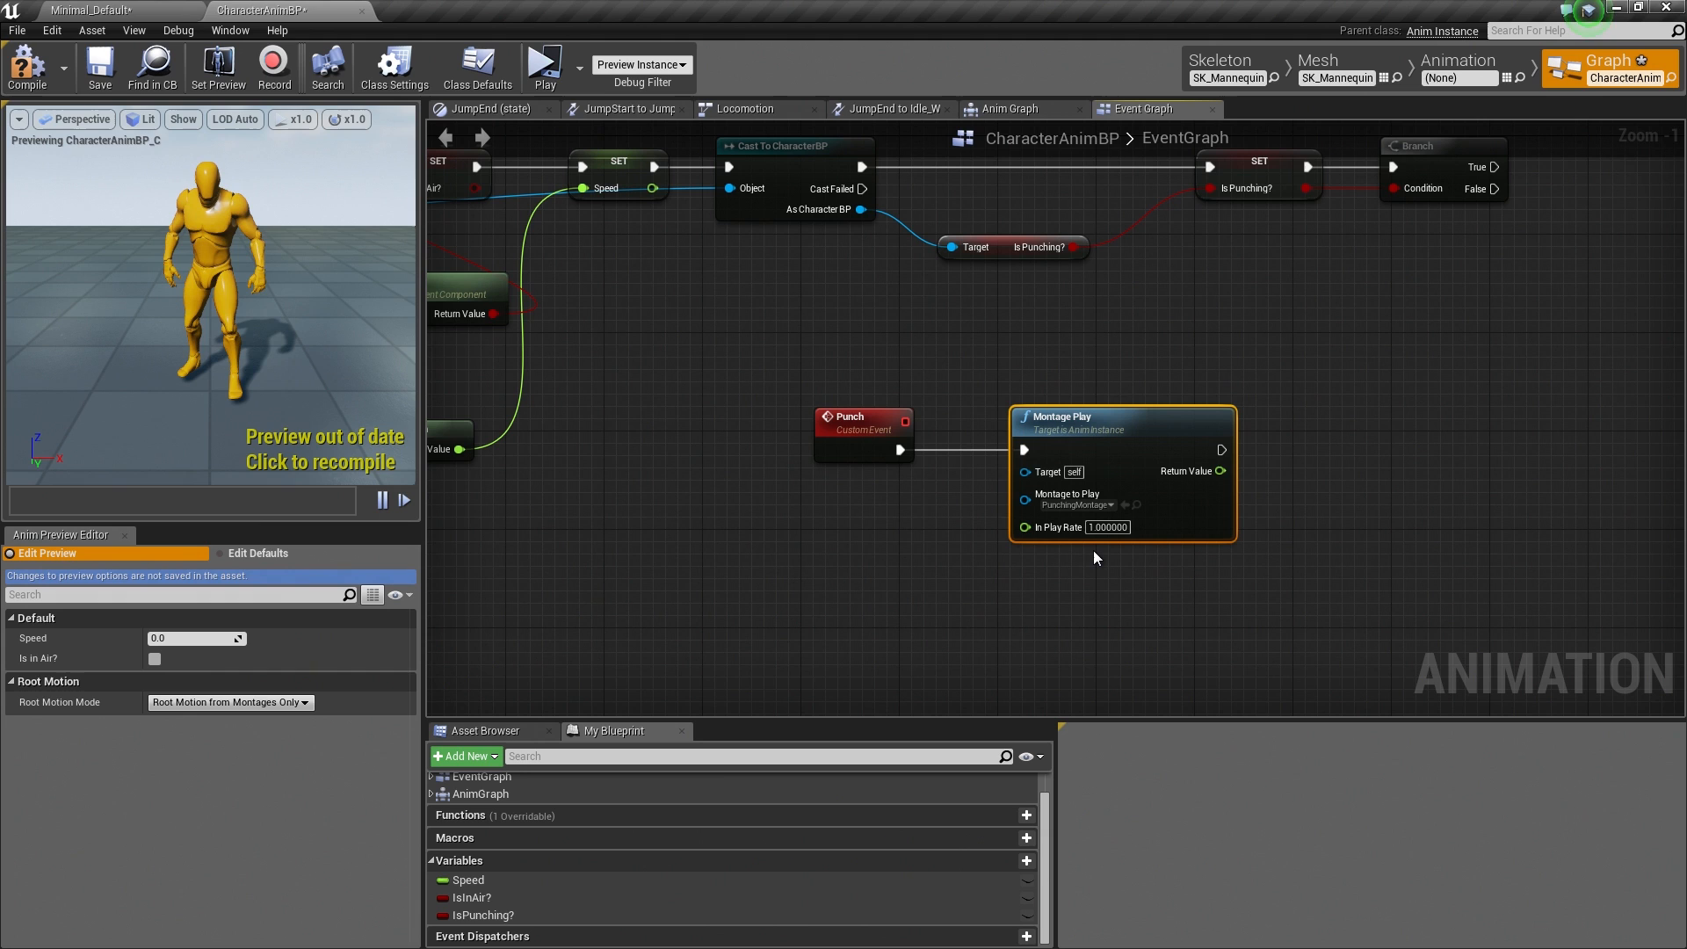
{"action": "mouse_move", "coordinate": [111, 16]}
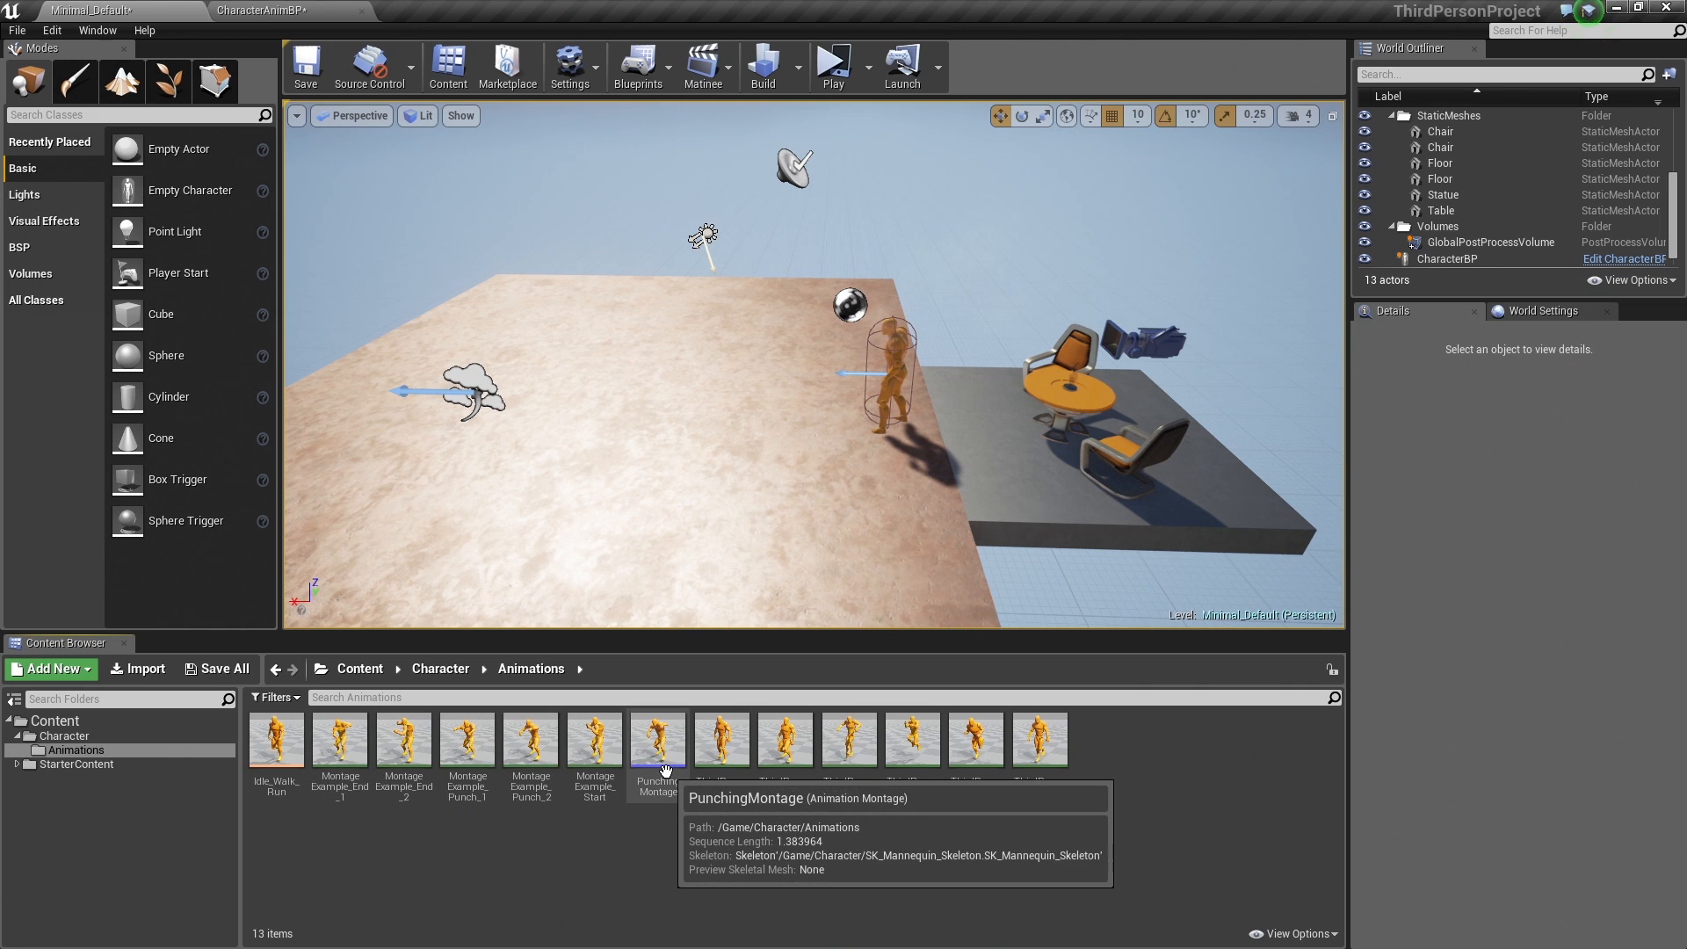
{"action": "double_click", "coordinate": [657, 740]}
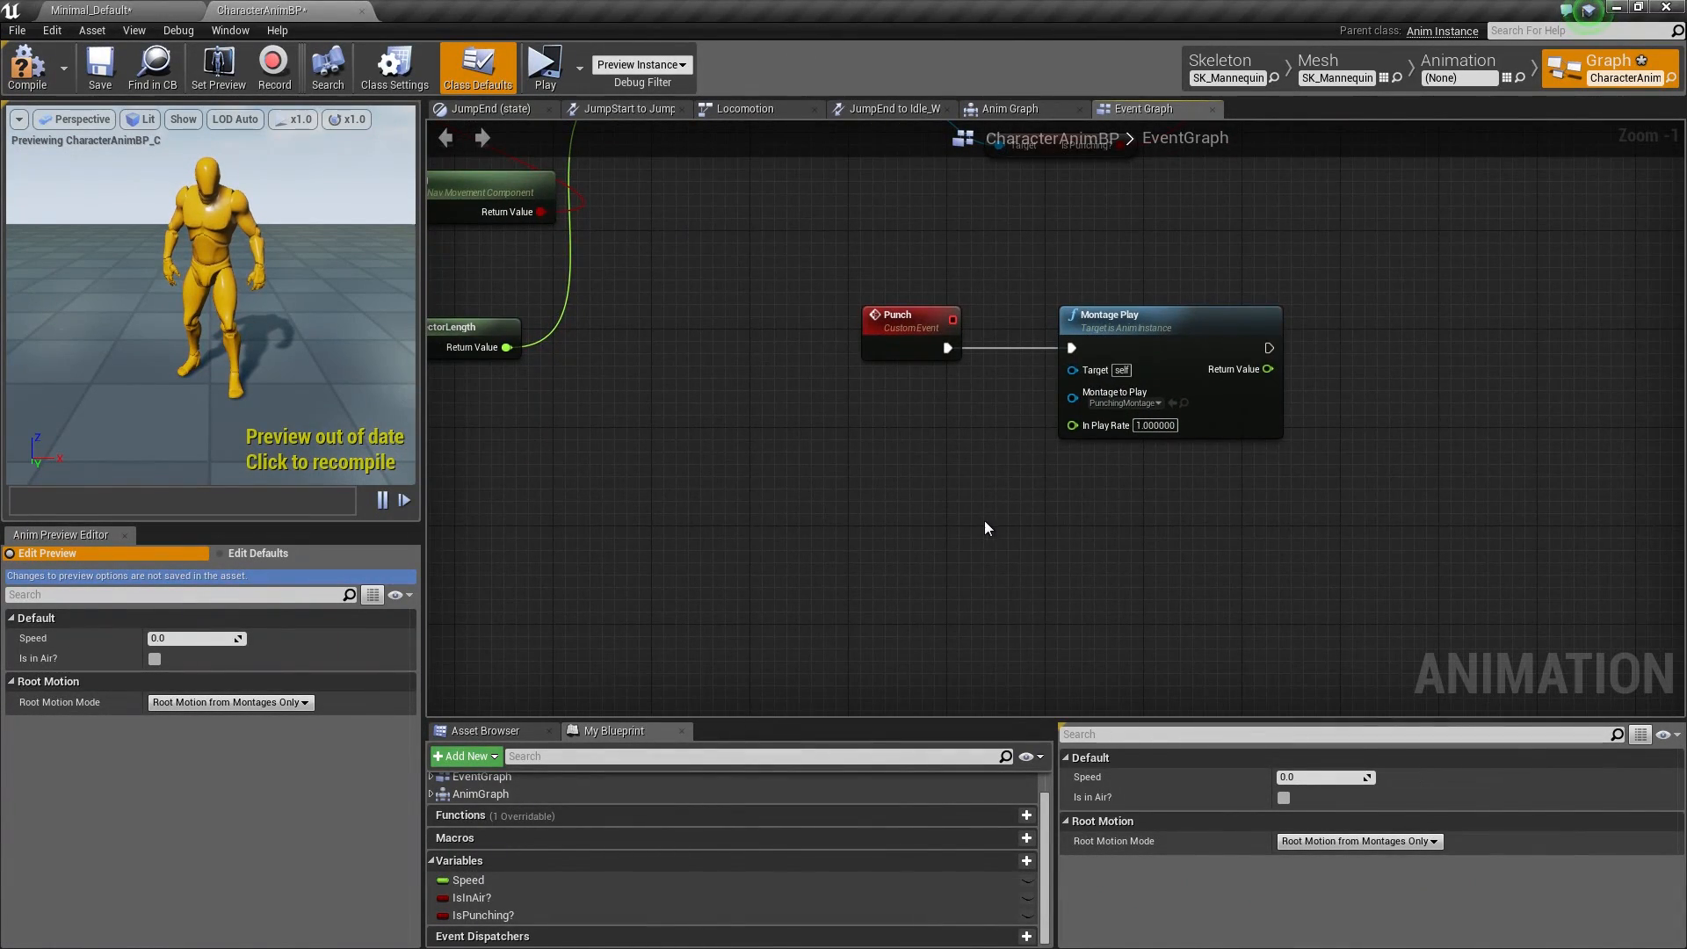
Step: Add Event AnimNotify_IsStillPunching1 and AnimNotify_IsStillPunching2 nodes from the Anim Notify Event menu
{"action": "right_click", "coordinate": [986, 528]}
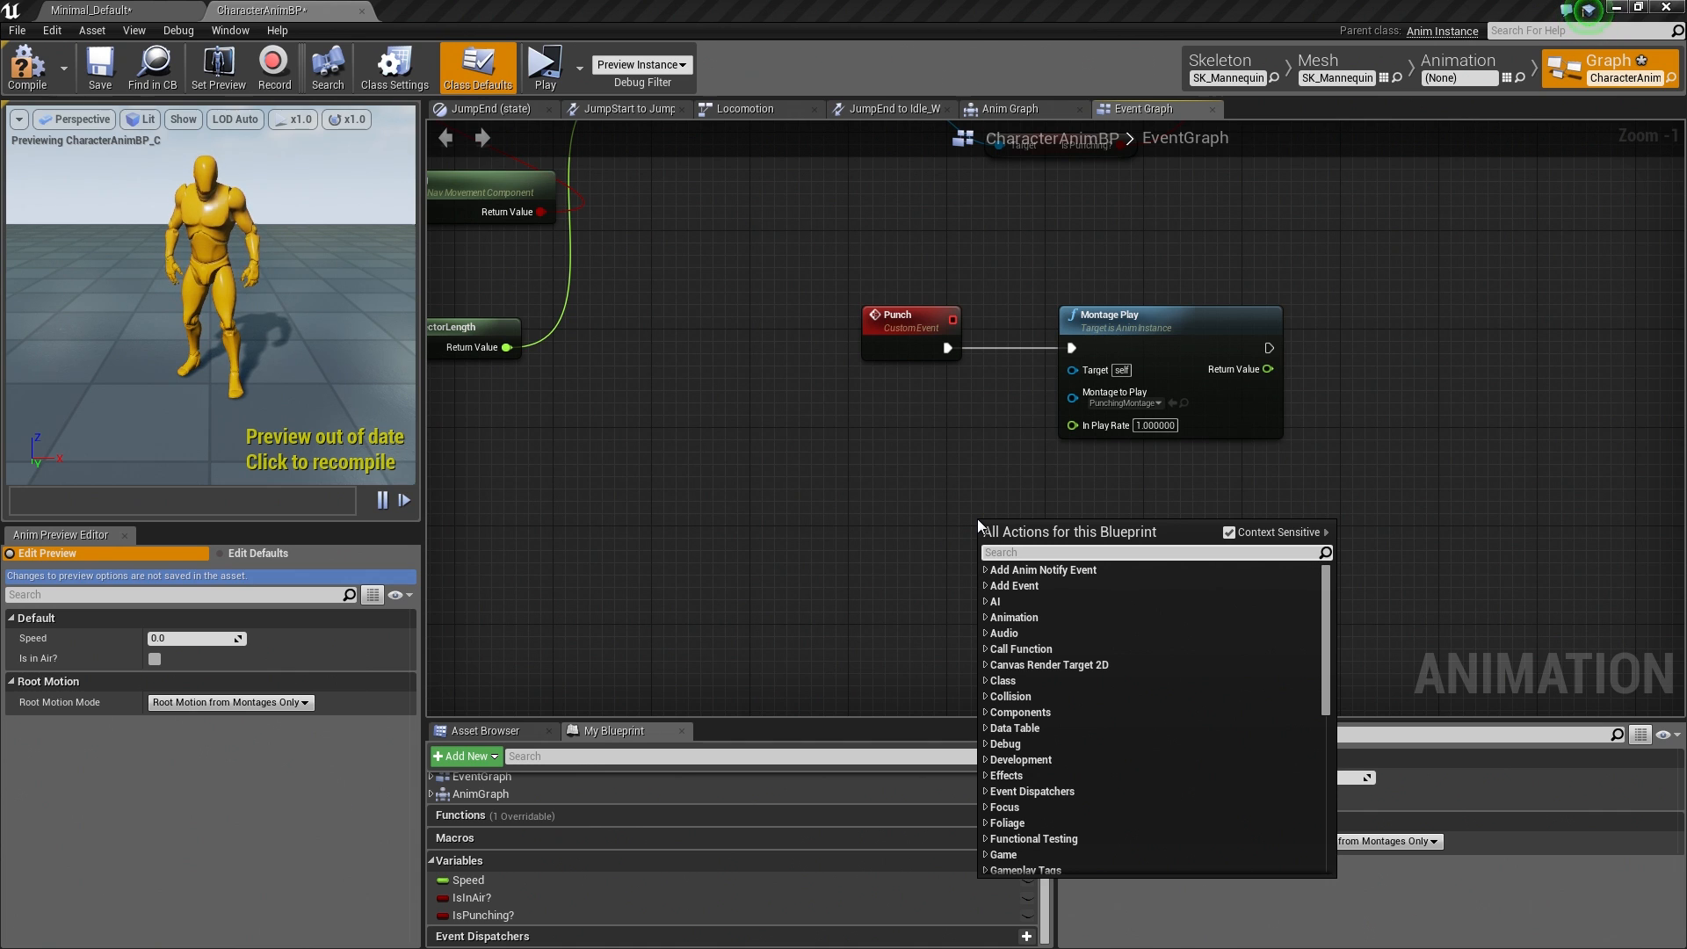
{"action": "mouse_move", "coordinate": [1062, 569]}
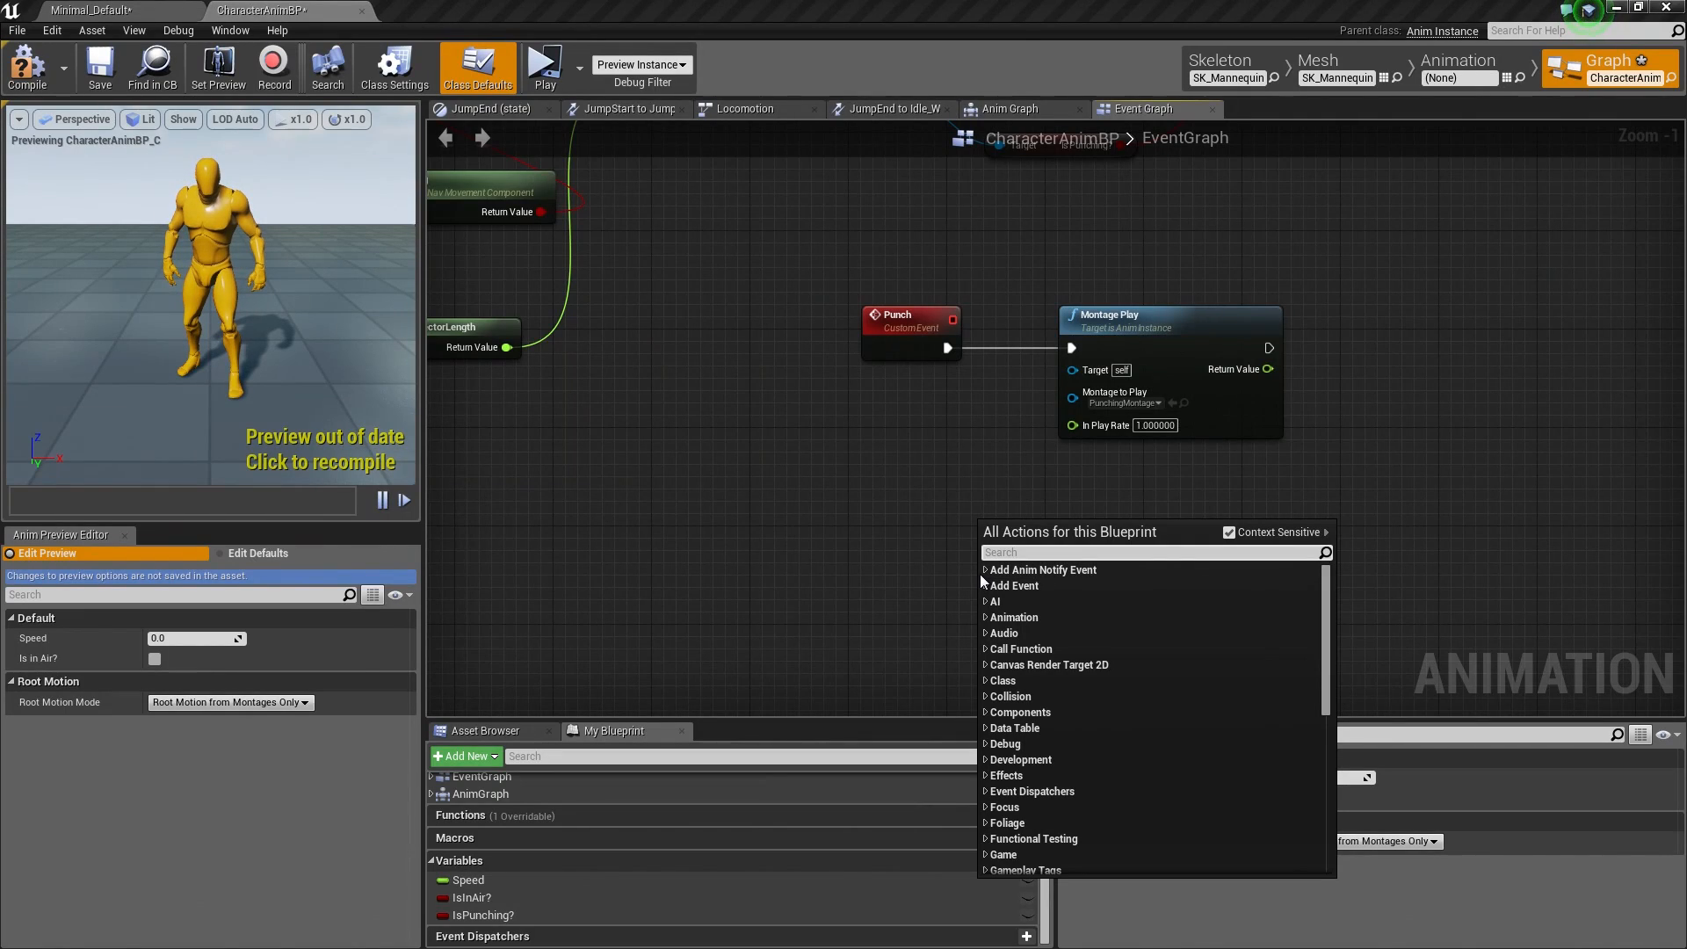
{"action": "left_click", "coordinate": [986, 570]}
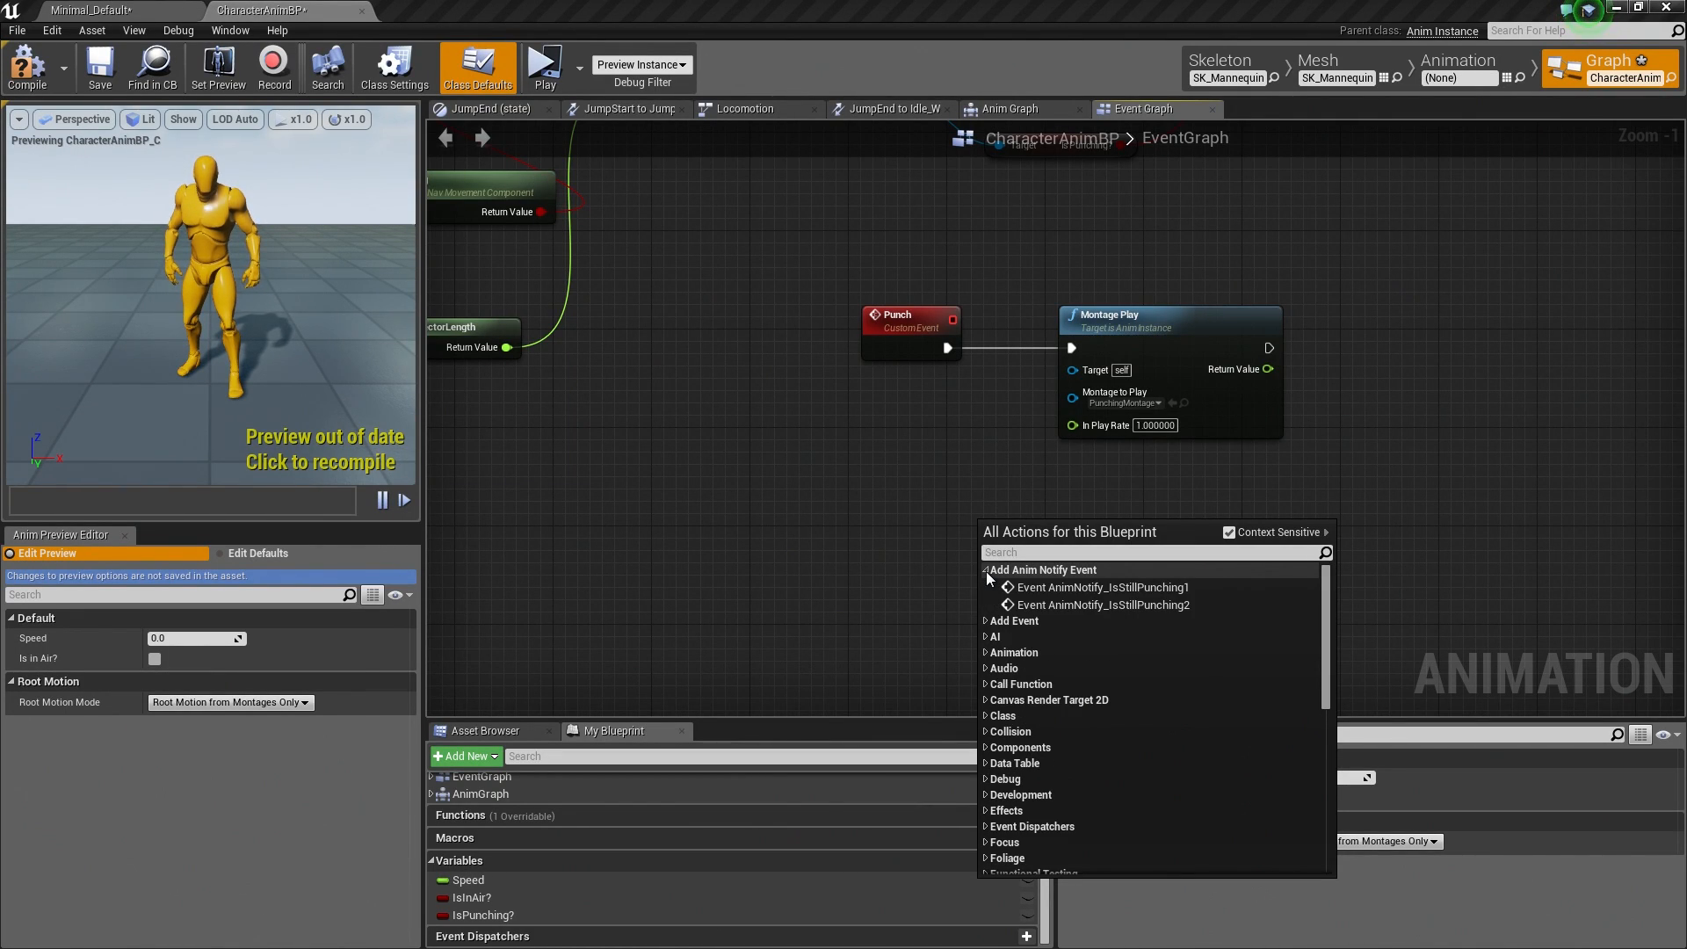
{"action": "mouse_move", "coordinate": [1142, 599]}
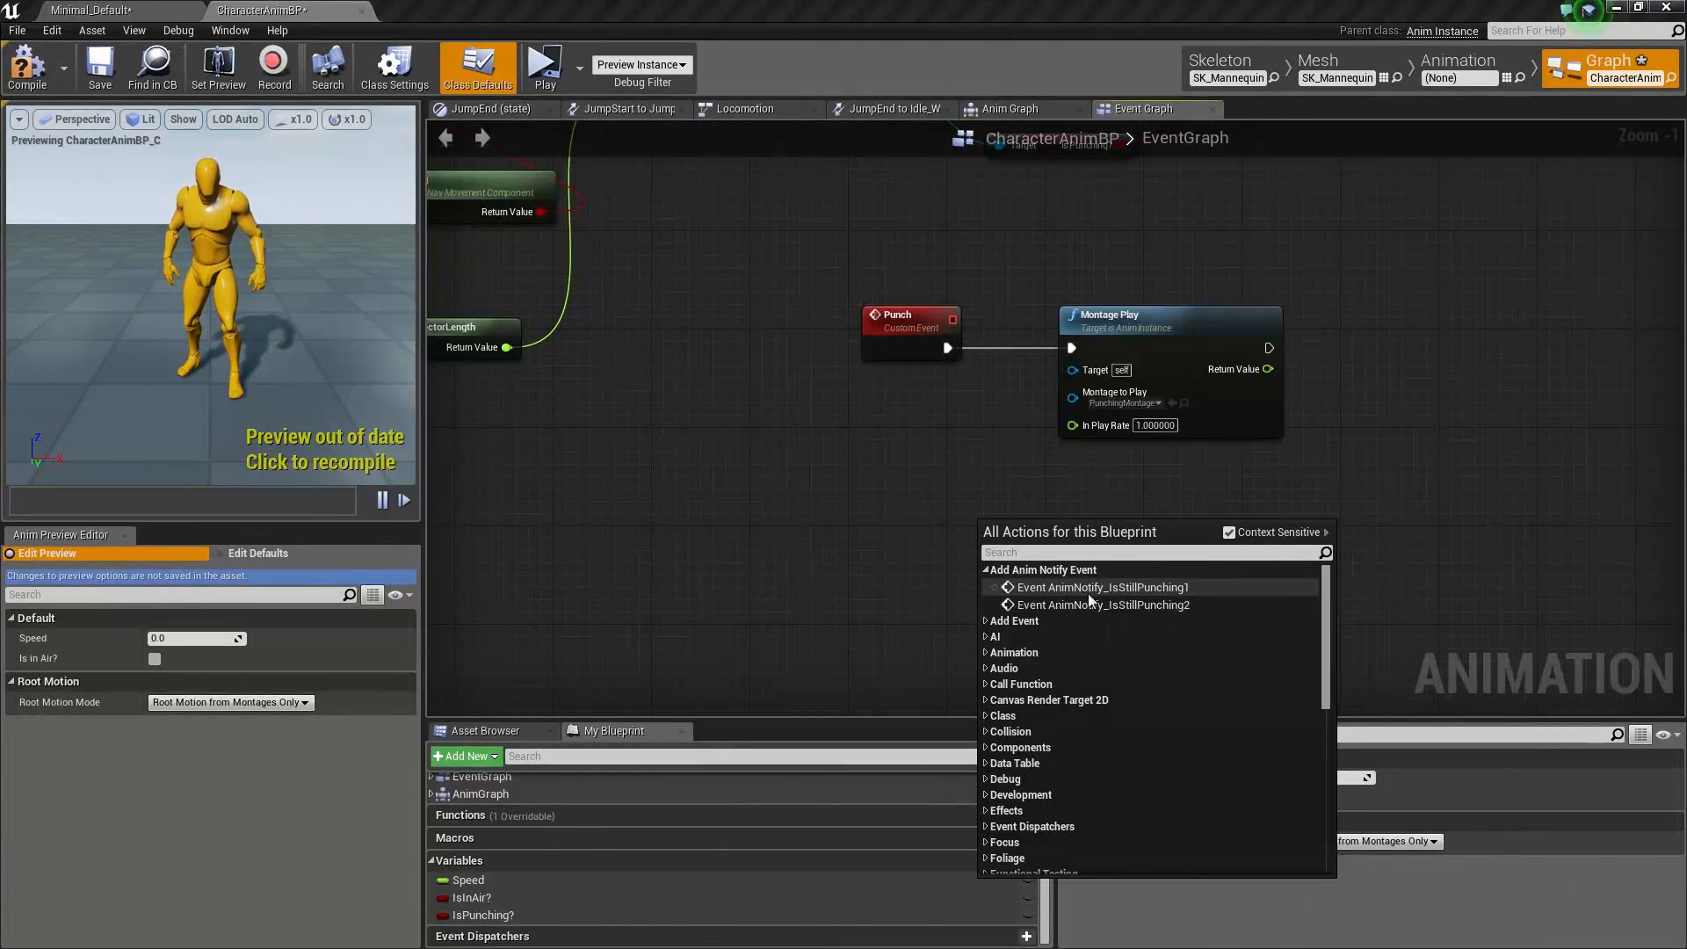
{"action": "left_click", "coordinate": [1103, 587]}
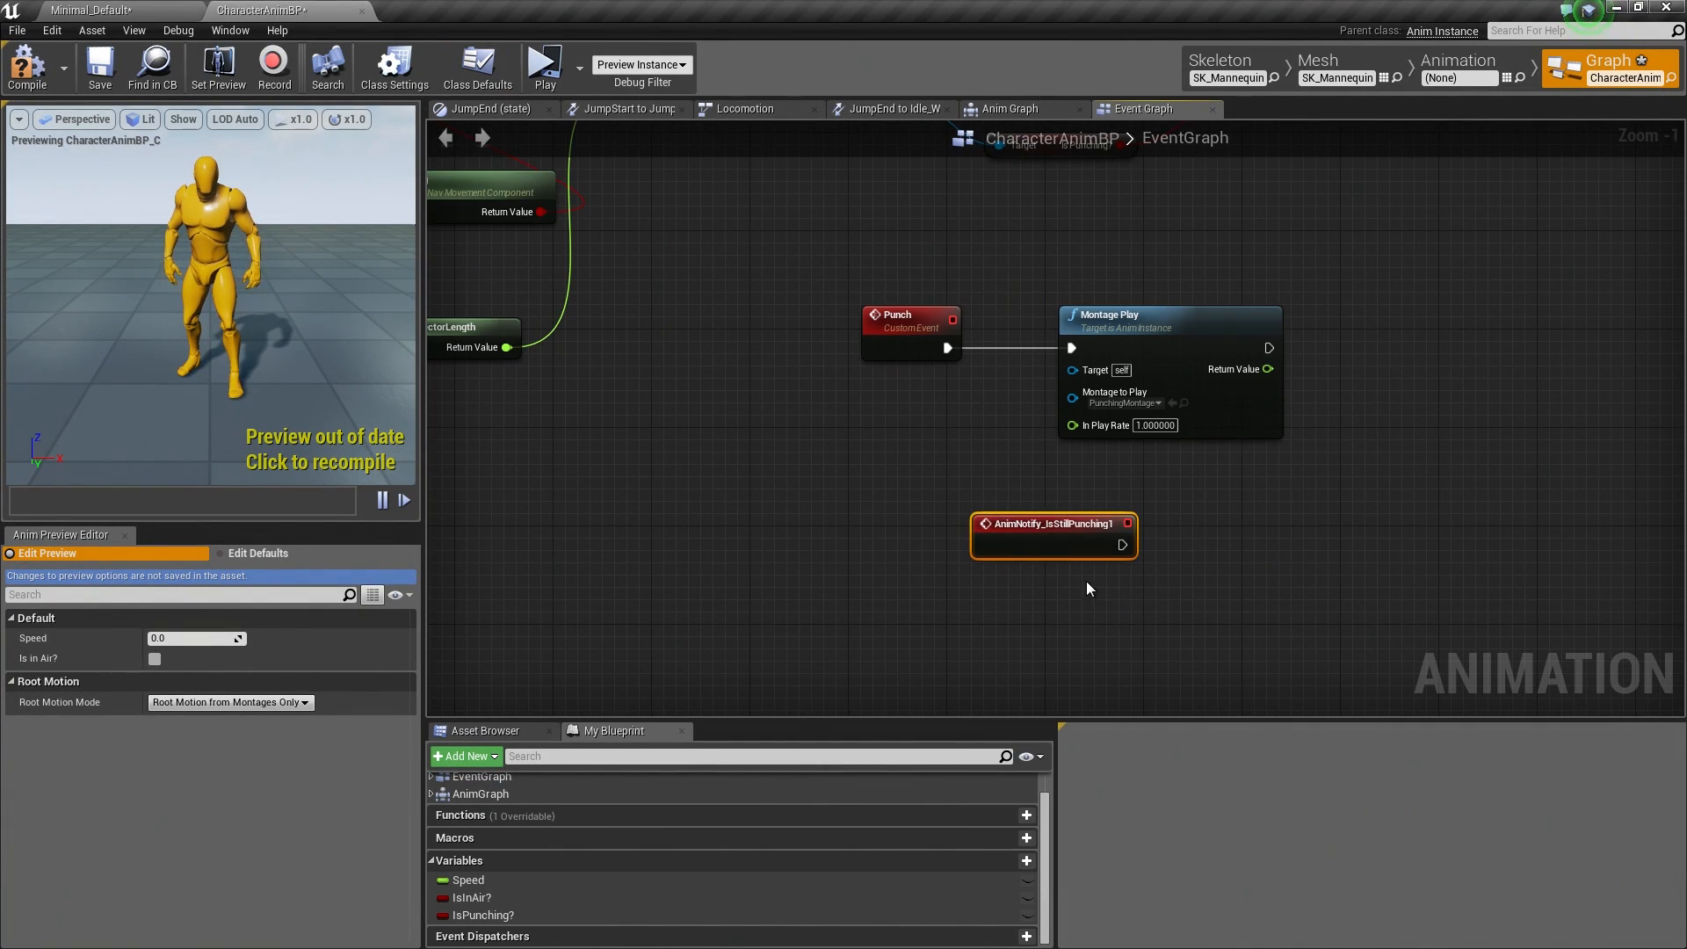
{"action": "right_click", "coordinate": [1090, 588]}
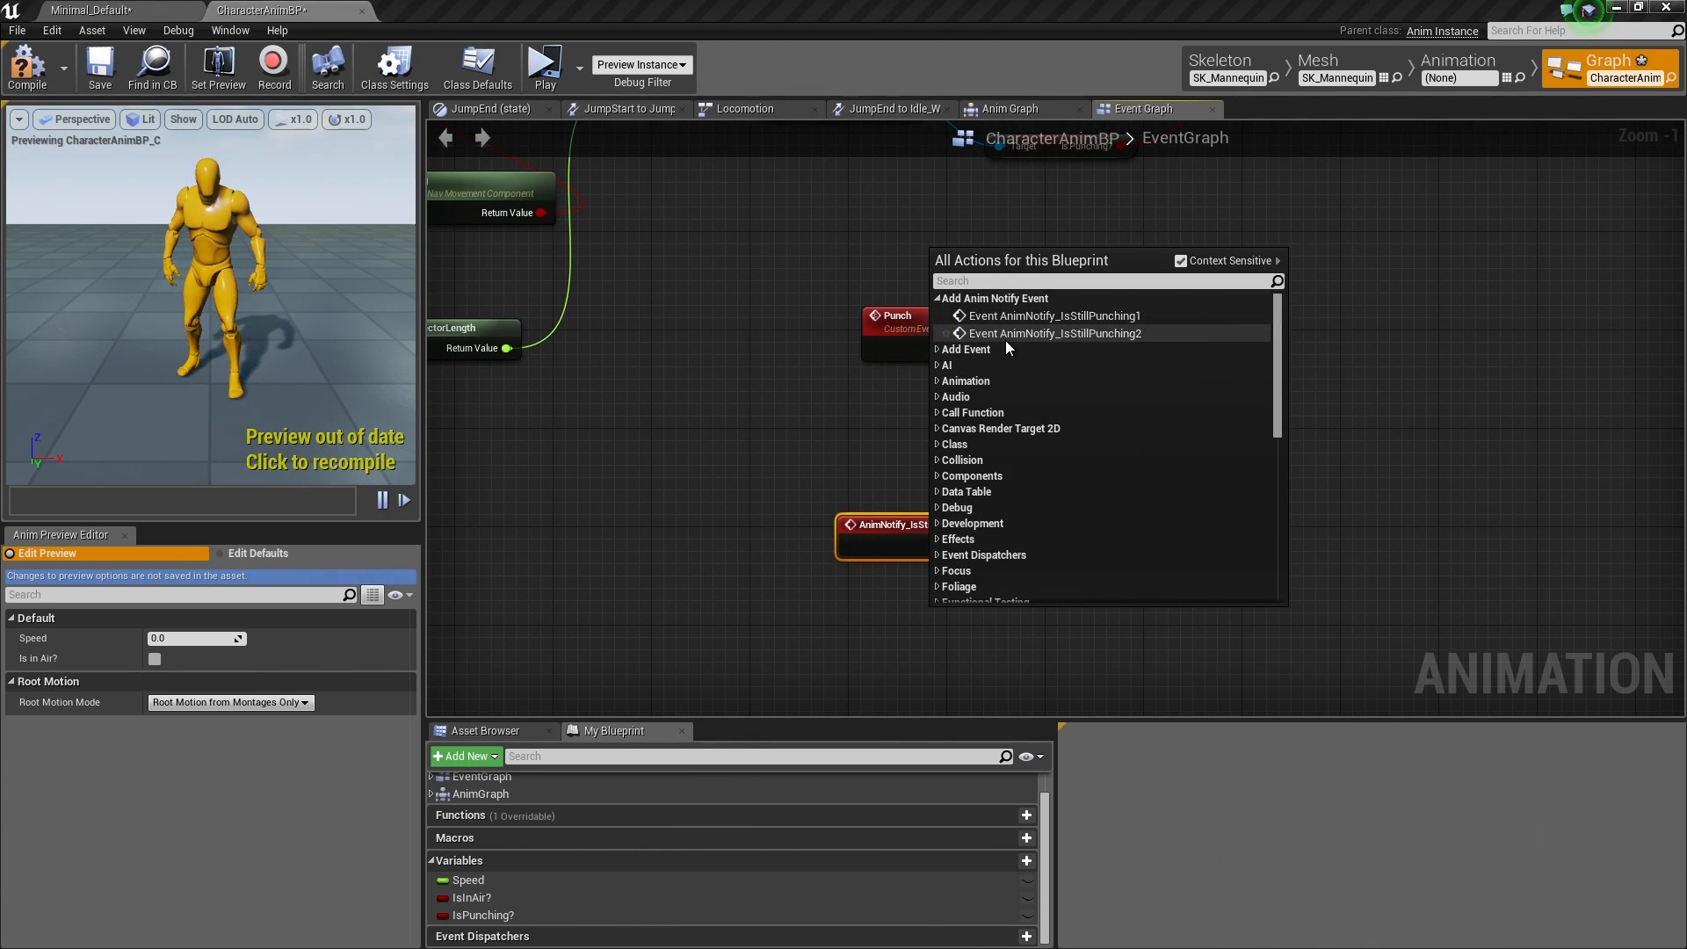
{"action": "left_click", "coordinate": [1053, 315]}
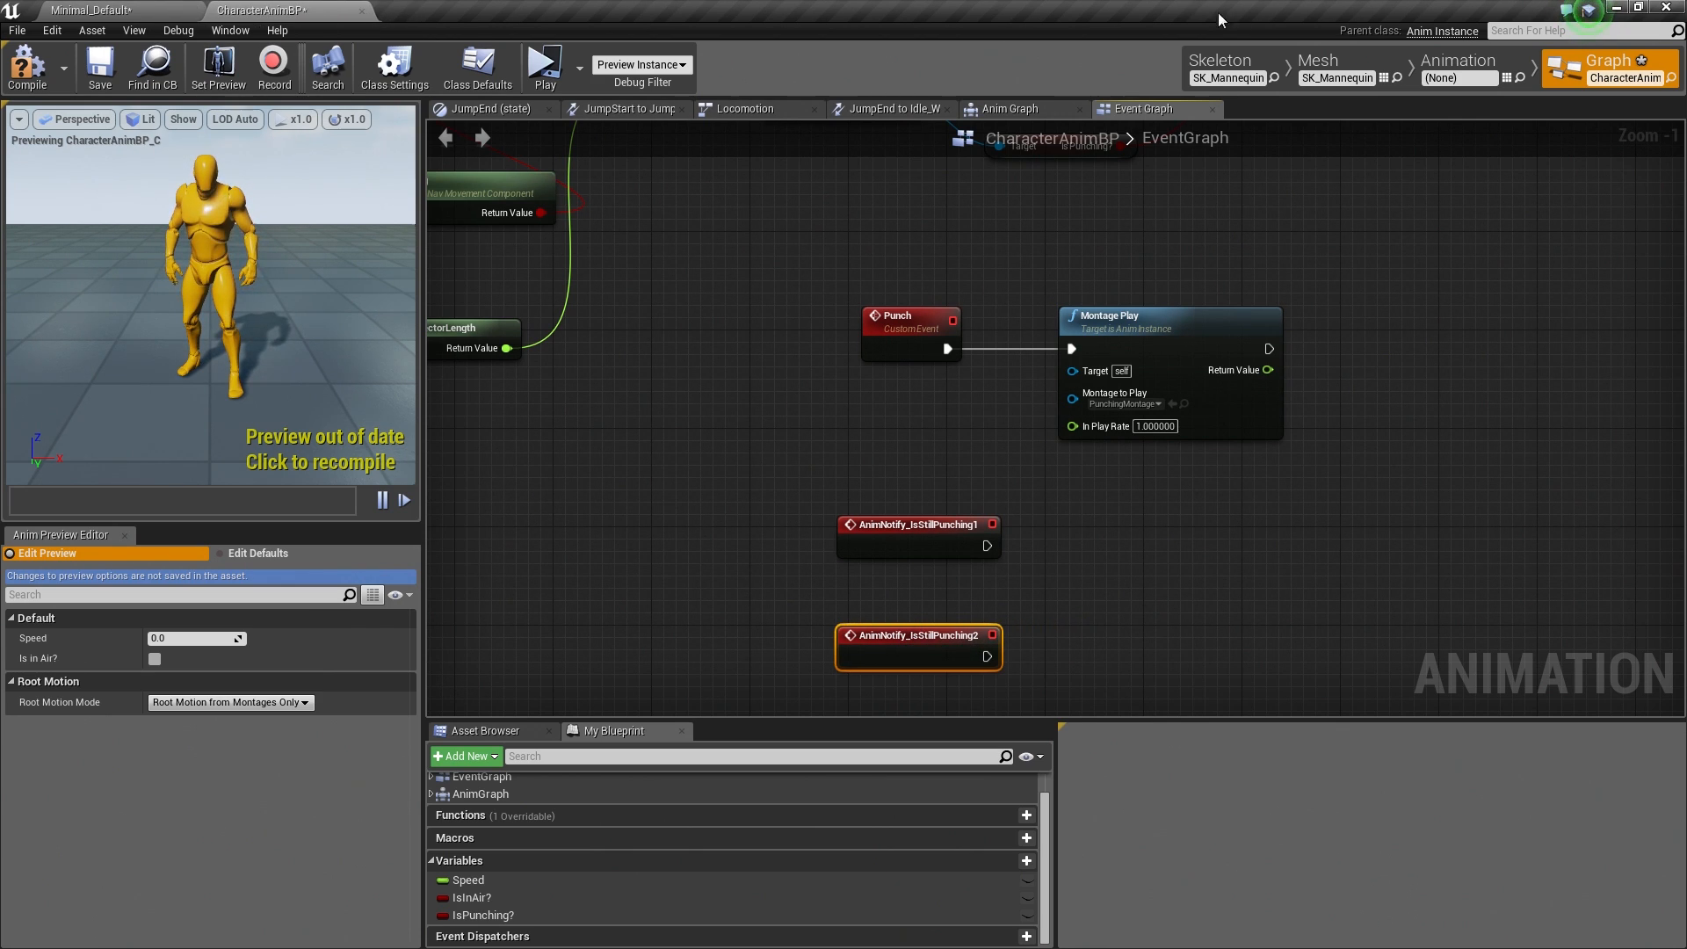
{"action": "left_click", "coordinate": [1459, 60]}
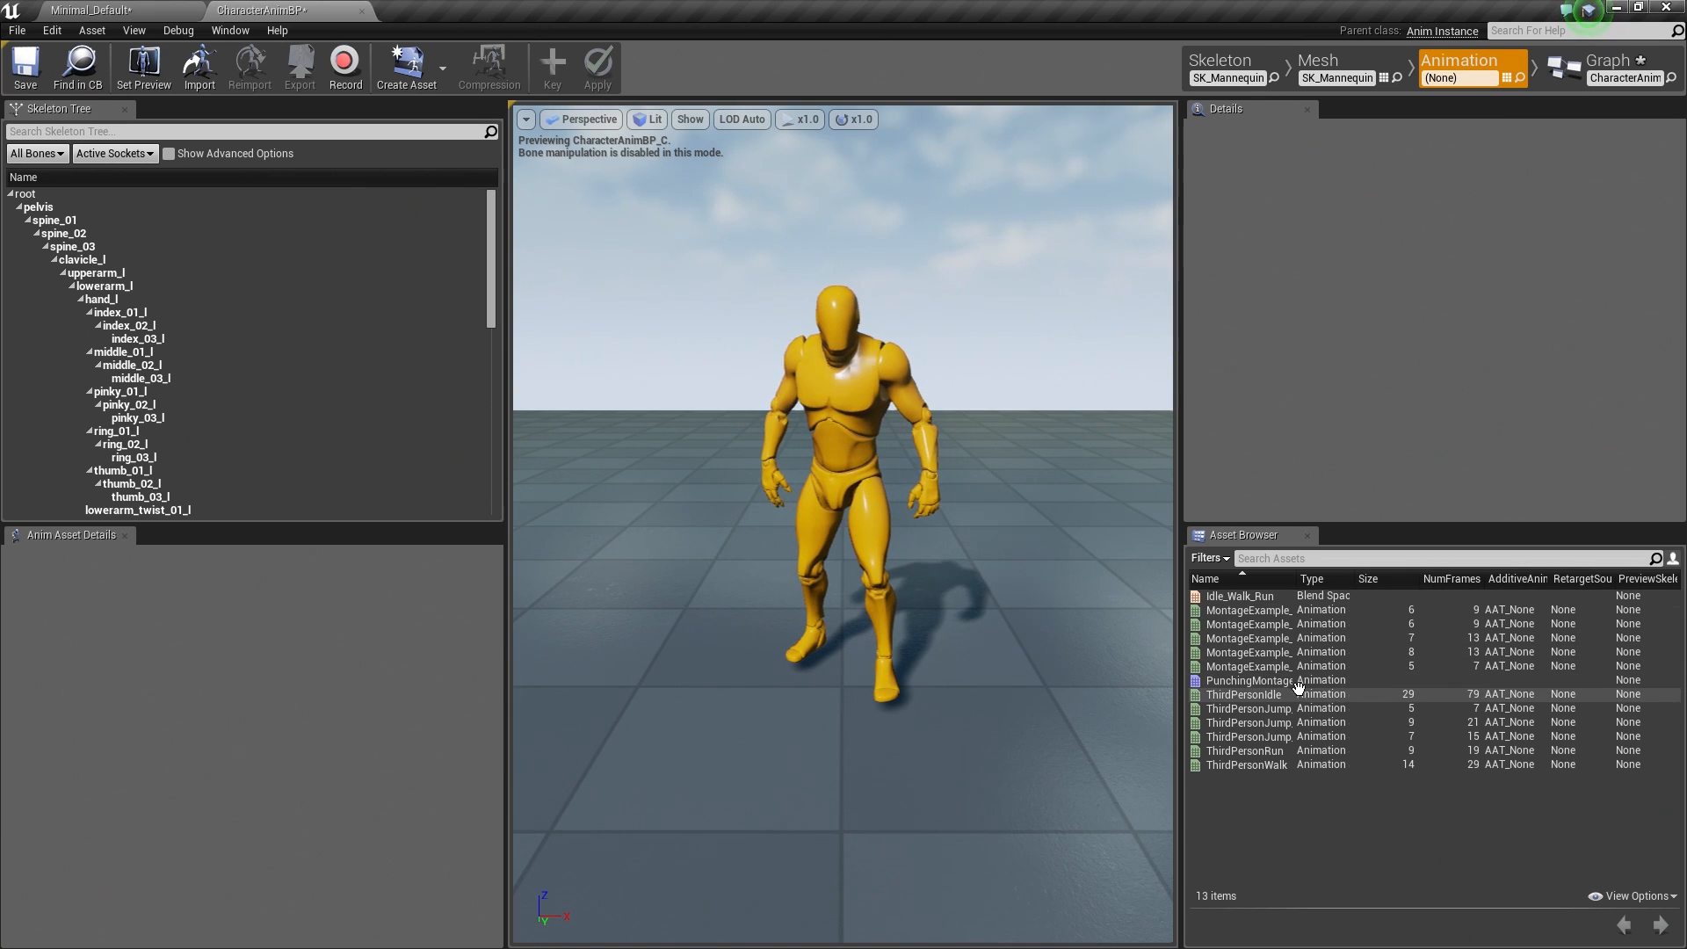
Step: Place an unwired Branch node beside the IsStillPunching notify events
{"action": "double_click", "coordinate": [1250, 681]}
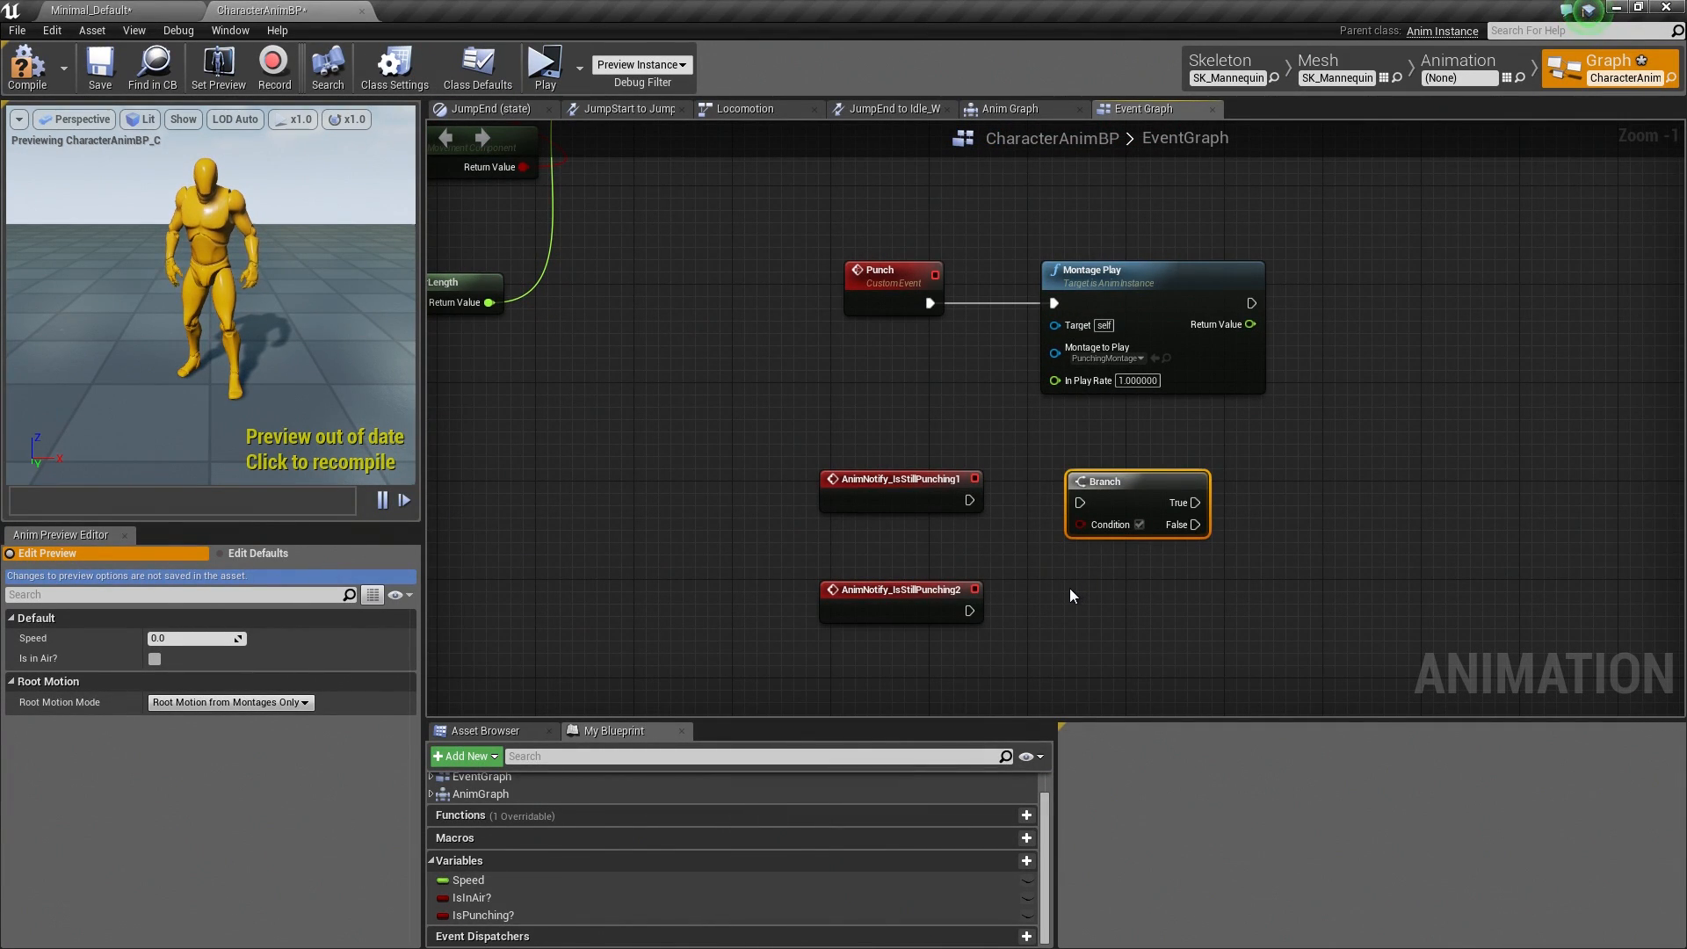
Step: Connect IsStillPunching1 to its Branch and feed a Get IsPunching? node into the Condition
{"action": "left_click_drag", "start_coordinate": [1138, 502], "coordinate": [1139, 597]}
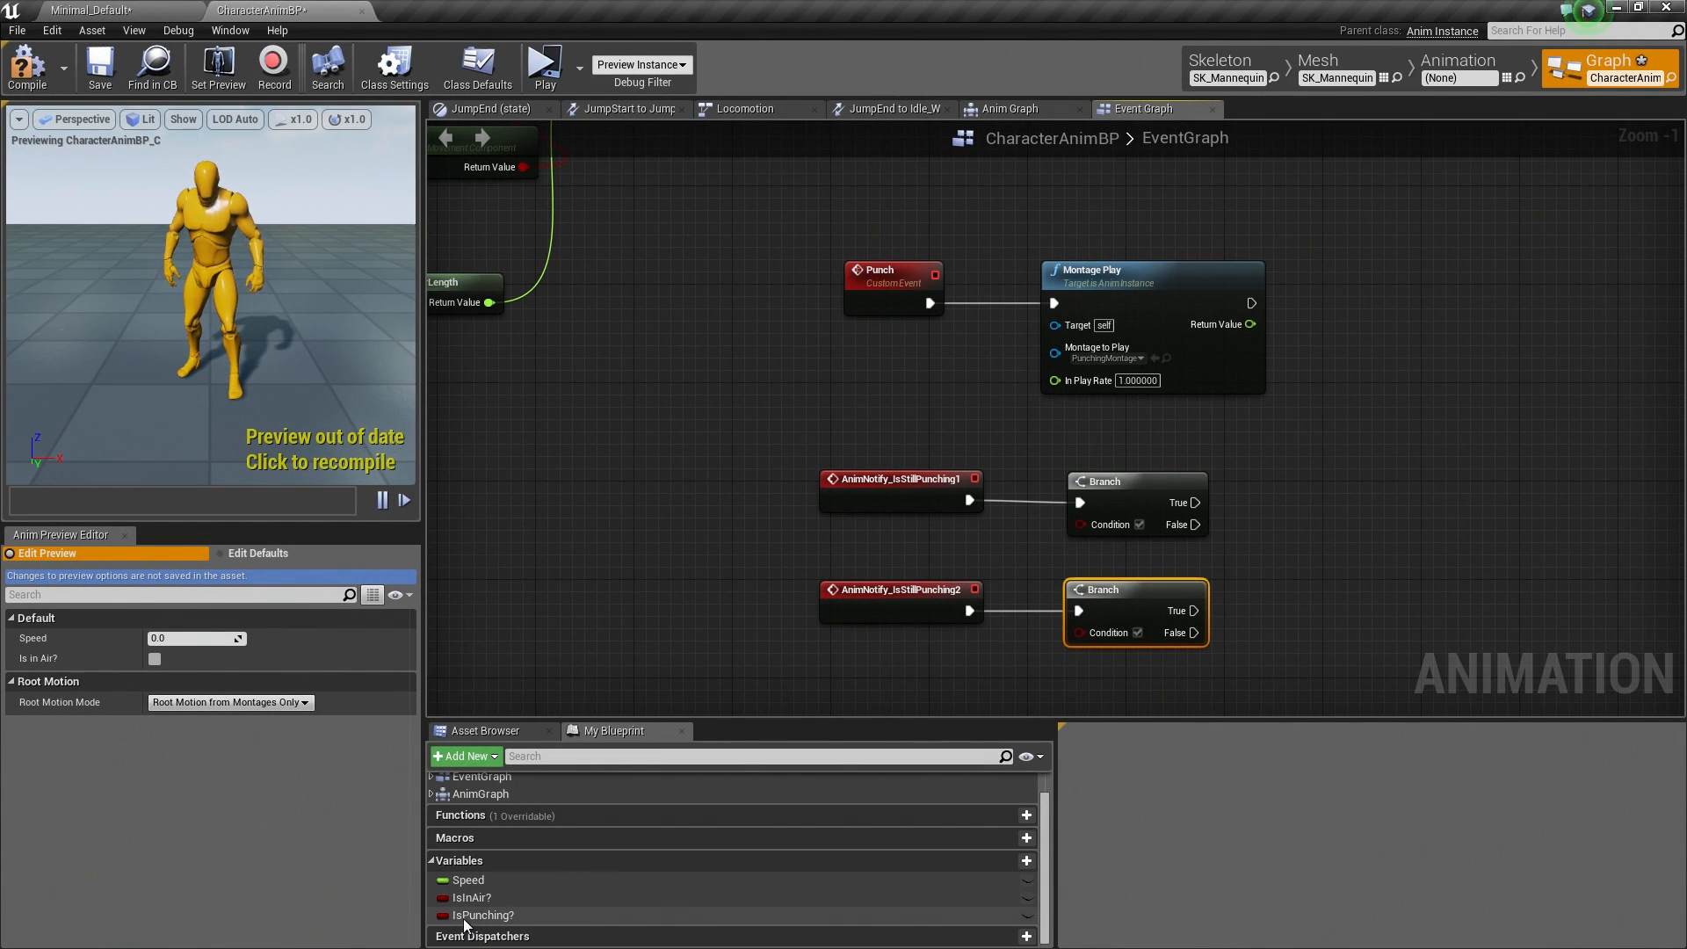
{"action": "left_click", "coordinate": [478, 916]}
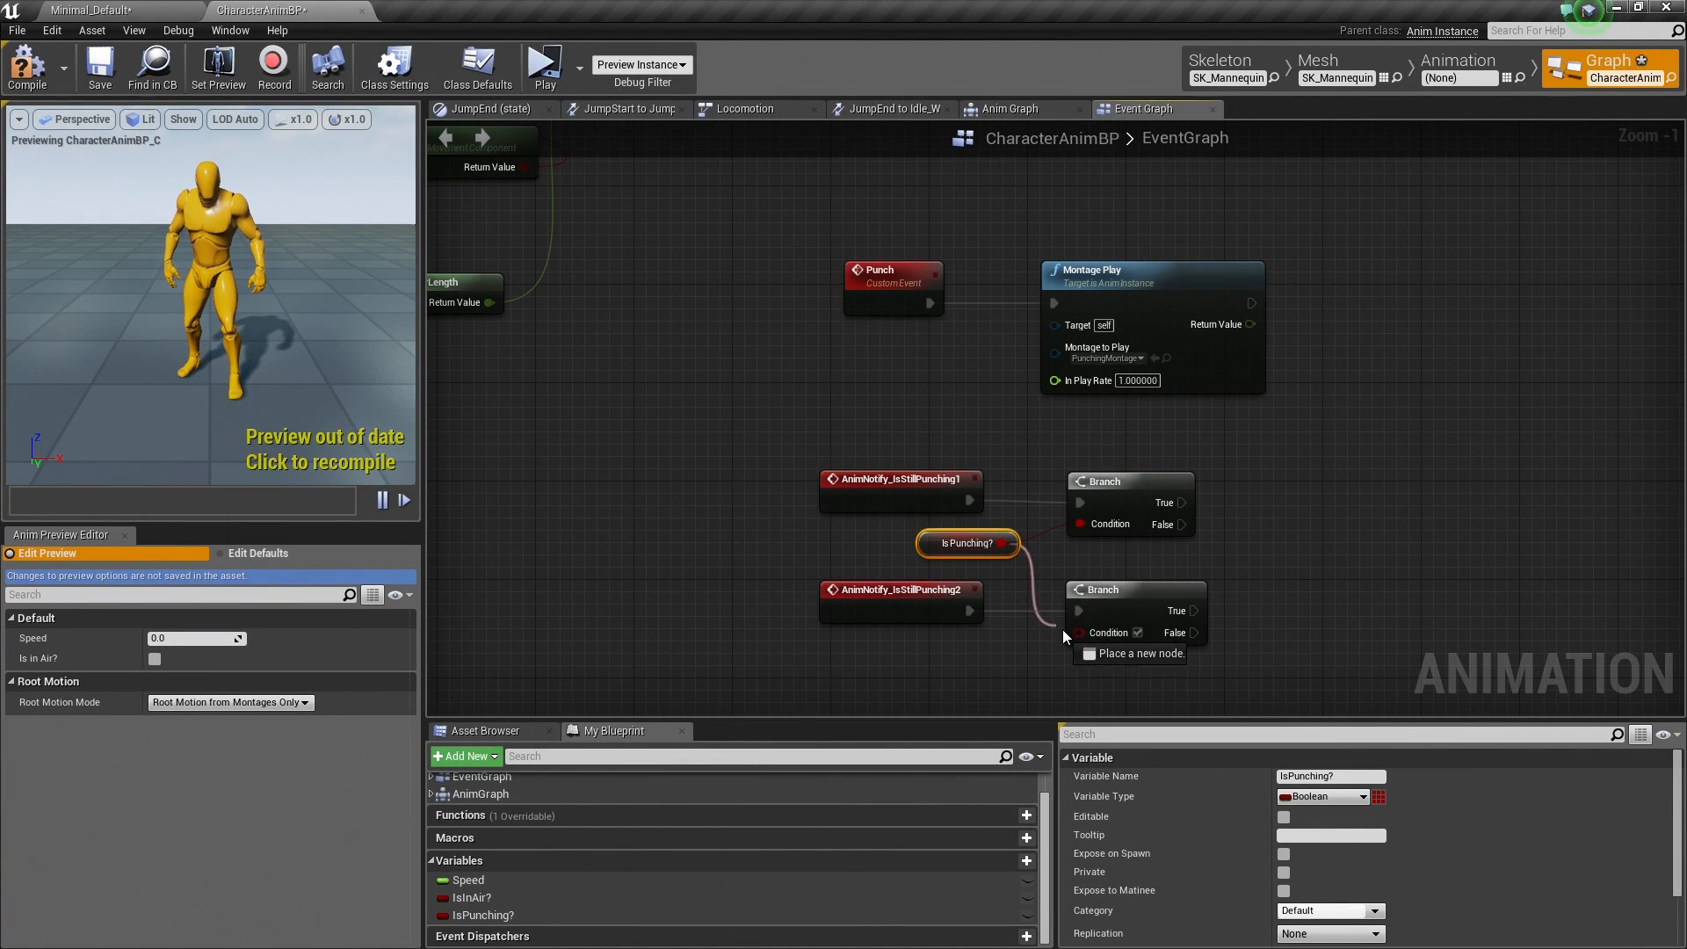
{"action": "mouse_move", "coordinate": [1111, 491]}
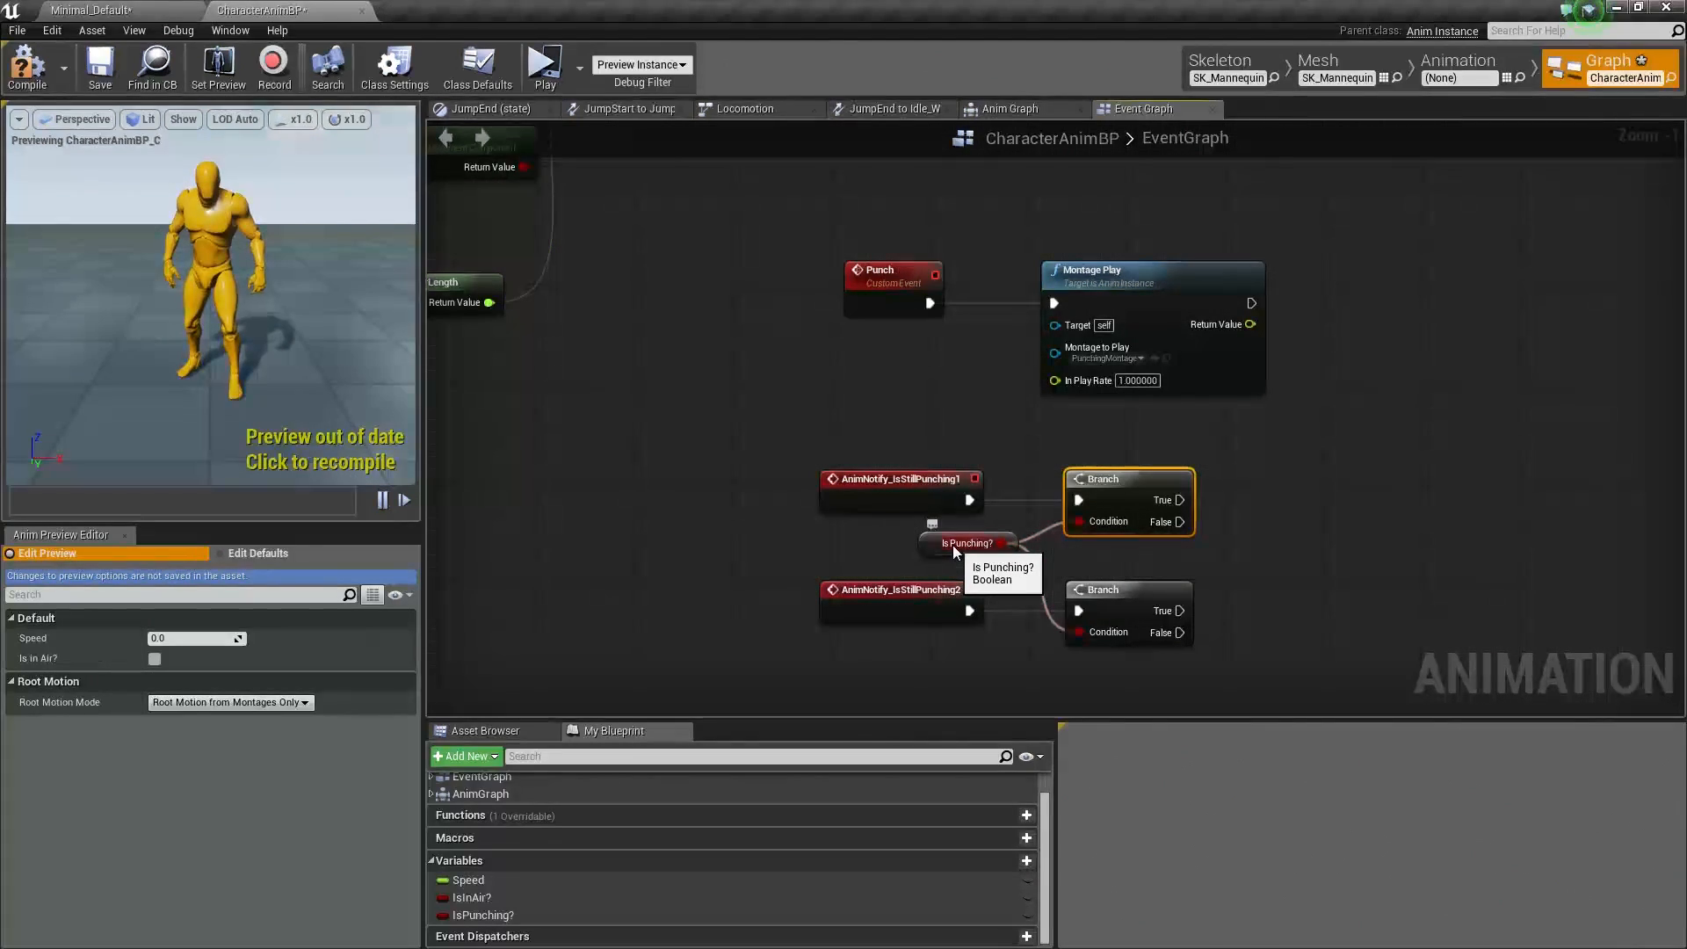
{"action": "left_click_drag", "start_coordinate": [1180, 499], "coordinate": [1284, 503]}
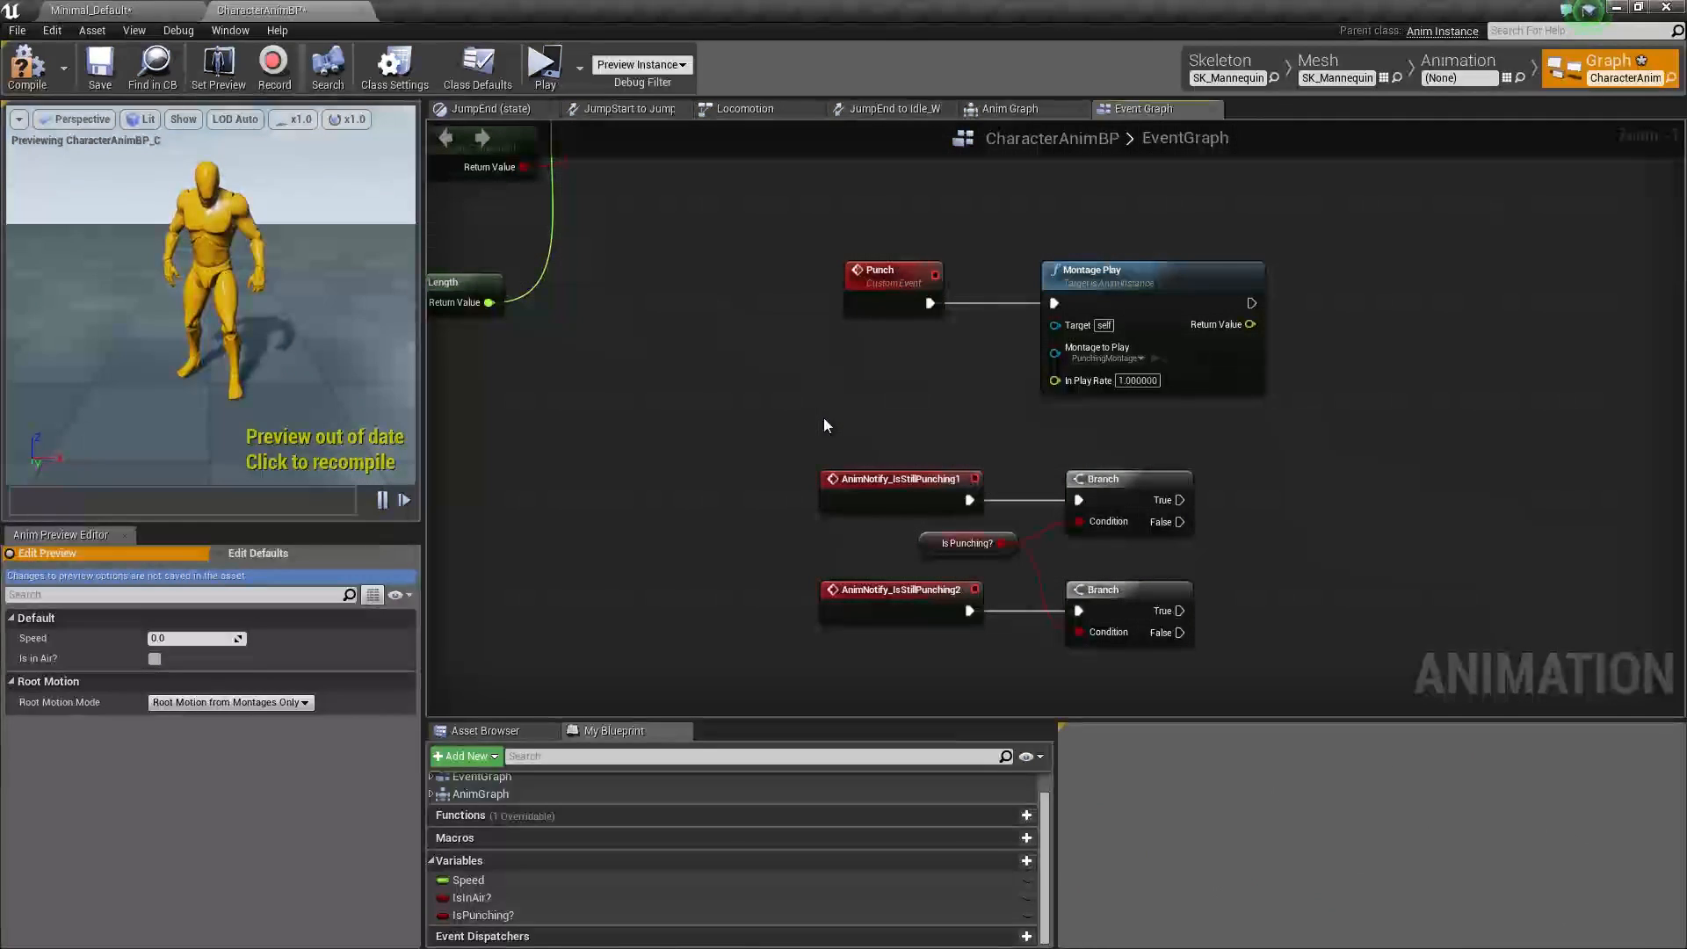
{"action": "mouse_move", "coordinate": [919, 622]}
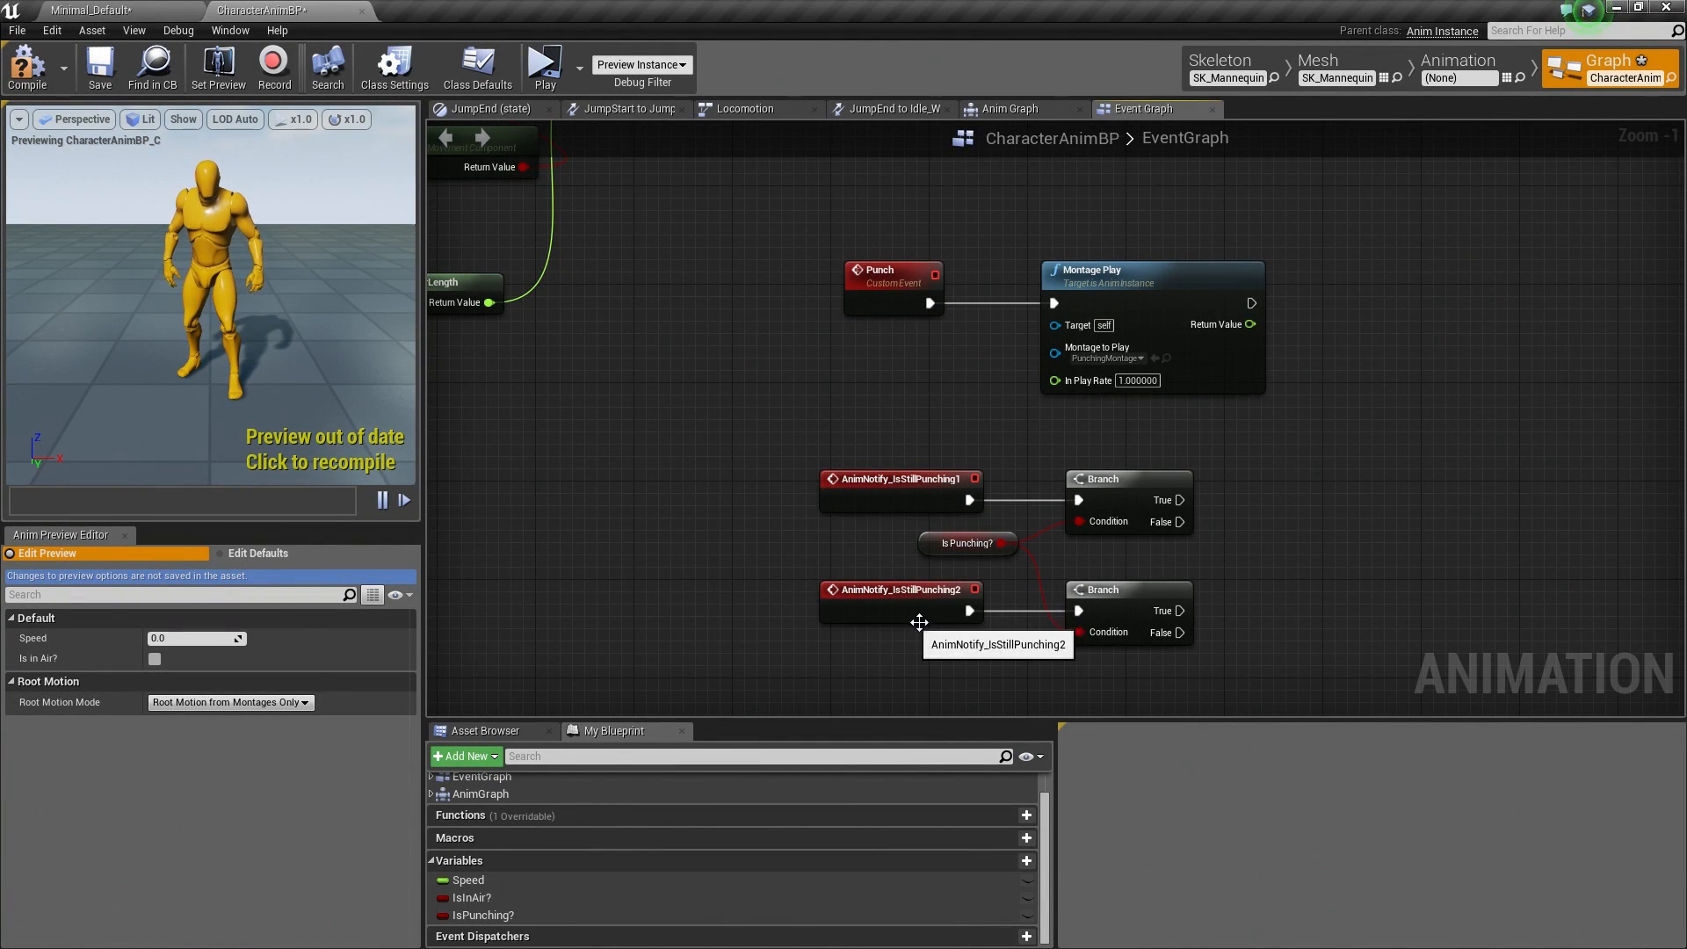
{"action": "mouse_move", "coordinate": [1273, 606]}
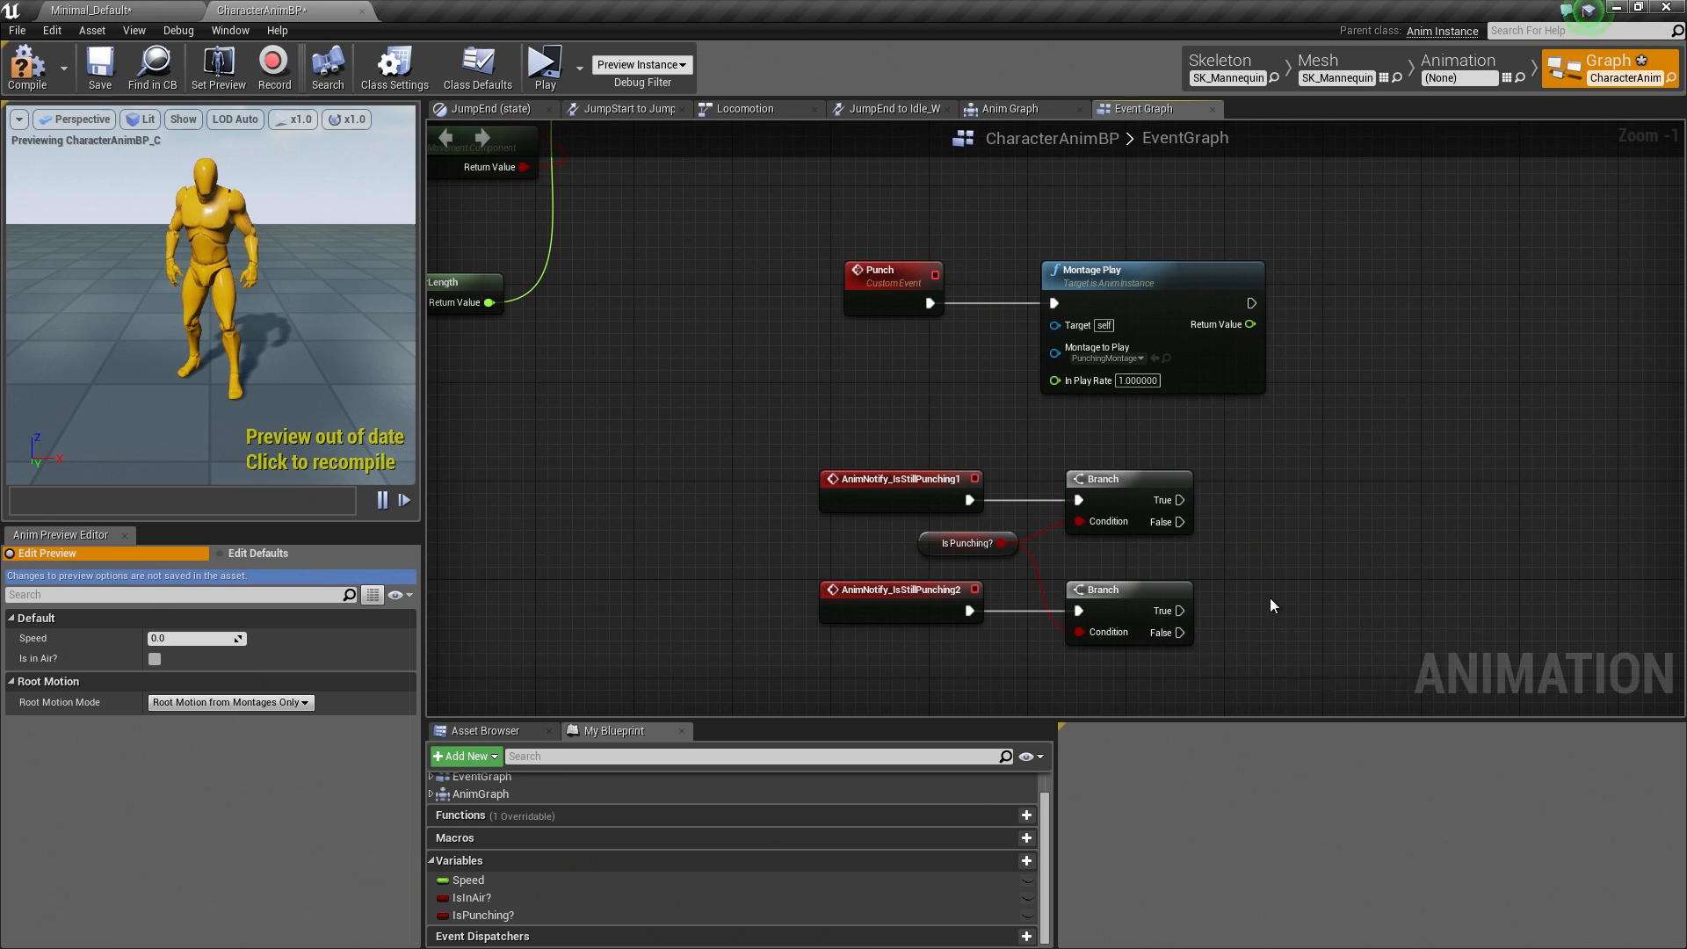
{"action": "mouse_move", "coordinate": [1244, 518]}
{"action": "type", "text": "montage set next section"}
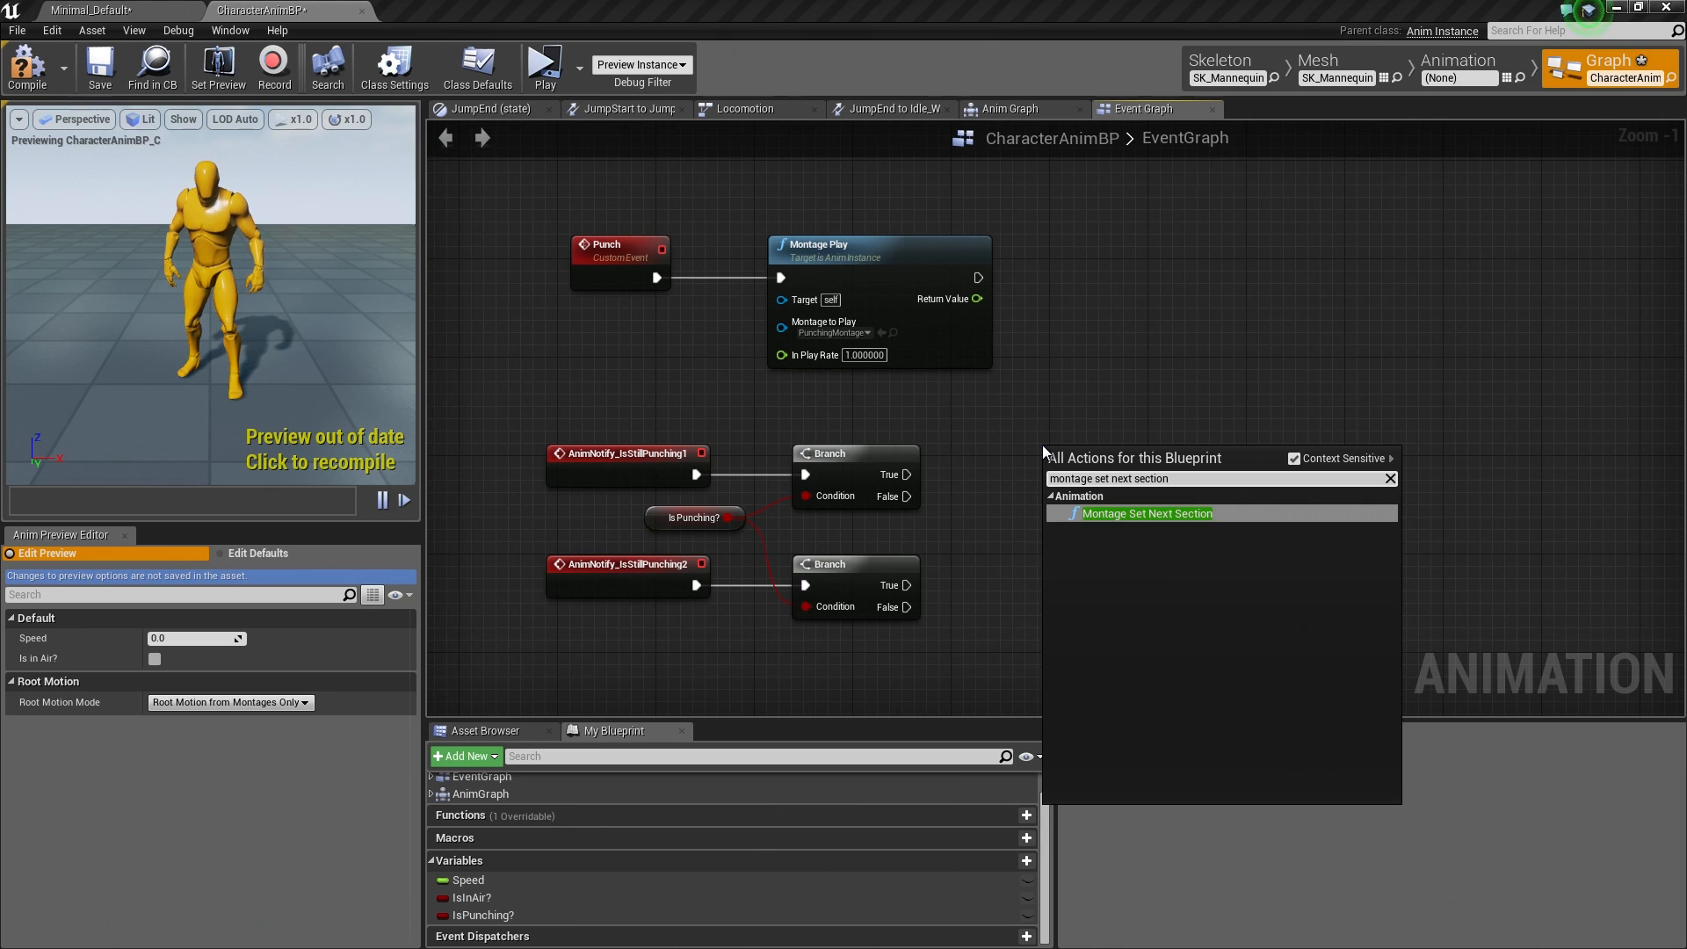
{"action": "mouse_move", "coordinate": [1118, 505]}
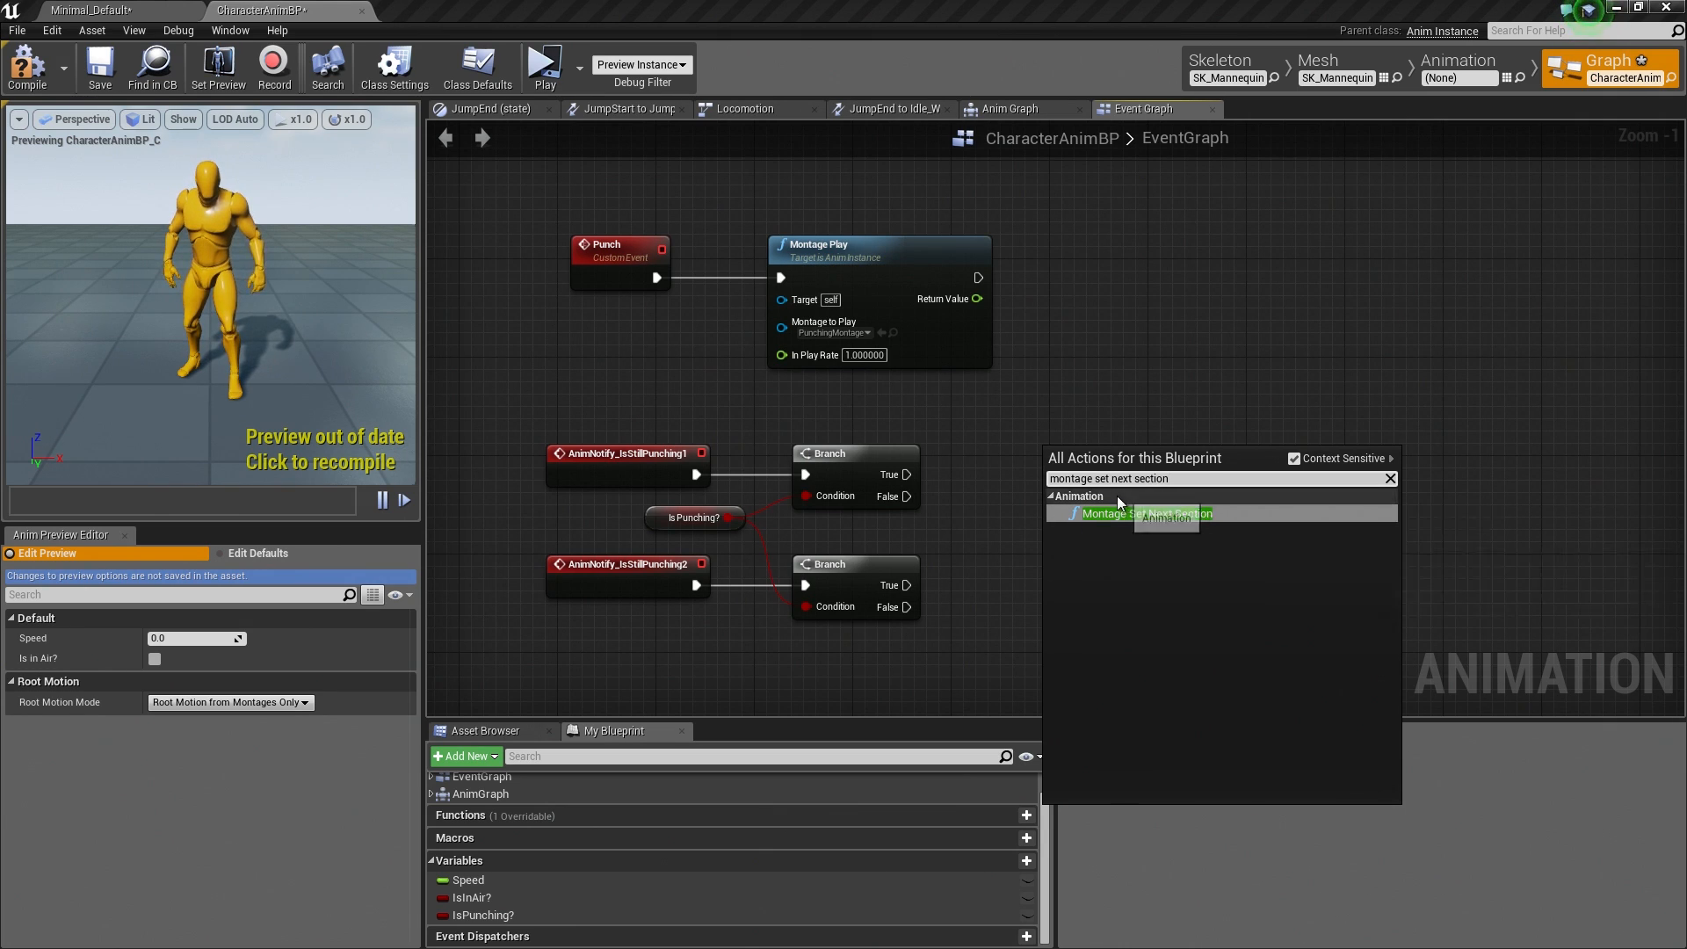
{"action": "mouse_move", "coordinate": [1129, 522]}
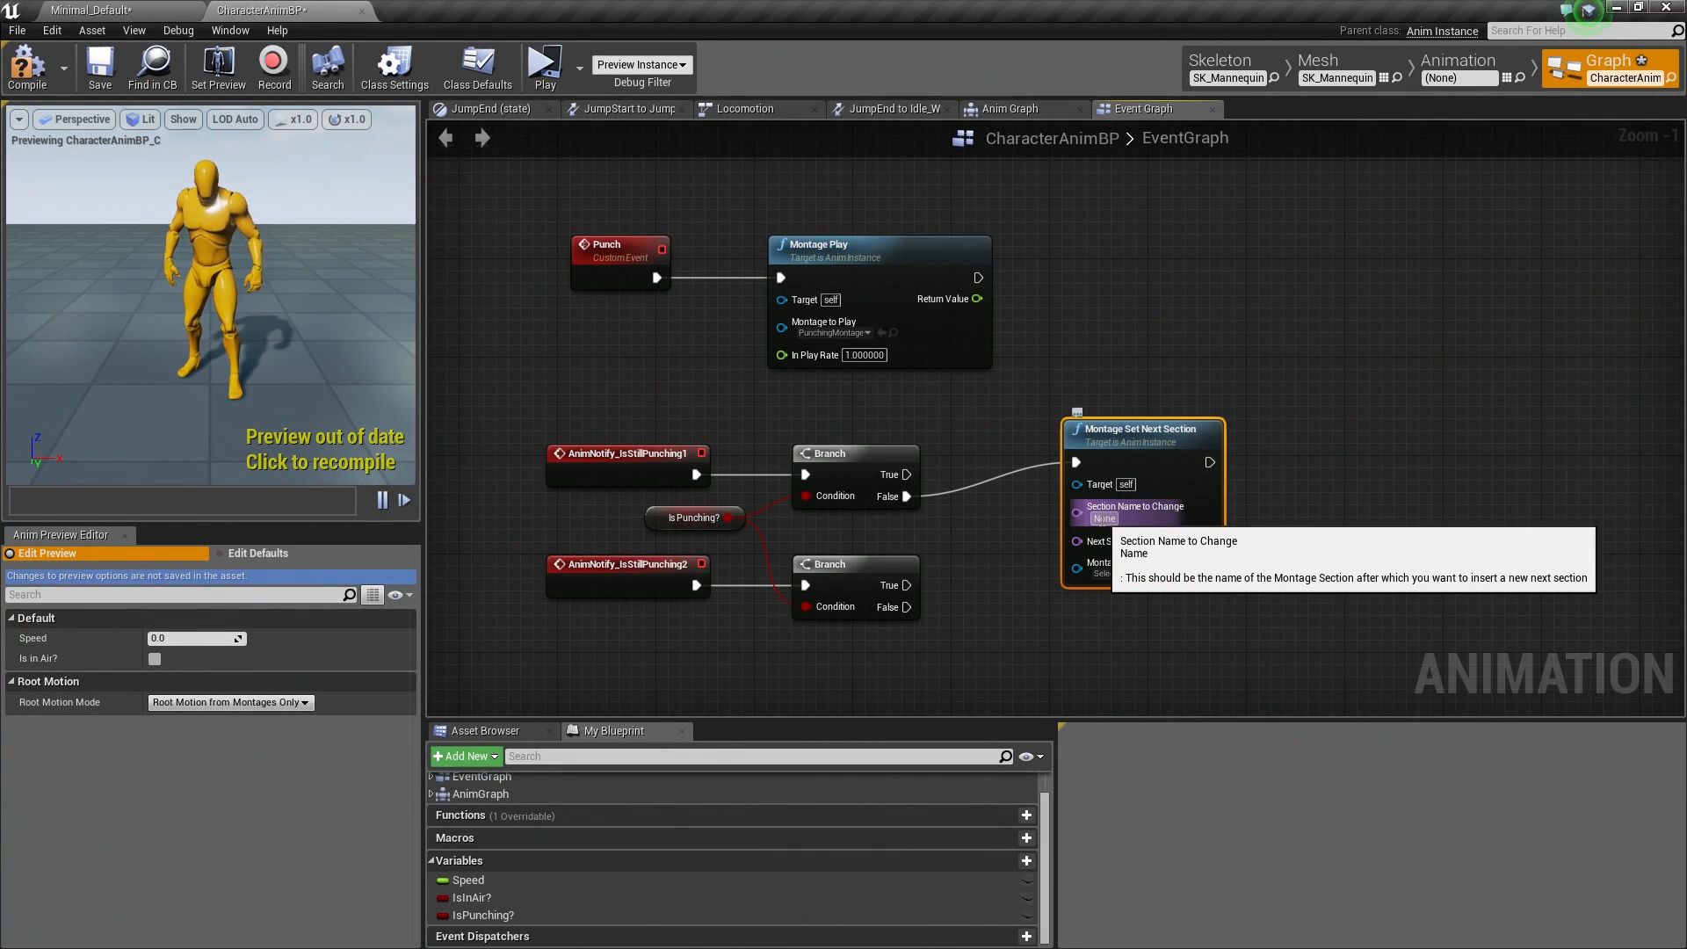
{"action": "mouse_move", "coordinate": [1442, 512]}
{"action": "type", "text": "Punch1"}
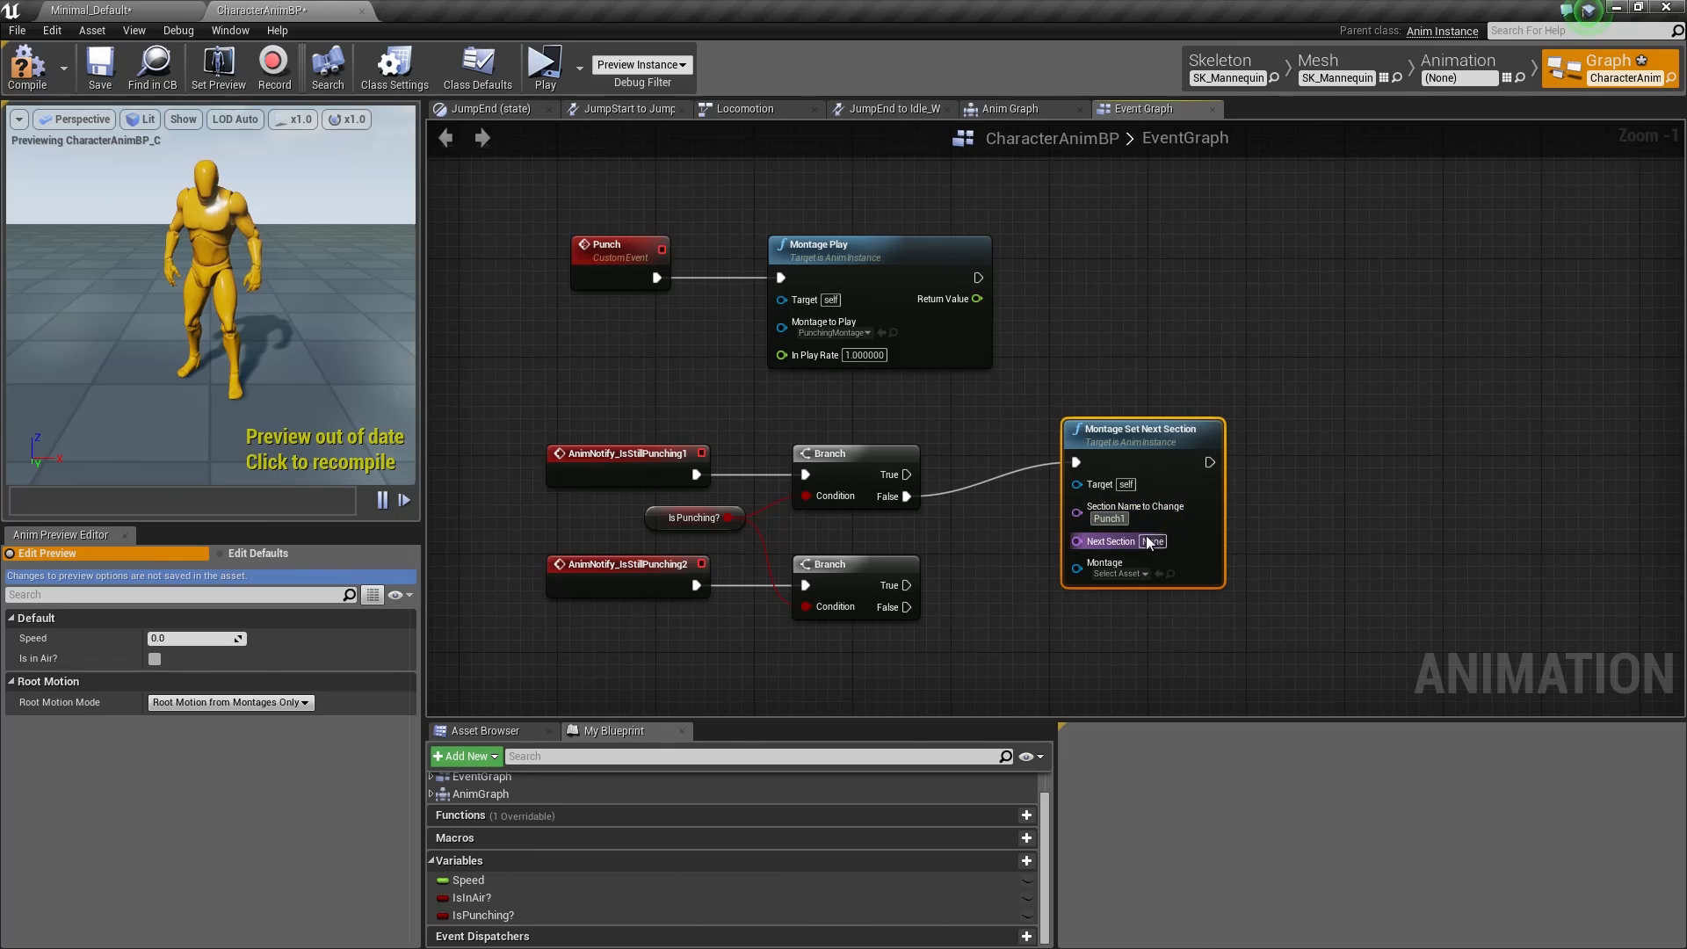
{"action": "mouse_move", "coordinate": [1152, 541]}
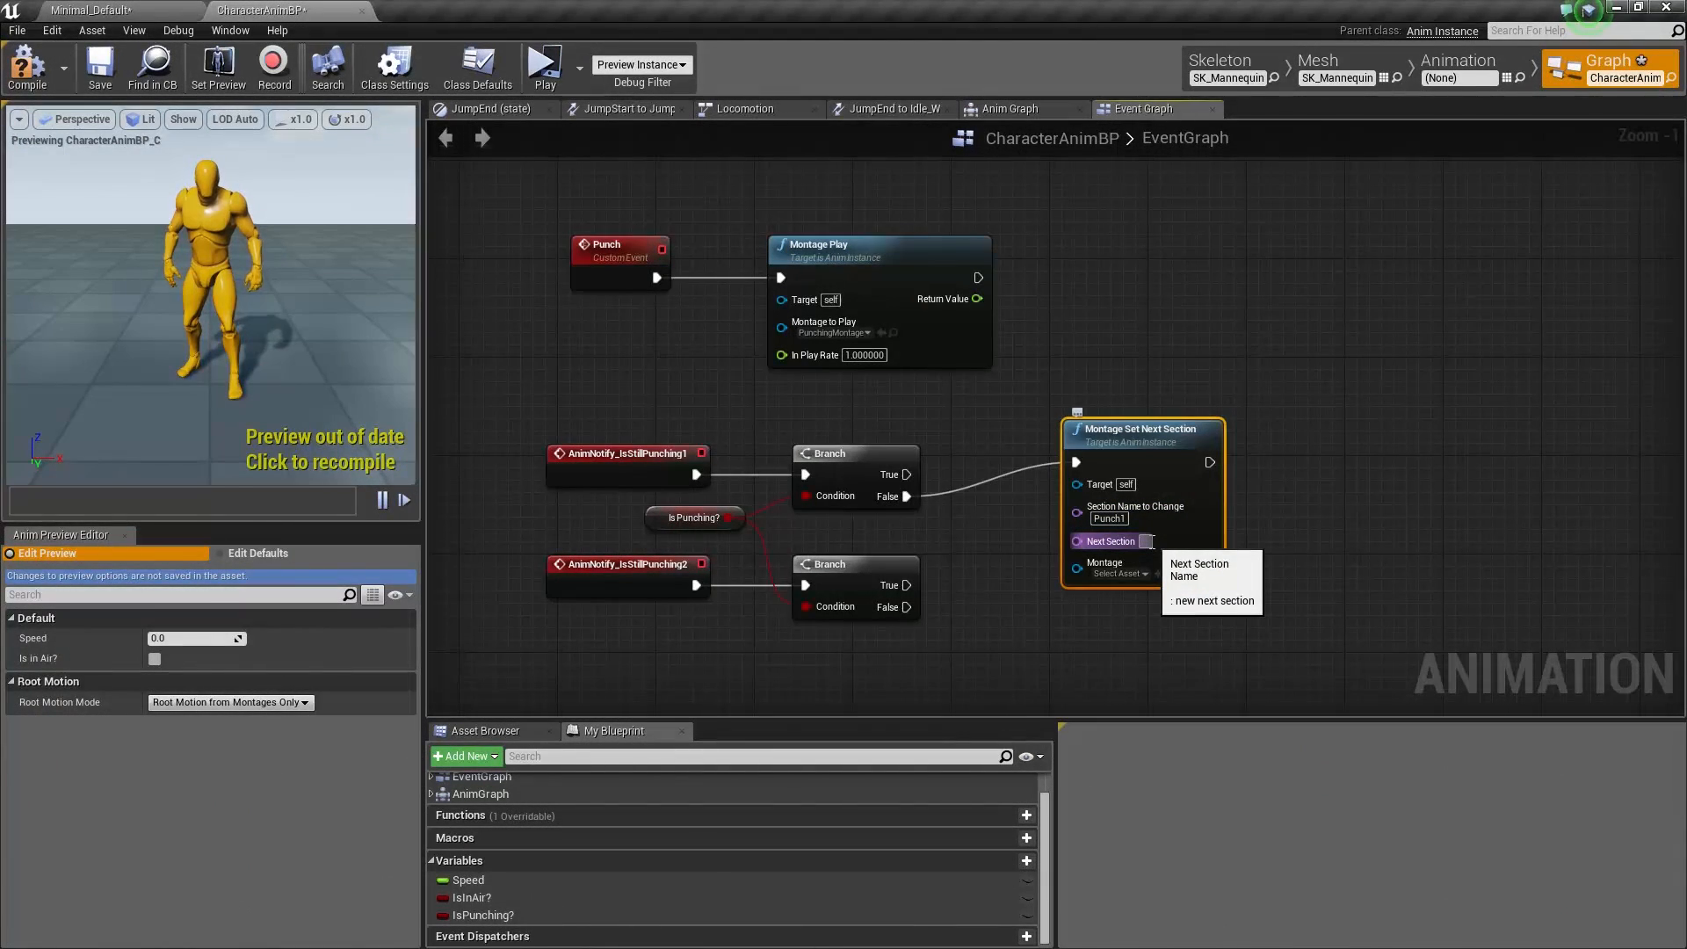
Step: Set the next section to PunchEnd1 and choose PunchingMontage as the target montage
{"action": "type", "text": "PunchEnd1"}
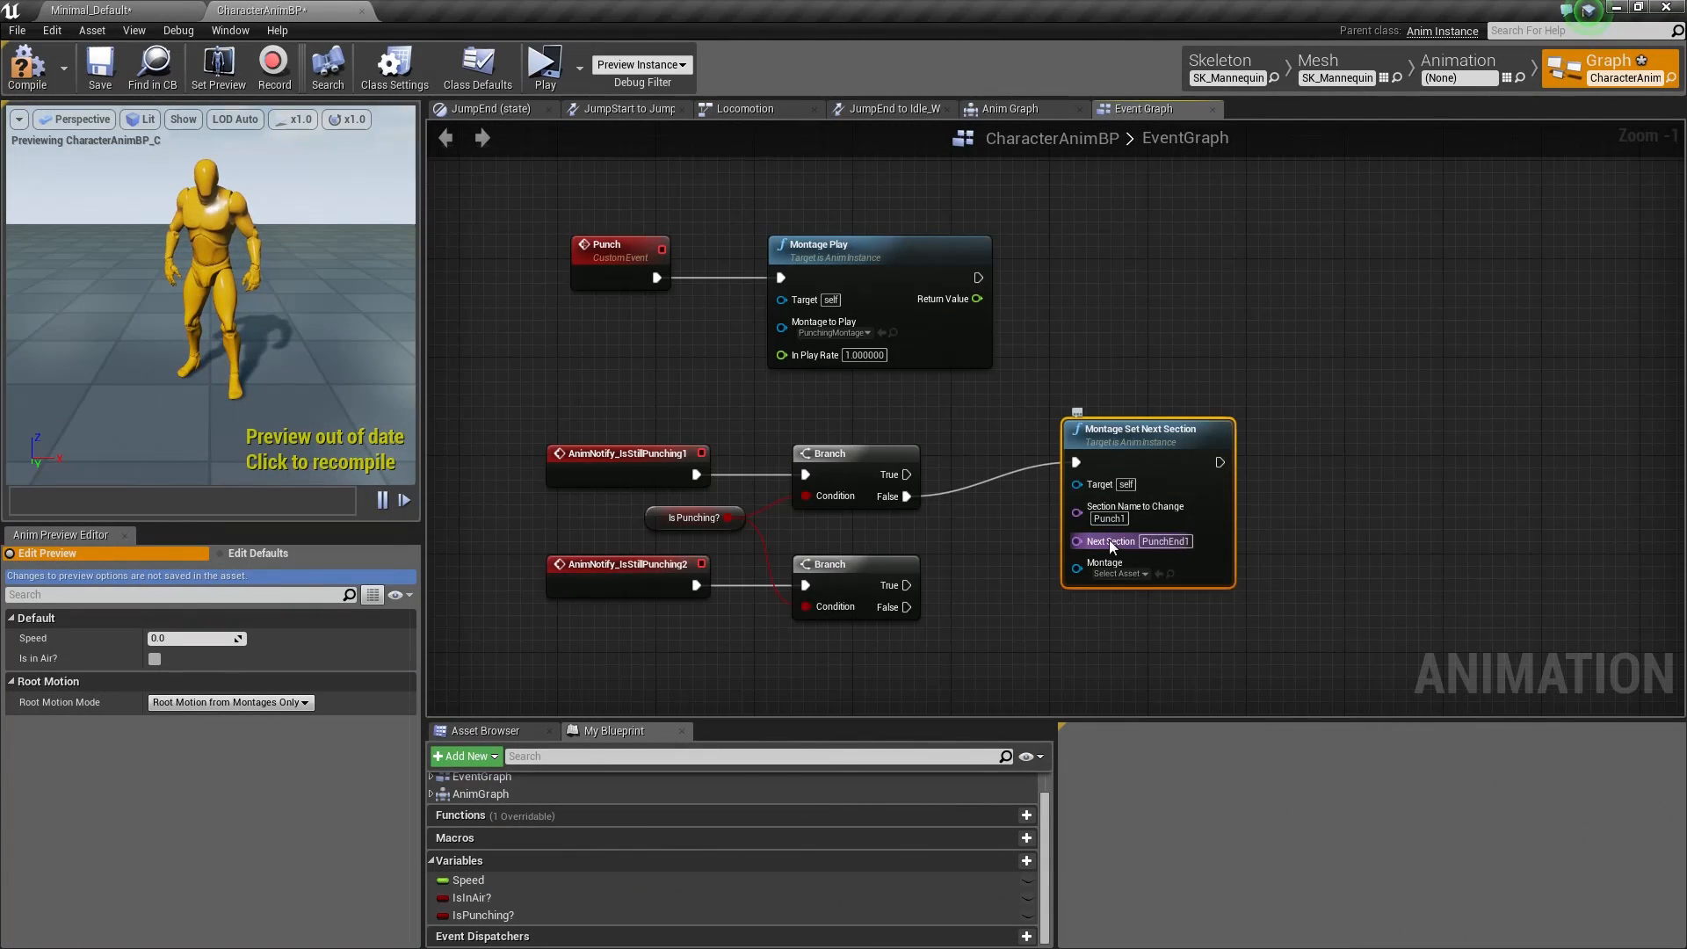
{"action": "mouse_move", "coordinate": [1124, 572]}
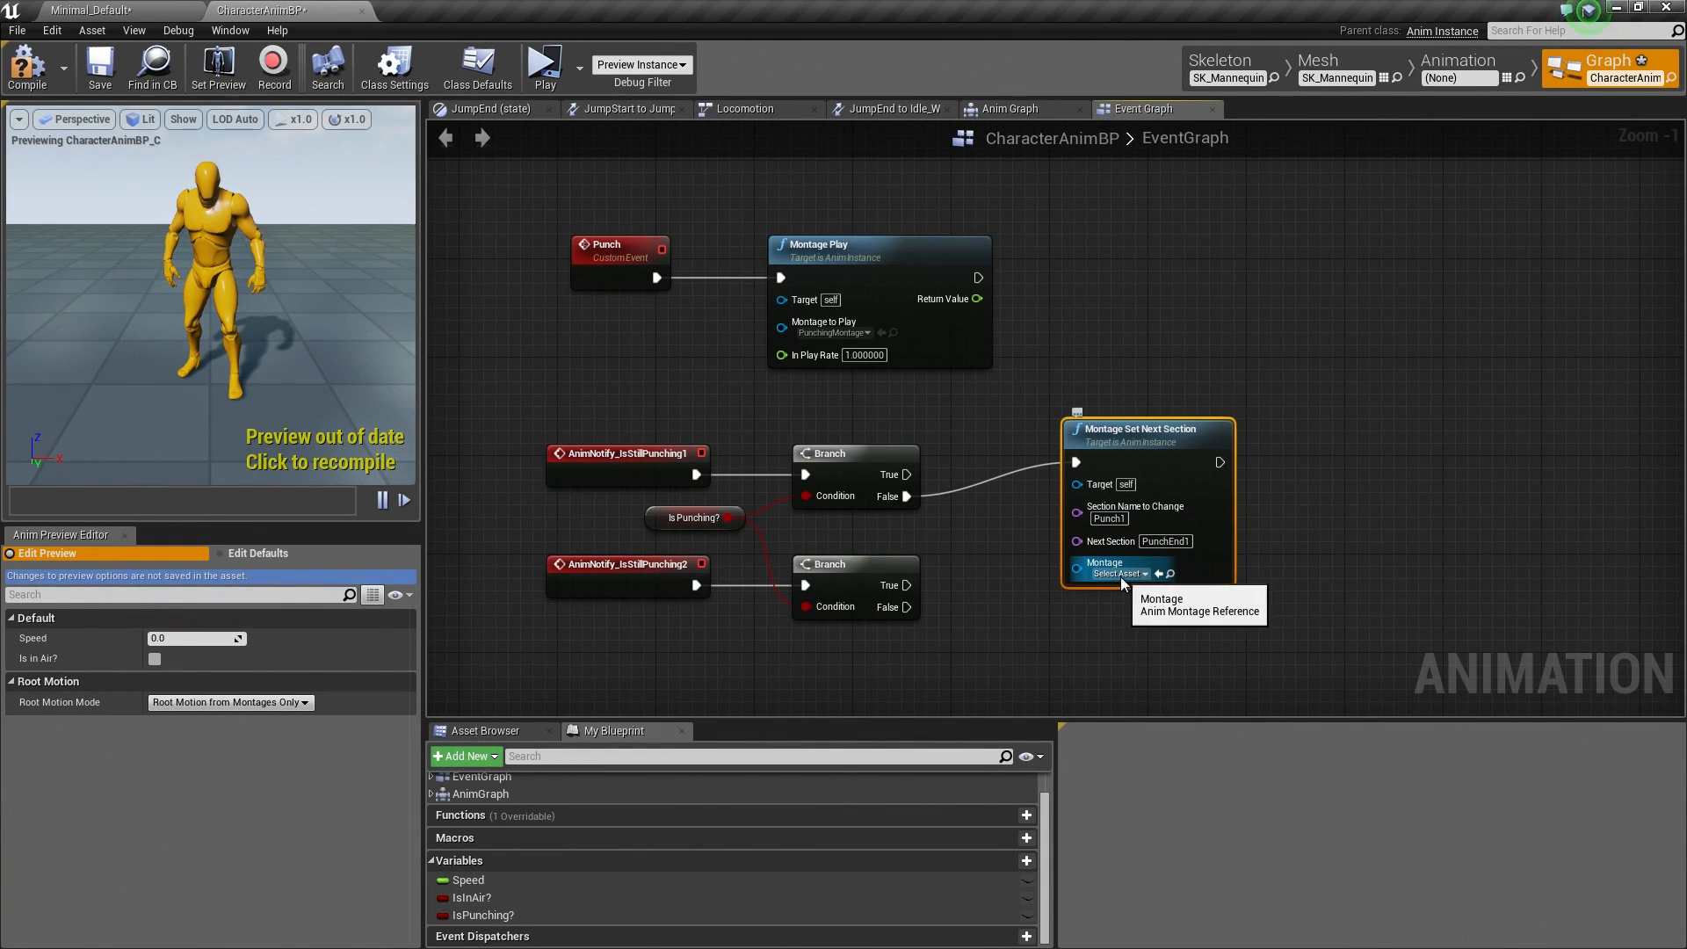
{"action": "left_click", "coordinate": [1118, 573]}
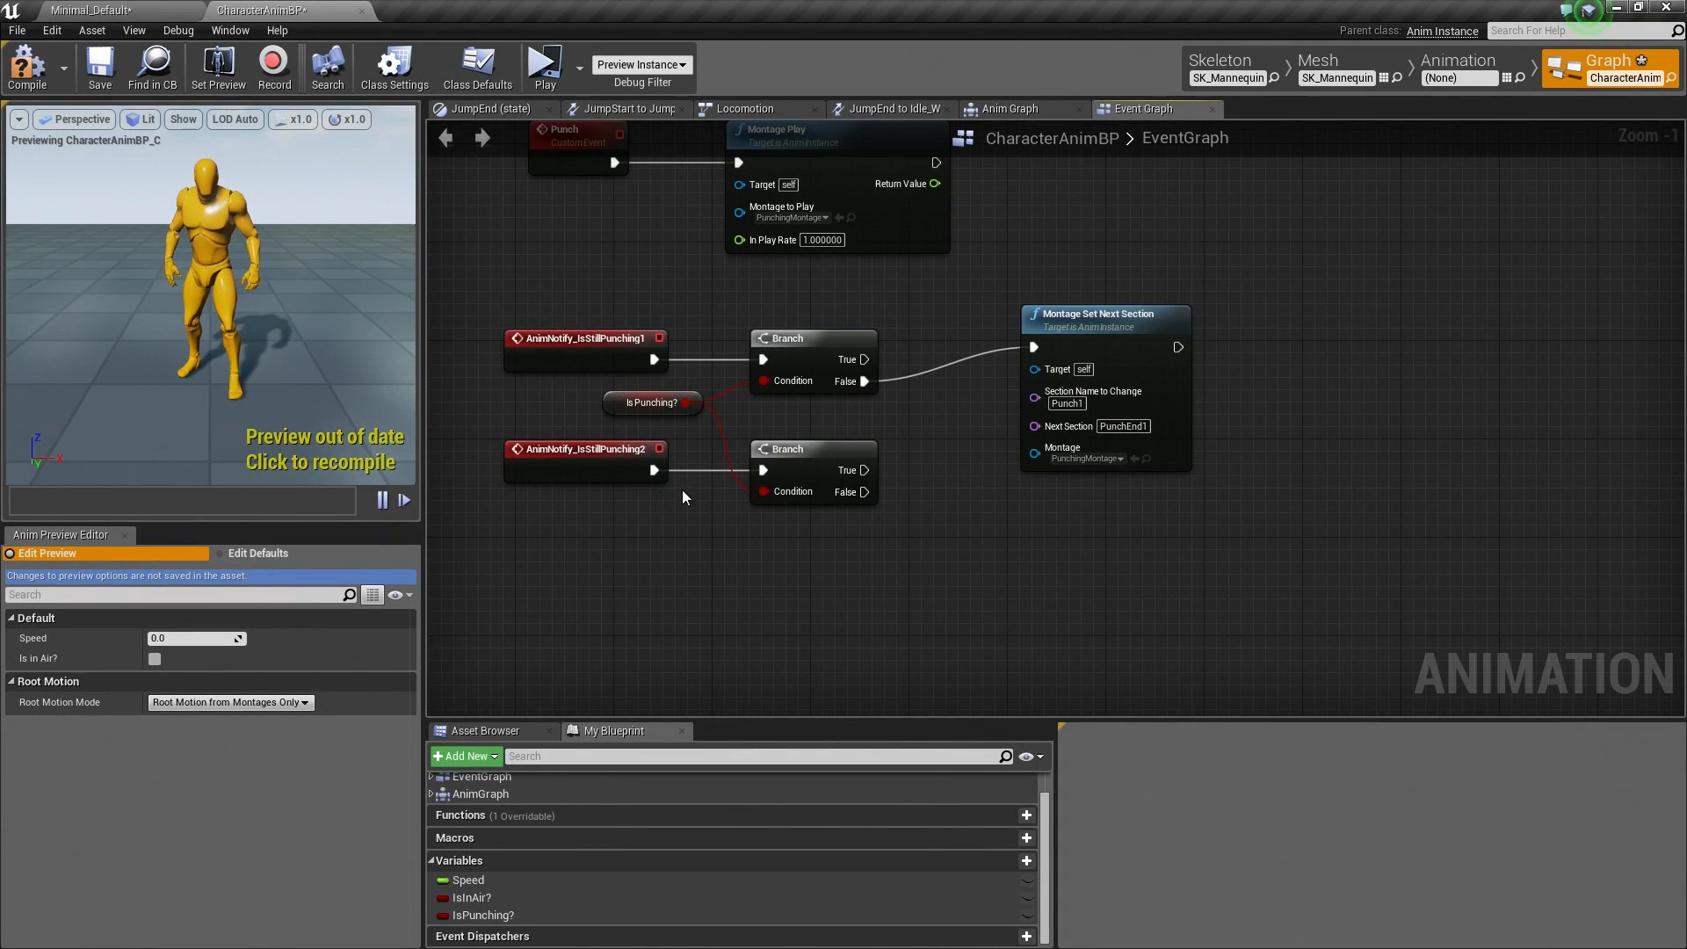
Step: Copy the Set Next Section node onto the second Branch's False output (Punch2 to PunchEnd2) and save
{"action": "left_click", "coordinate": [1105, 316]}
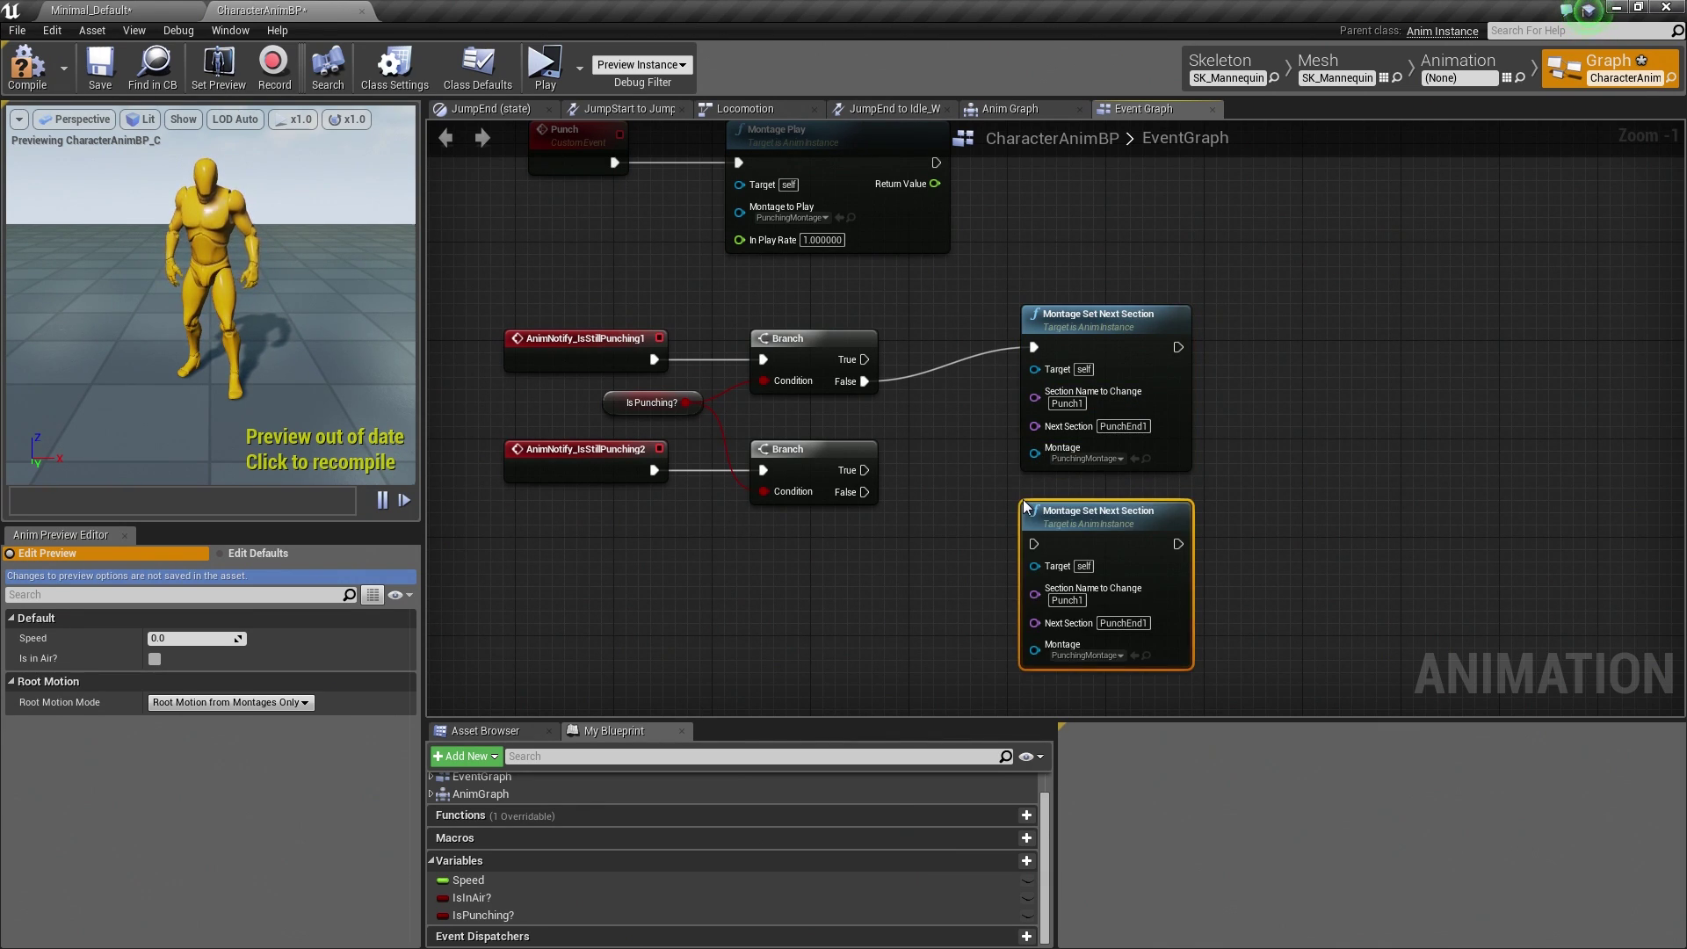
{"action": "left_click_drag", "start_coordinate": [866, 492], "coordinate": [920, 527]}
{"action": "type", "text": "2"}
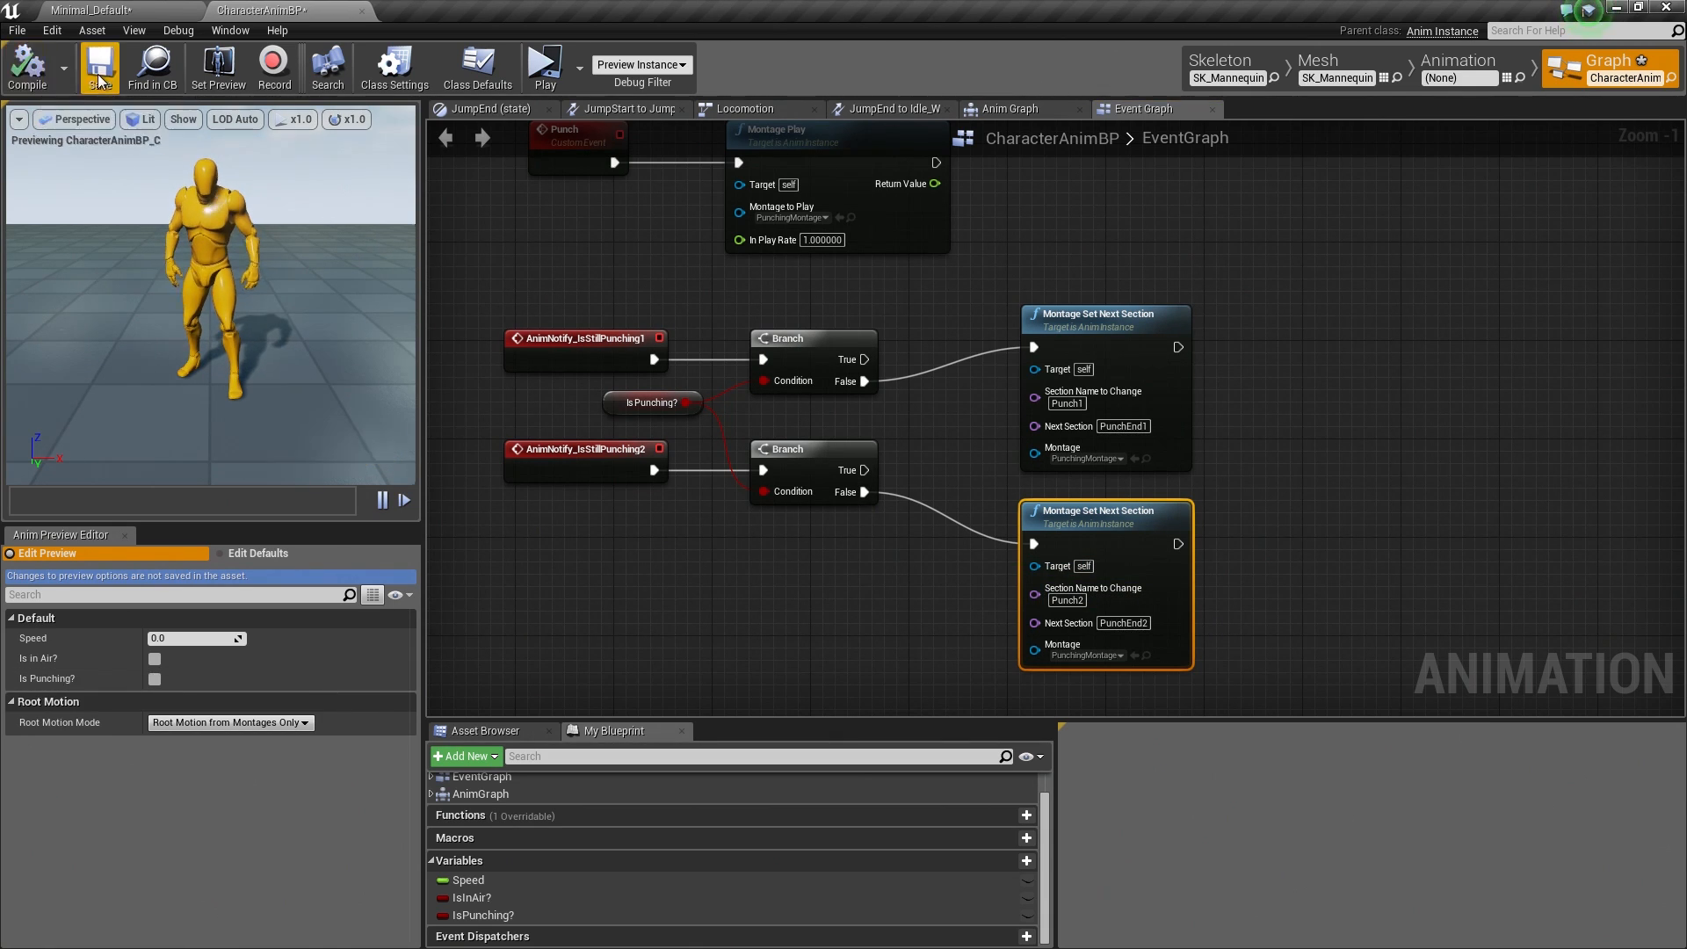
{"action": "left_click", "coordinate": [92, 66]}
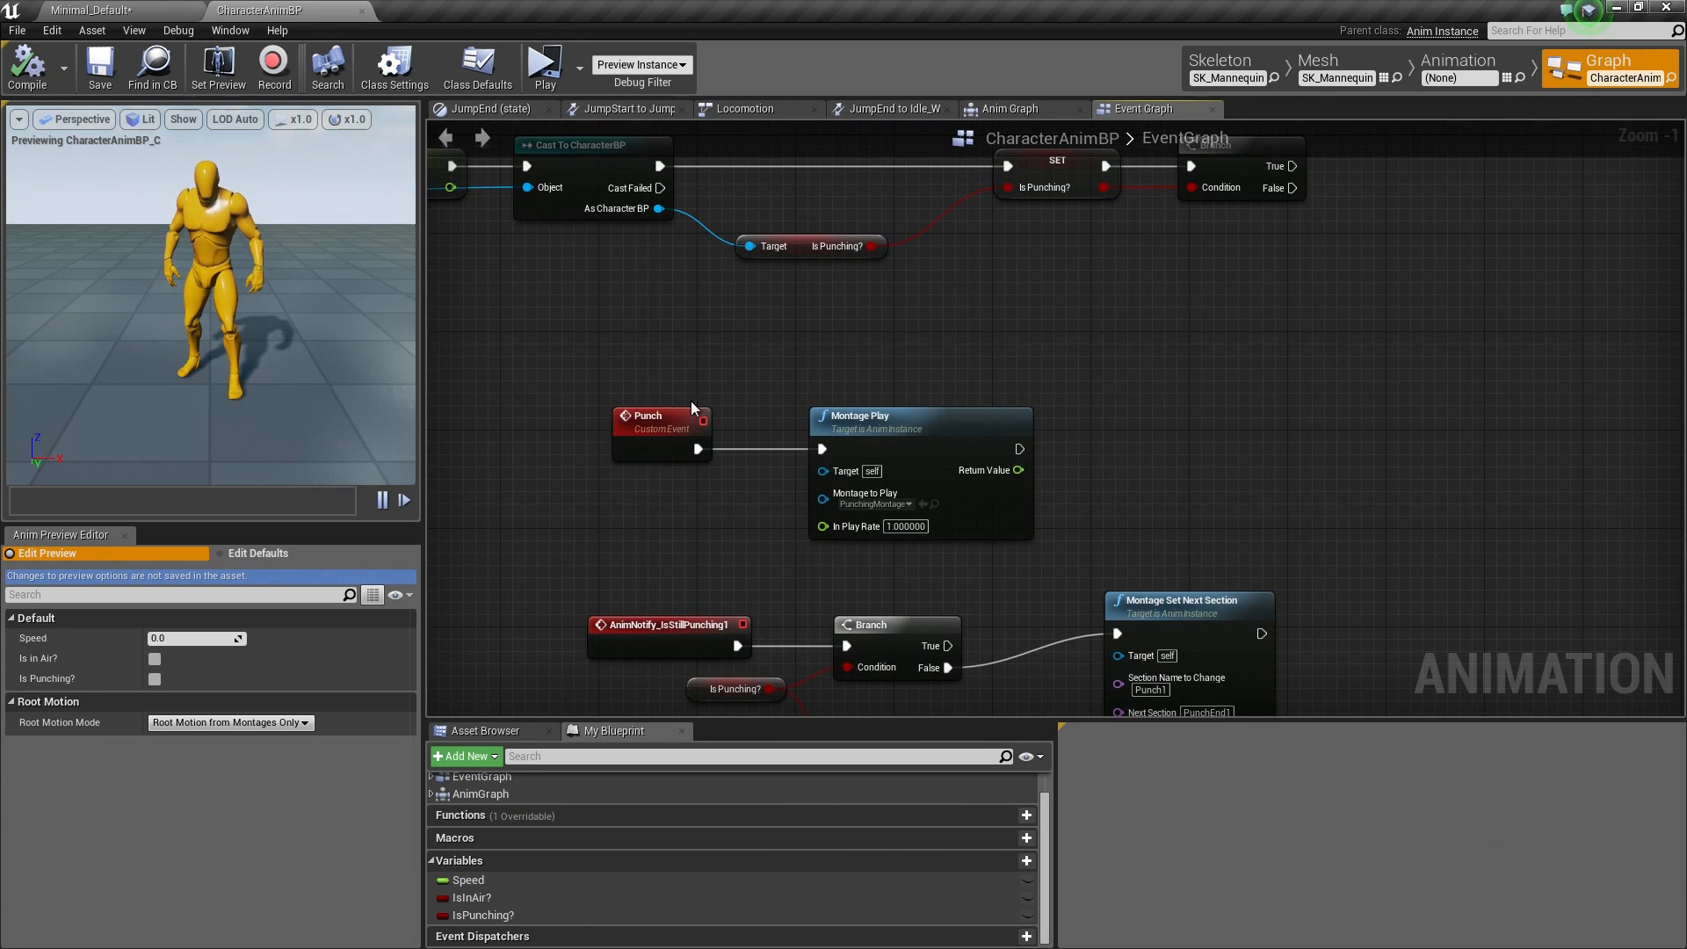
{"action": "mouse_move", "coordinate": [896, 497]}
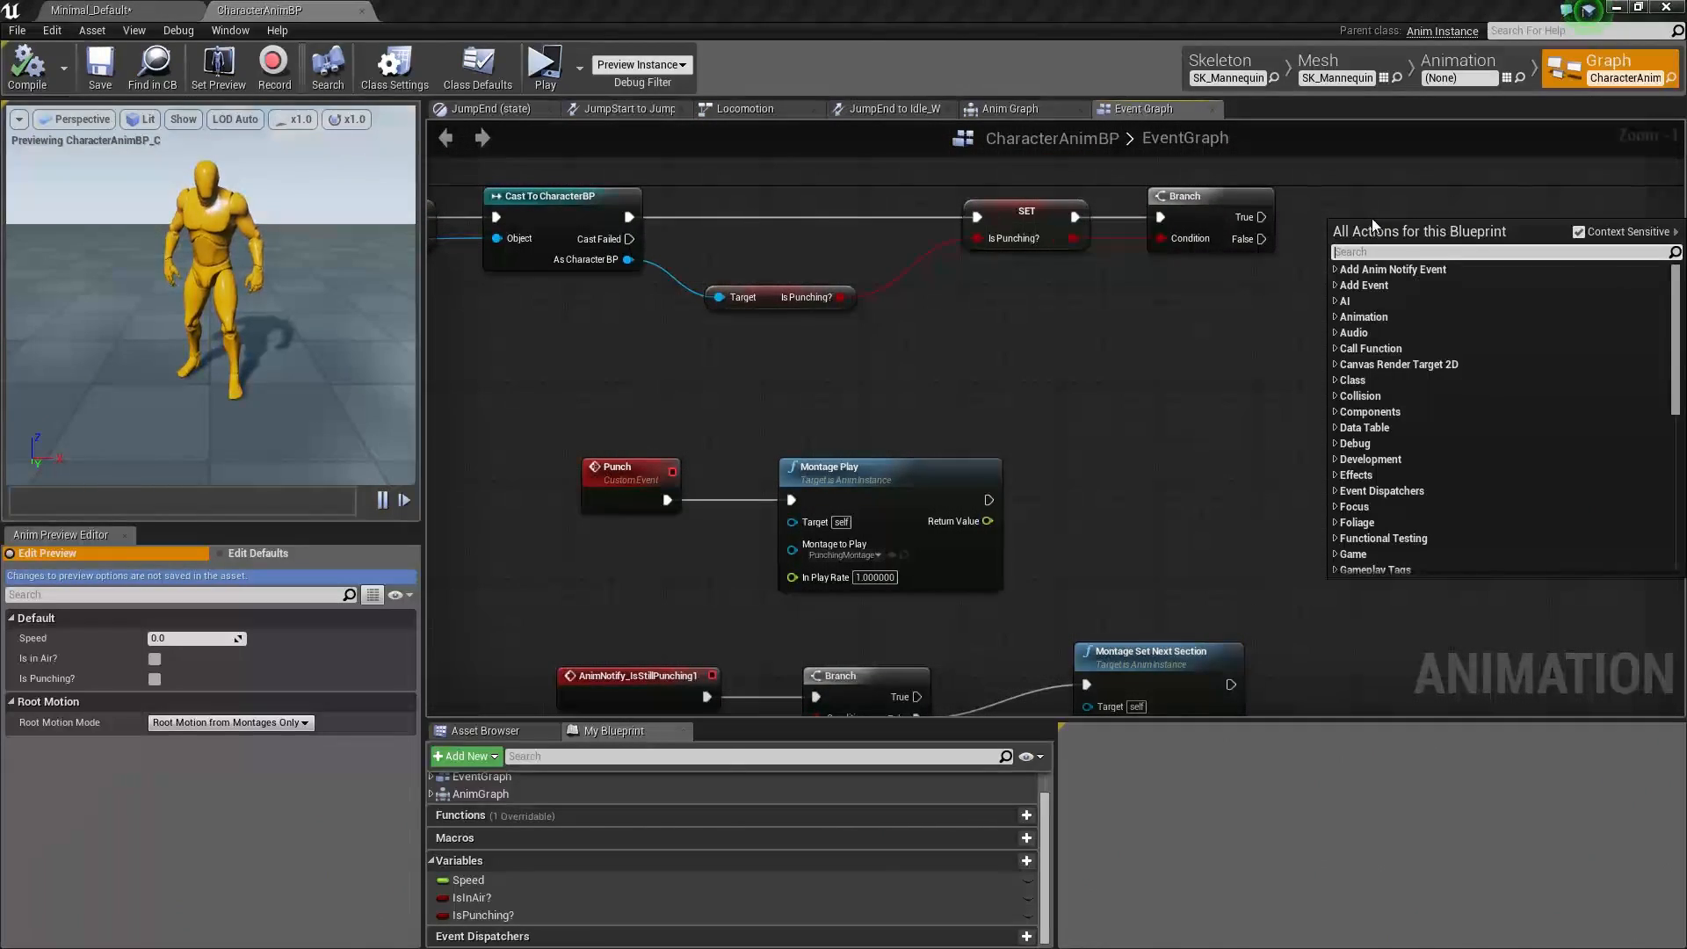
Step: Add a Punch function call node on the Branch's True output
{"action": "type", "text": "punch"}
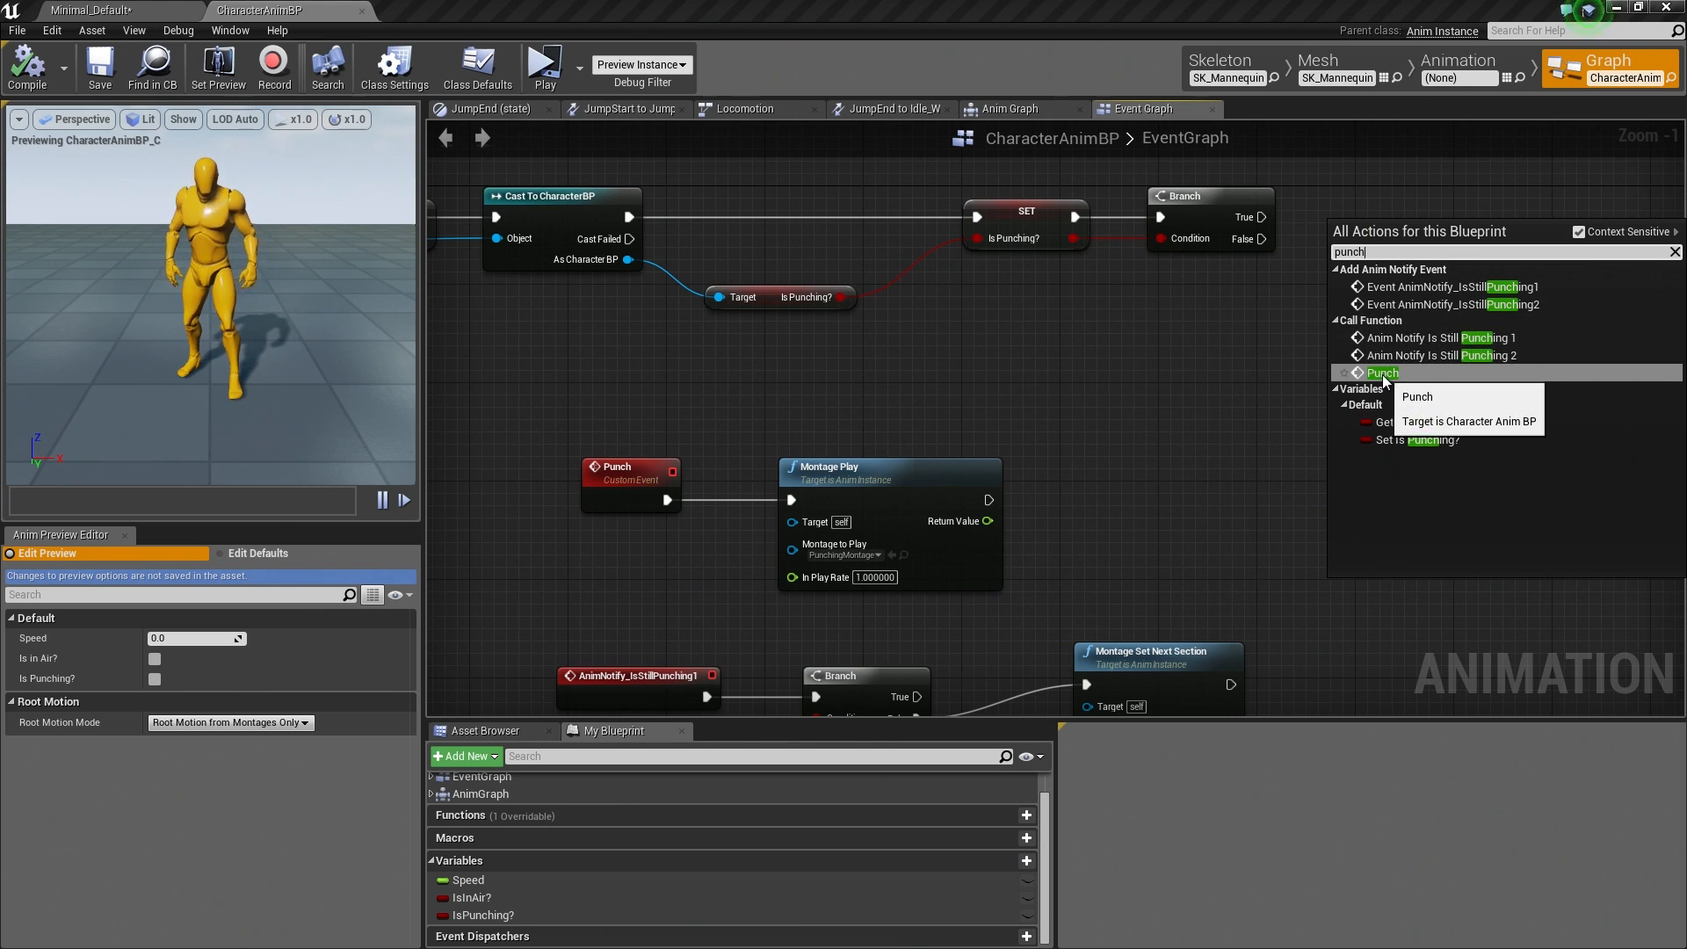
{"action": "left_click", "coordinate": [1382, 373]}
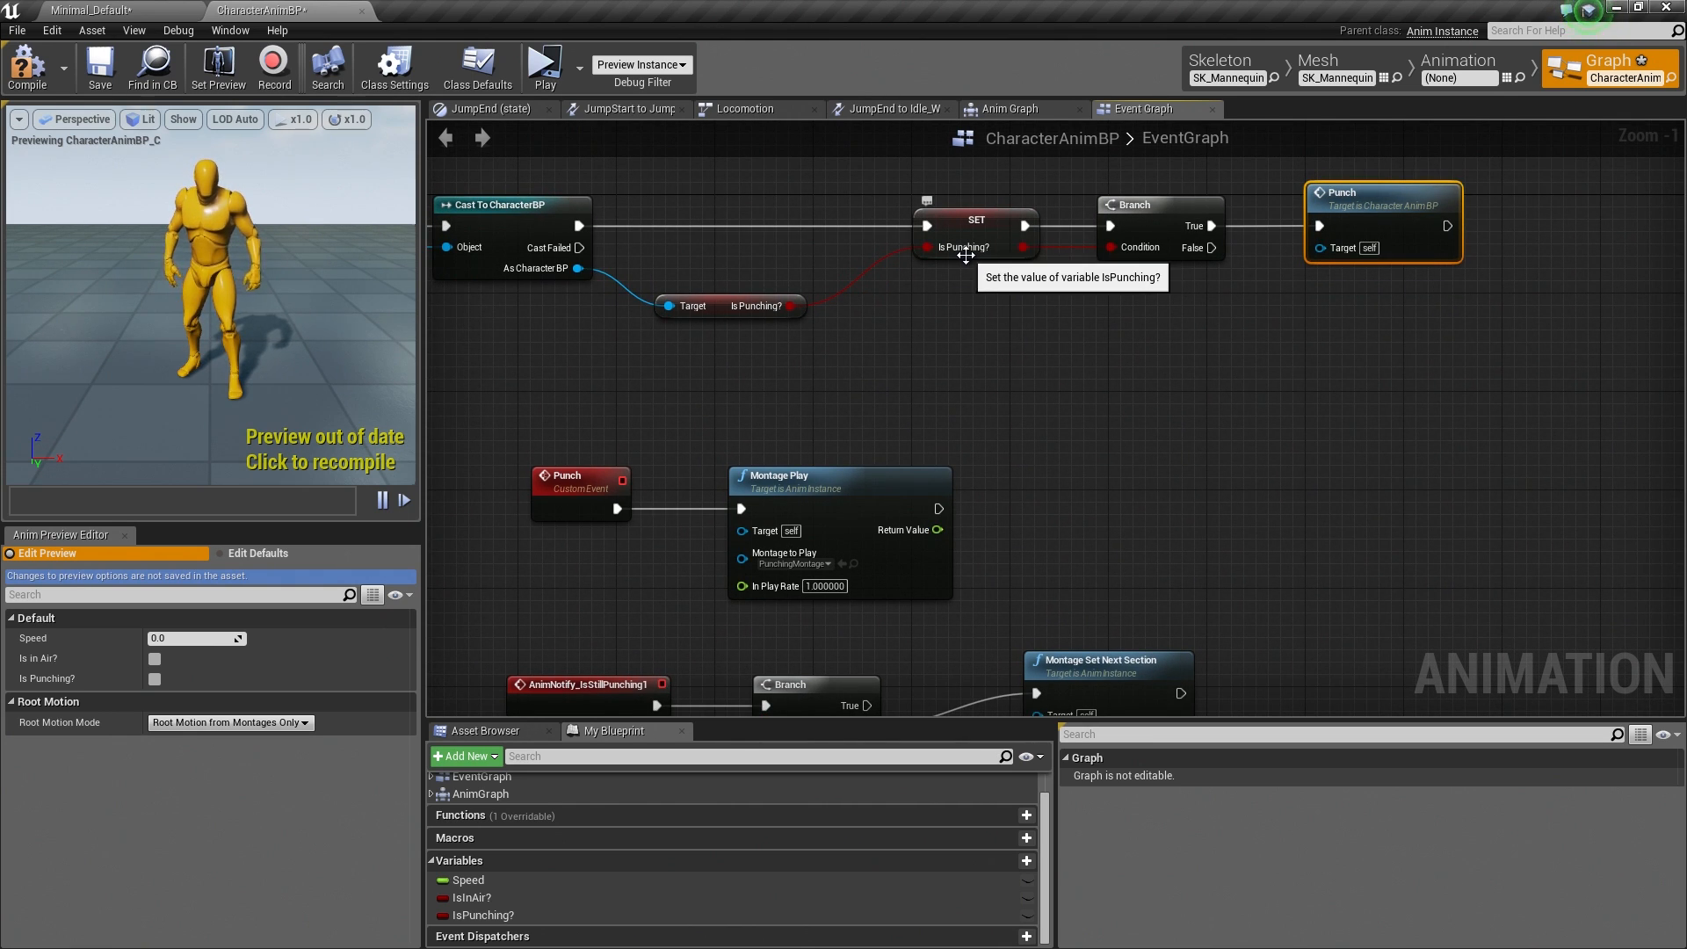
{"action": "mouse_move", "coordinate": [1386, 219]}
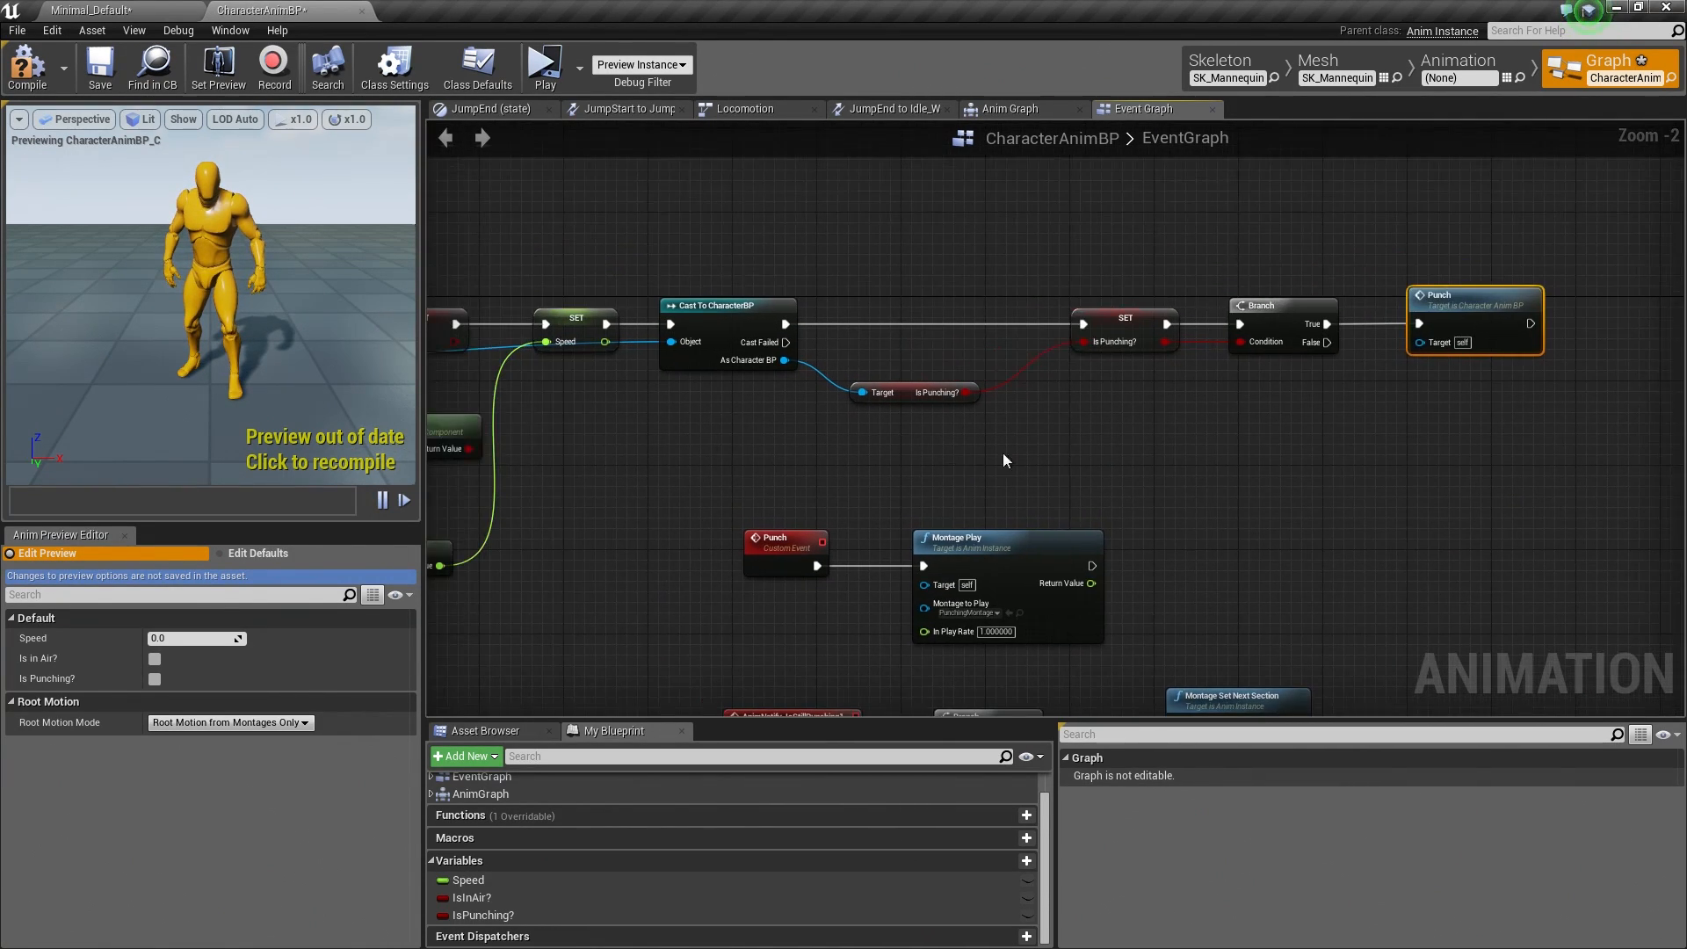
Step: Zoom out the event graph to review the Punch call after the Branch
{"action": "scroll", "scroll_direction": "down", "scroll_amount": 3}
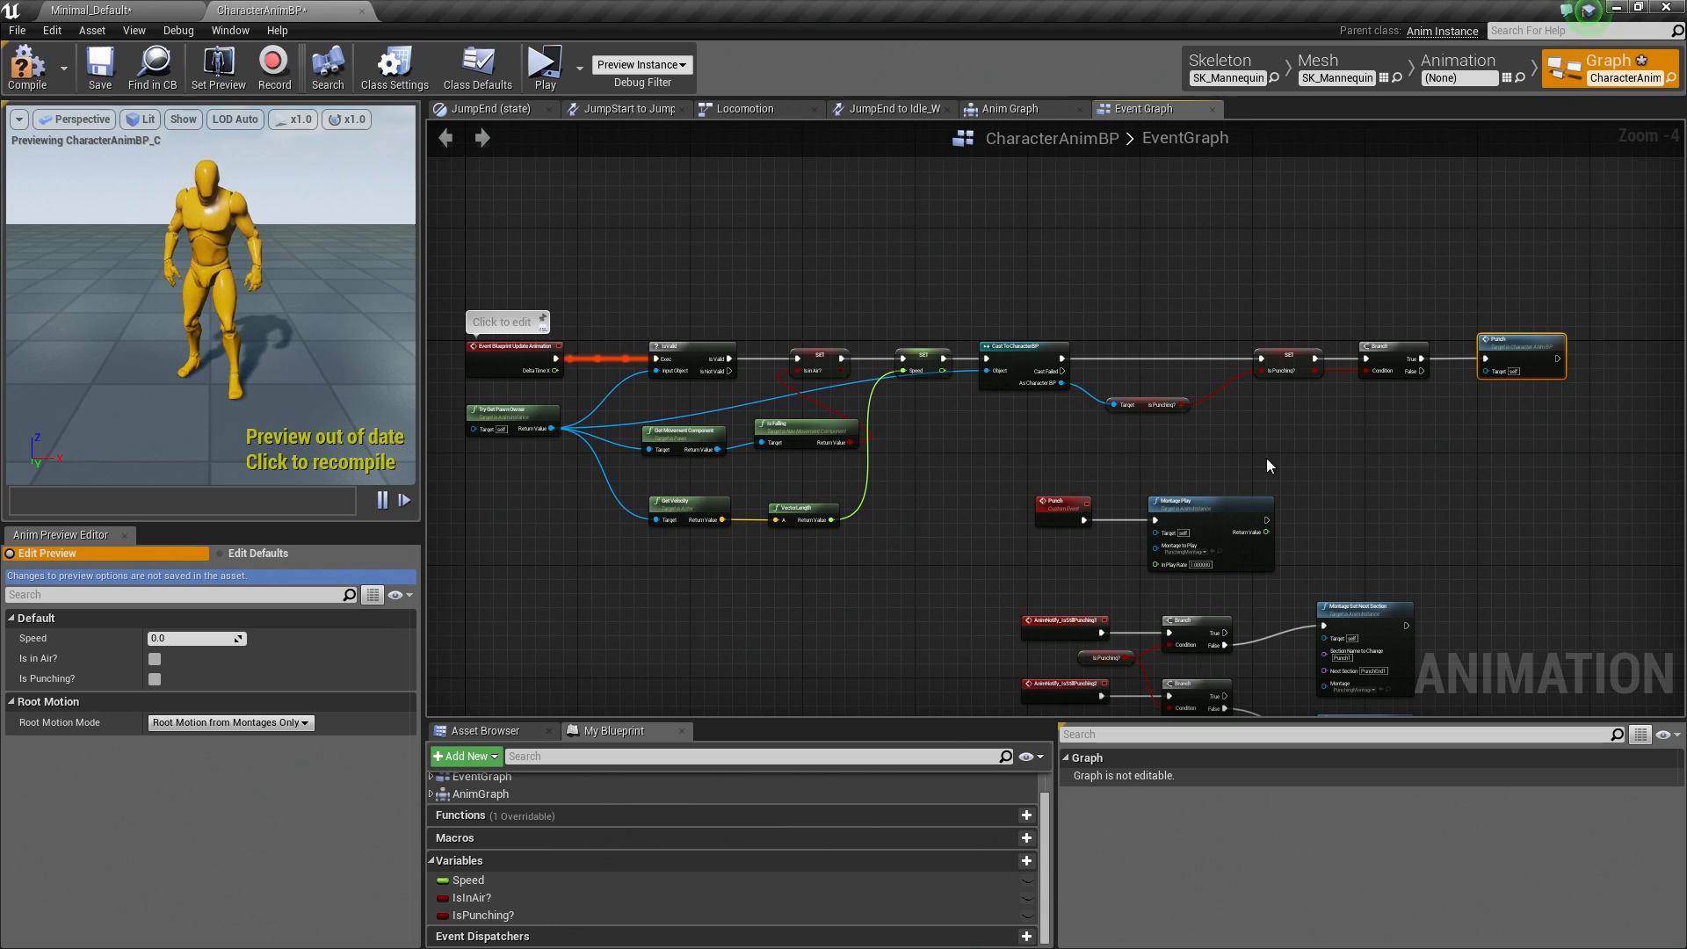
{"action": "mouse_move", "coordinate": [992, 244]}
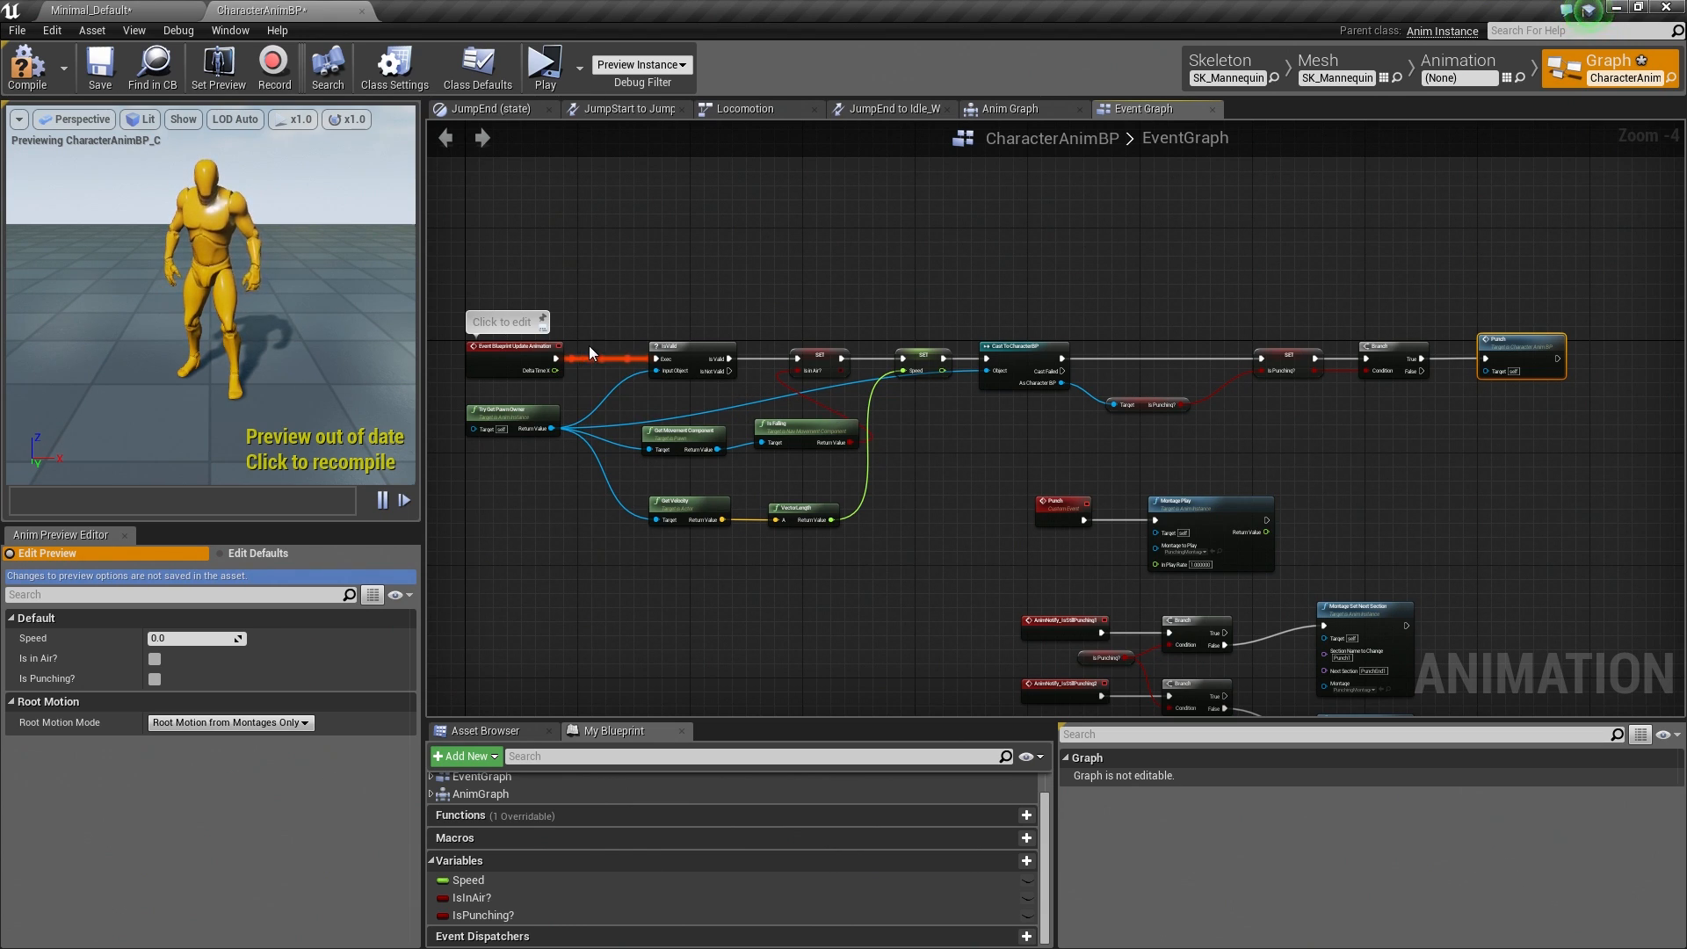
{"action": "mouse_move", "coordinate": [674, 364]}
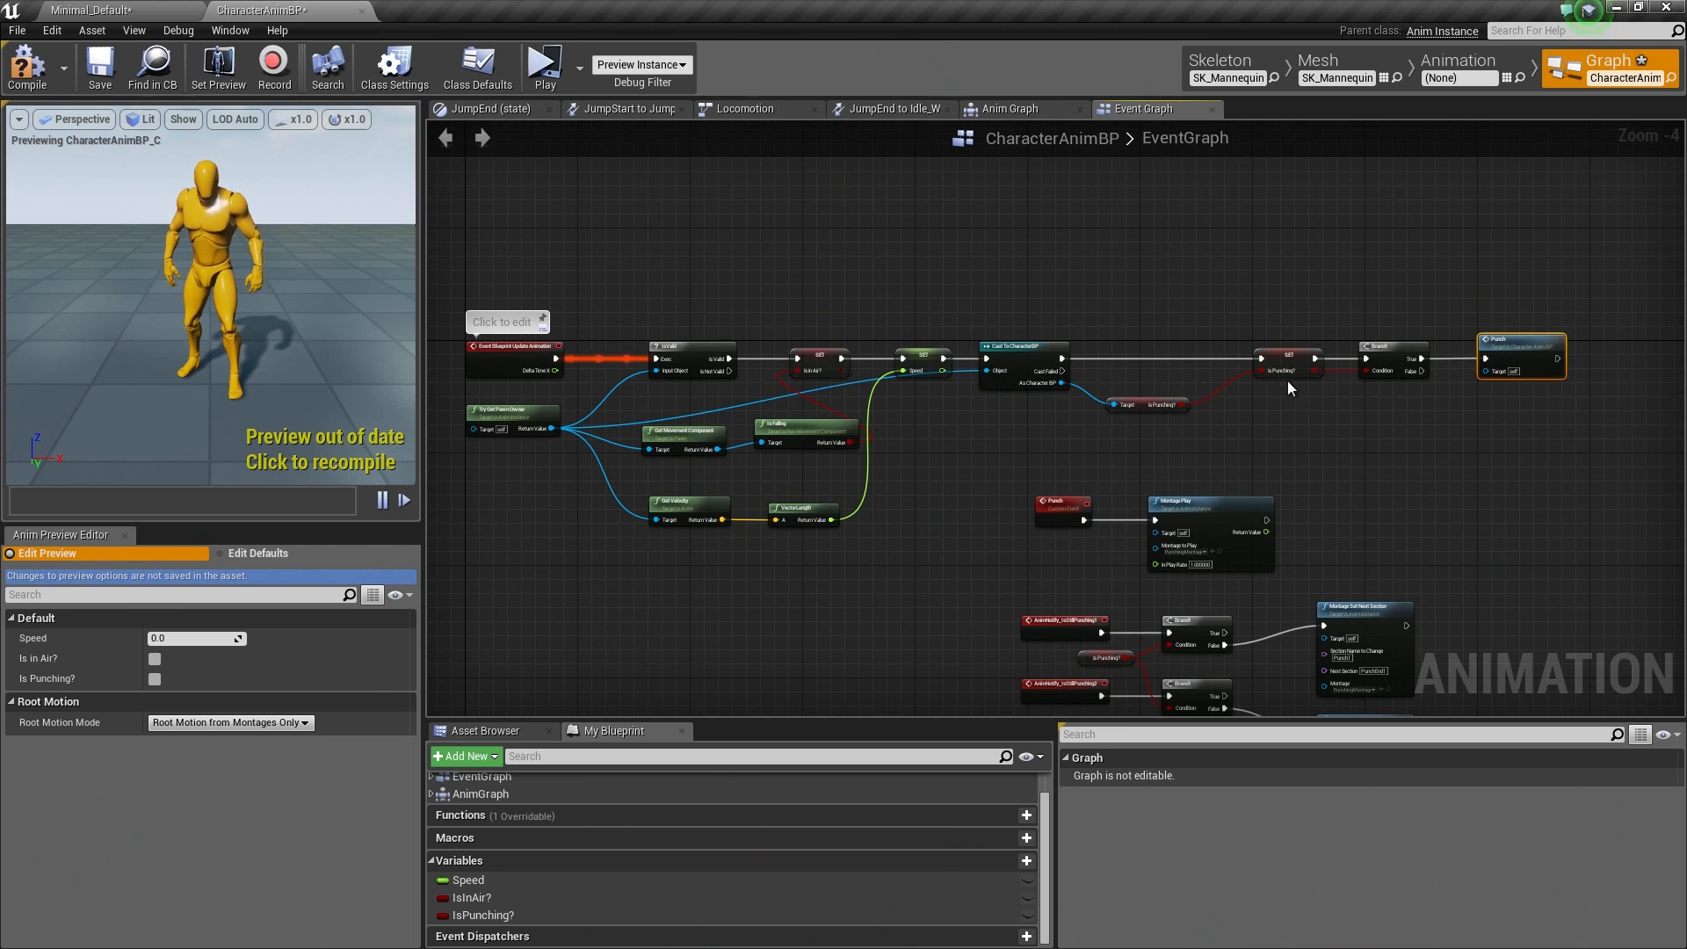
{"action": "mouse_move", "coordinate": [1297, 377]}
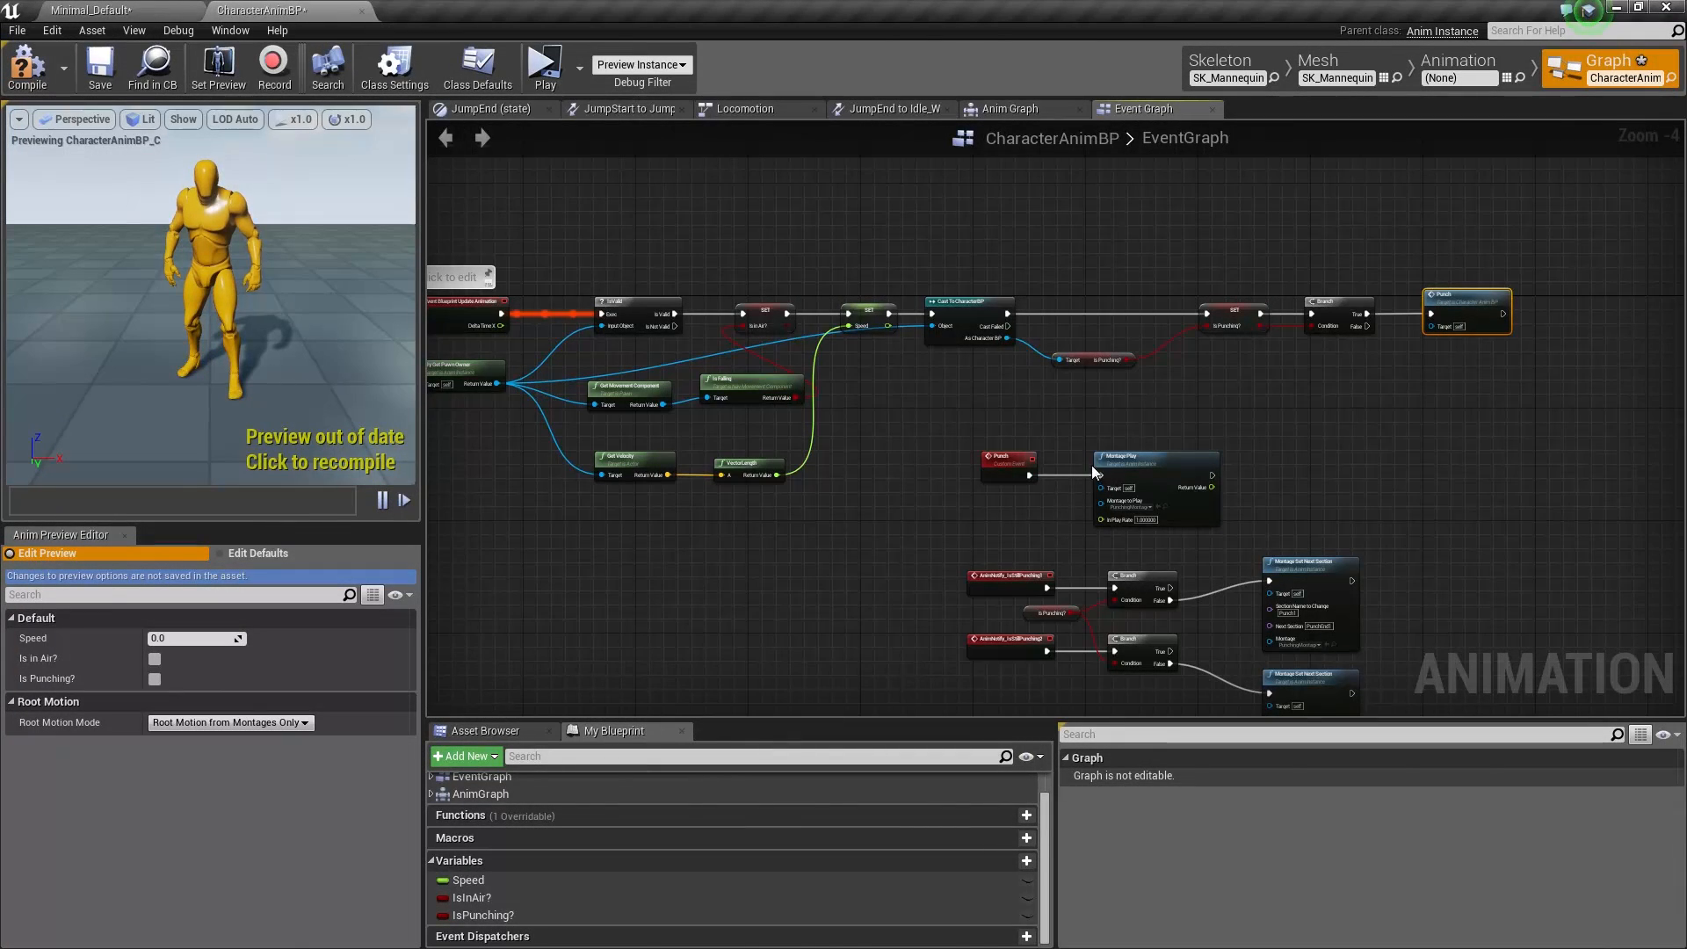
{"action": "mouse_move", "coordinate": [1058, 501]}
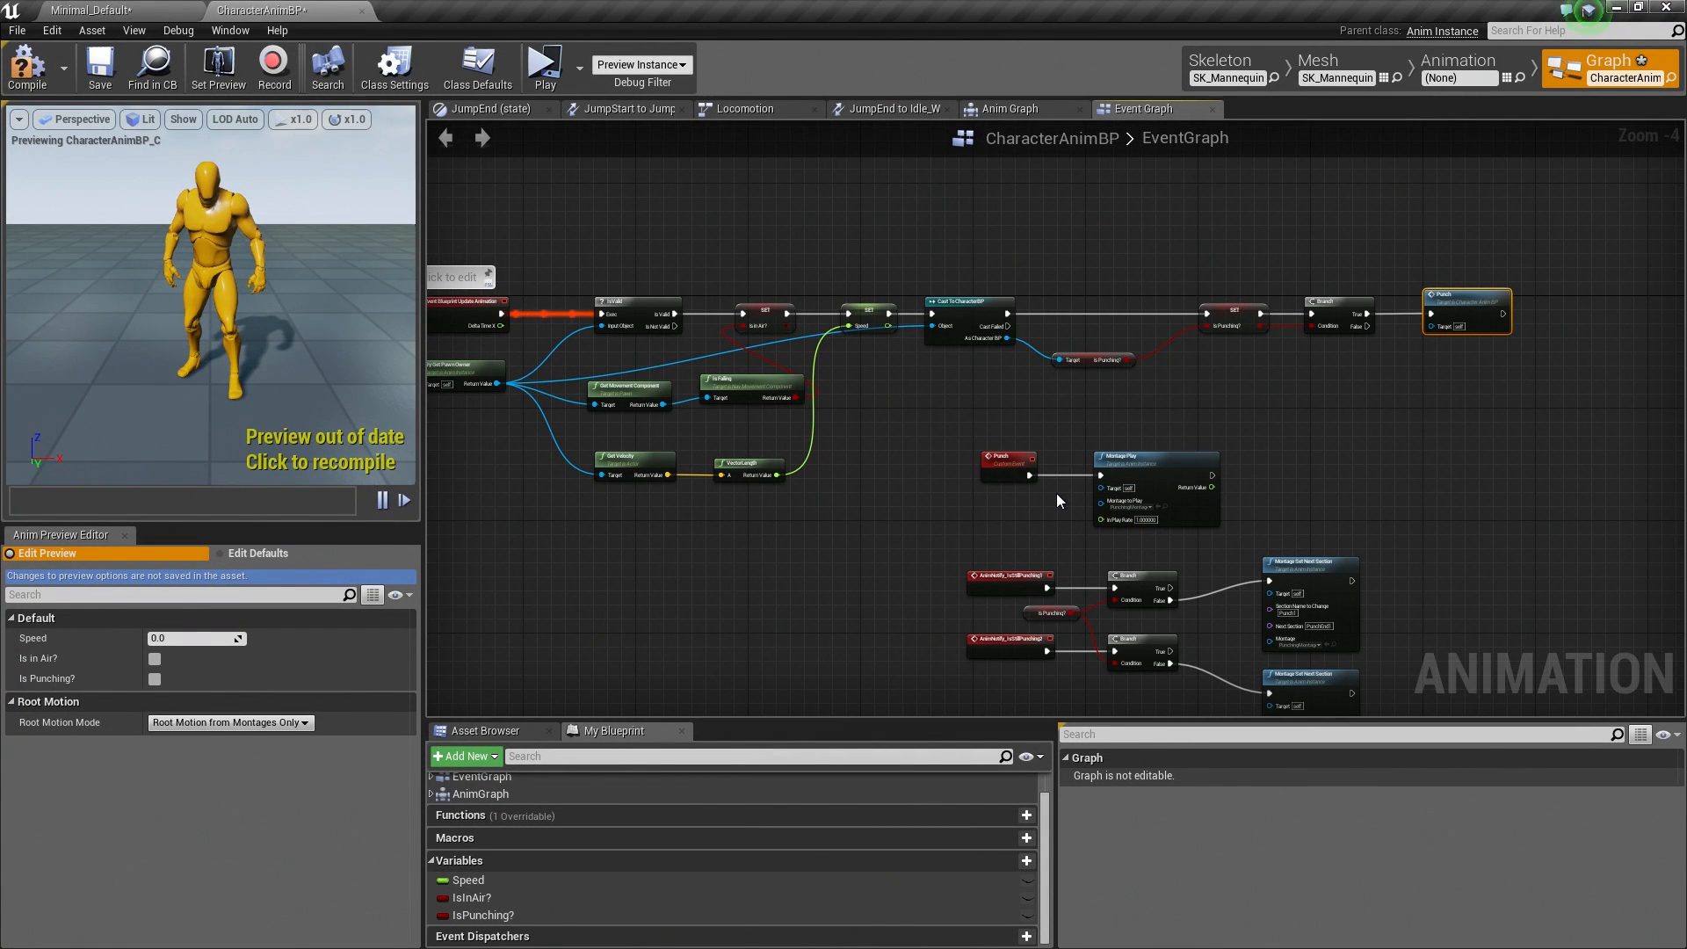
{"action": "scroll", "scroll_direction": "down", "scroll_amount": 3}
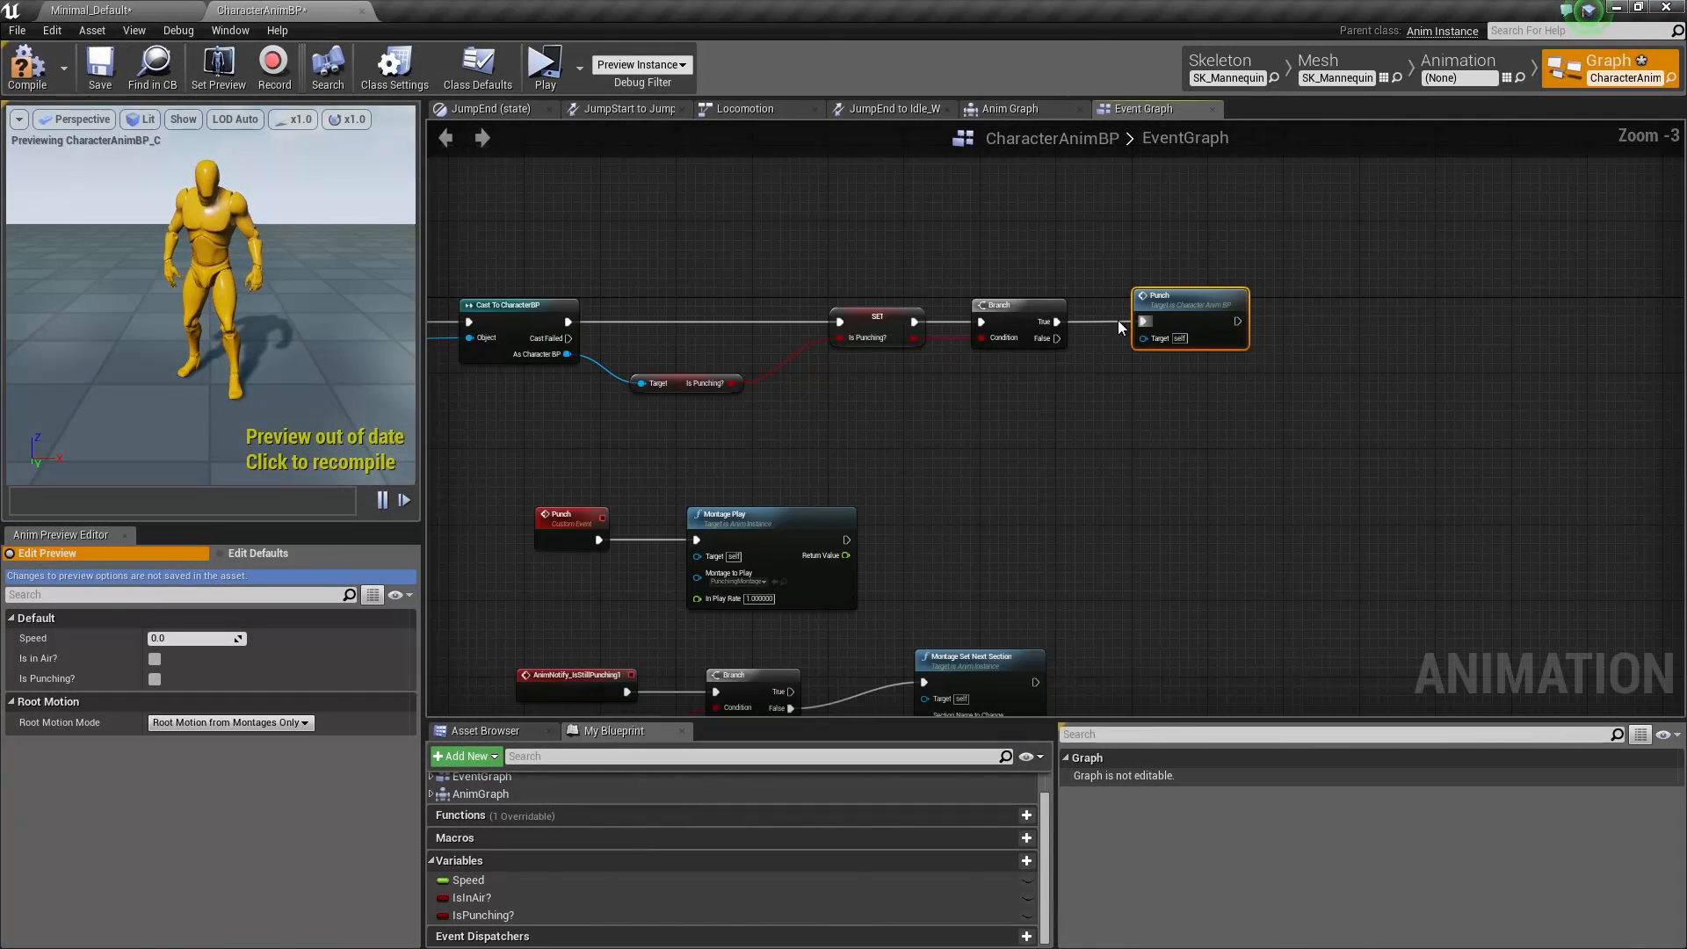
{"action": "mouse_move", "coordinate": [1230, 412]}
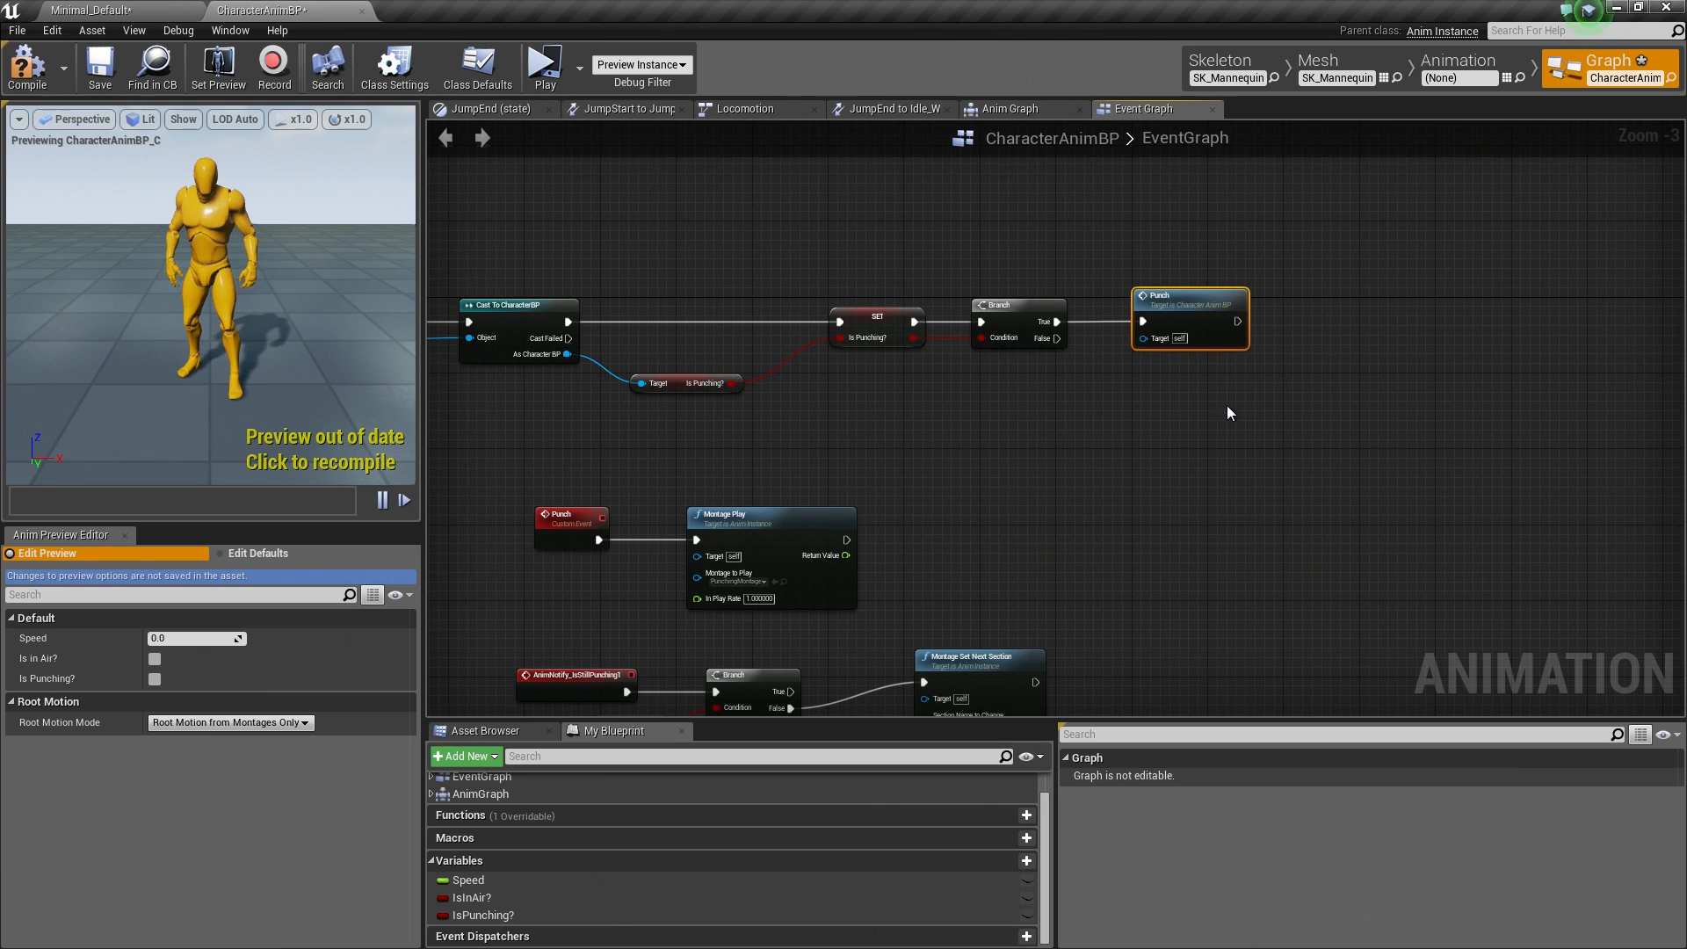
{"action": "mouse_move", "coordinate": [1265, 306]}
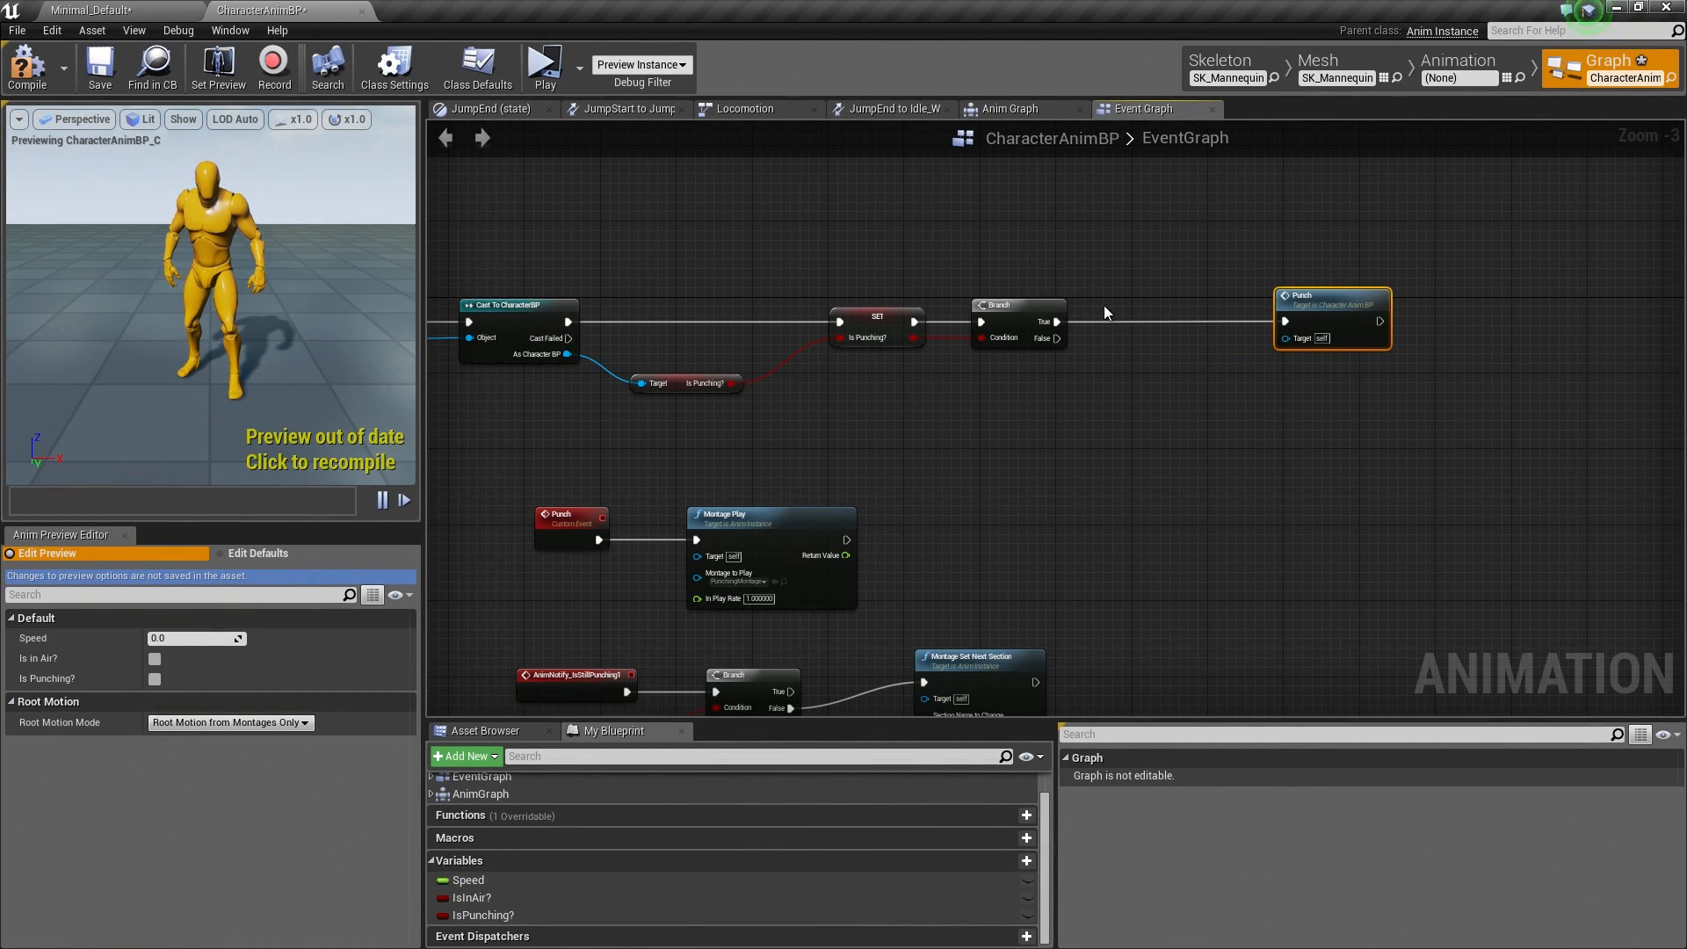
Step: Add a DoOnce node to the event graph via the 'doonce' action search
{"action": "right_click", "coordinate": [1106, 313]}
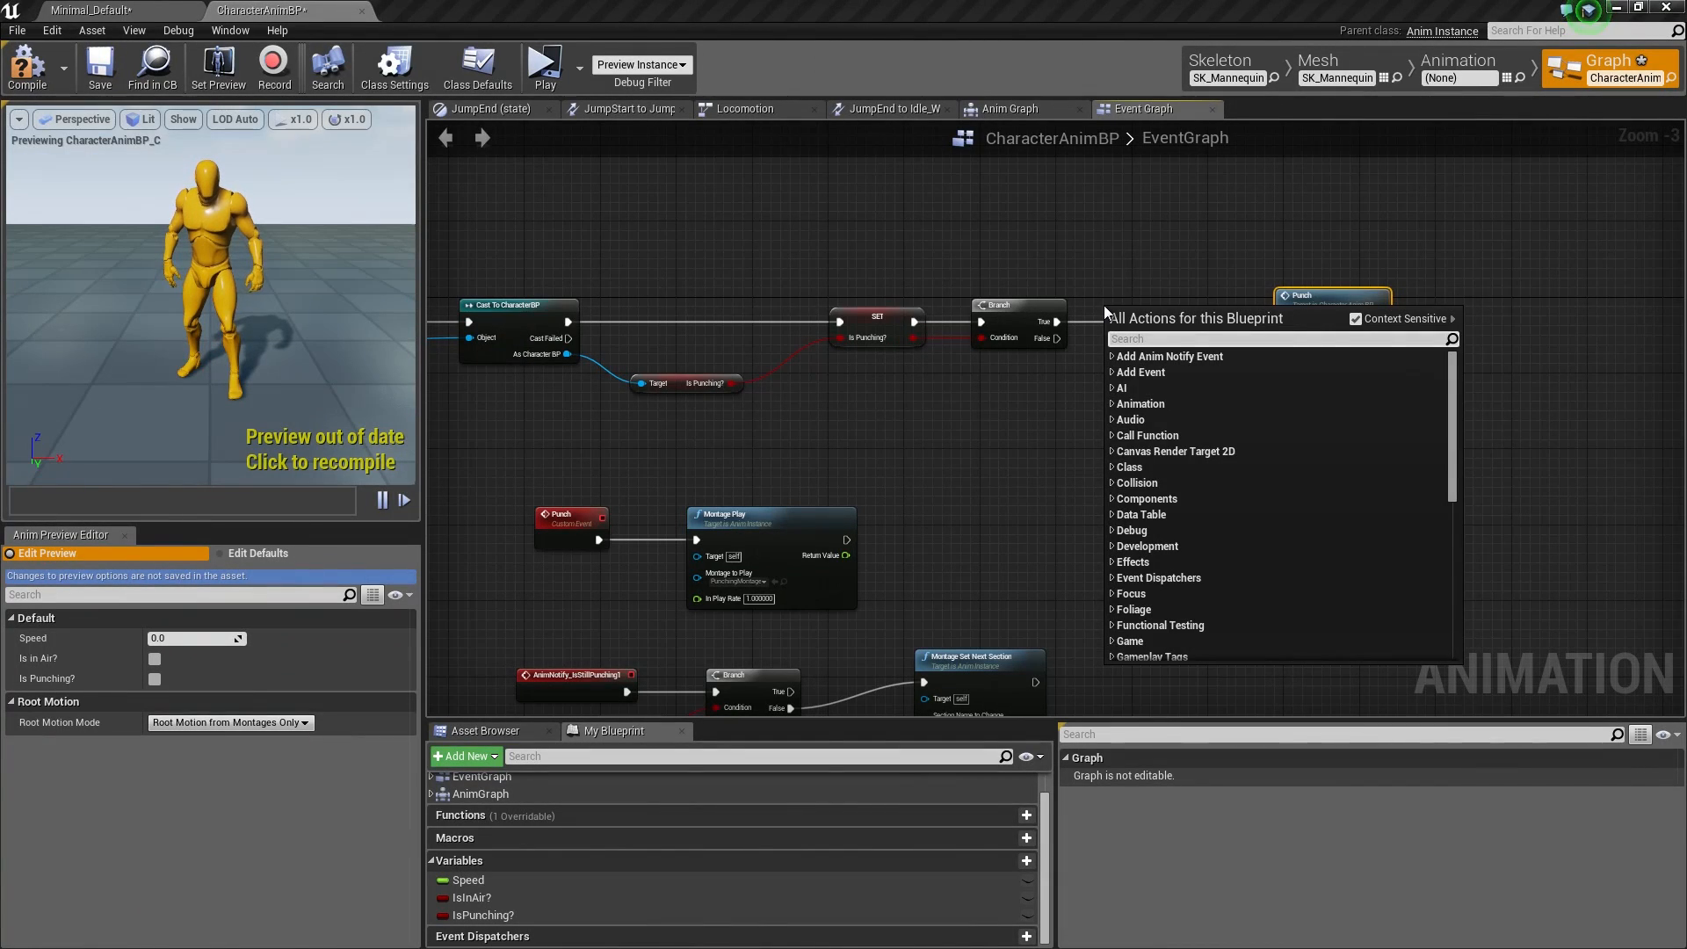
{"action": "type", "text": "doonce"}
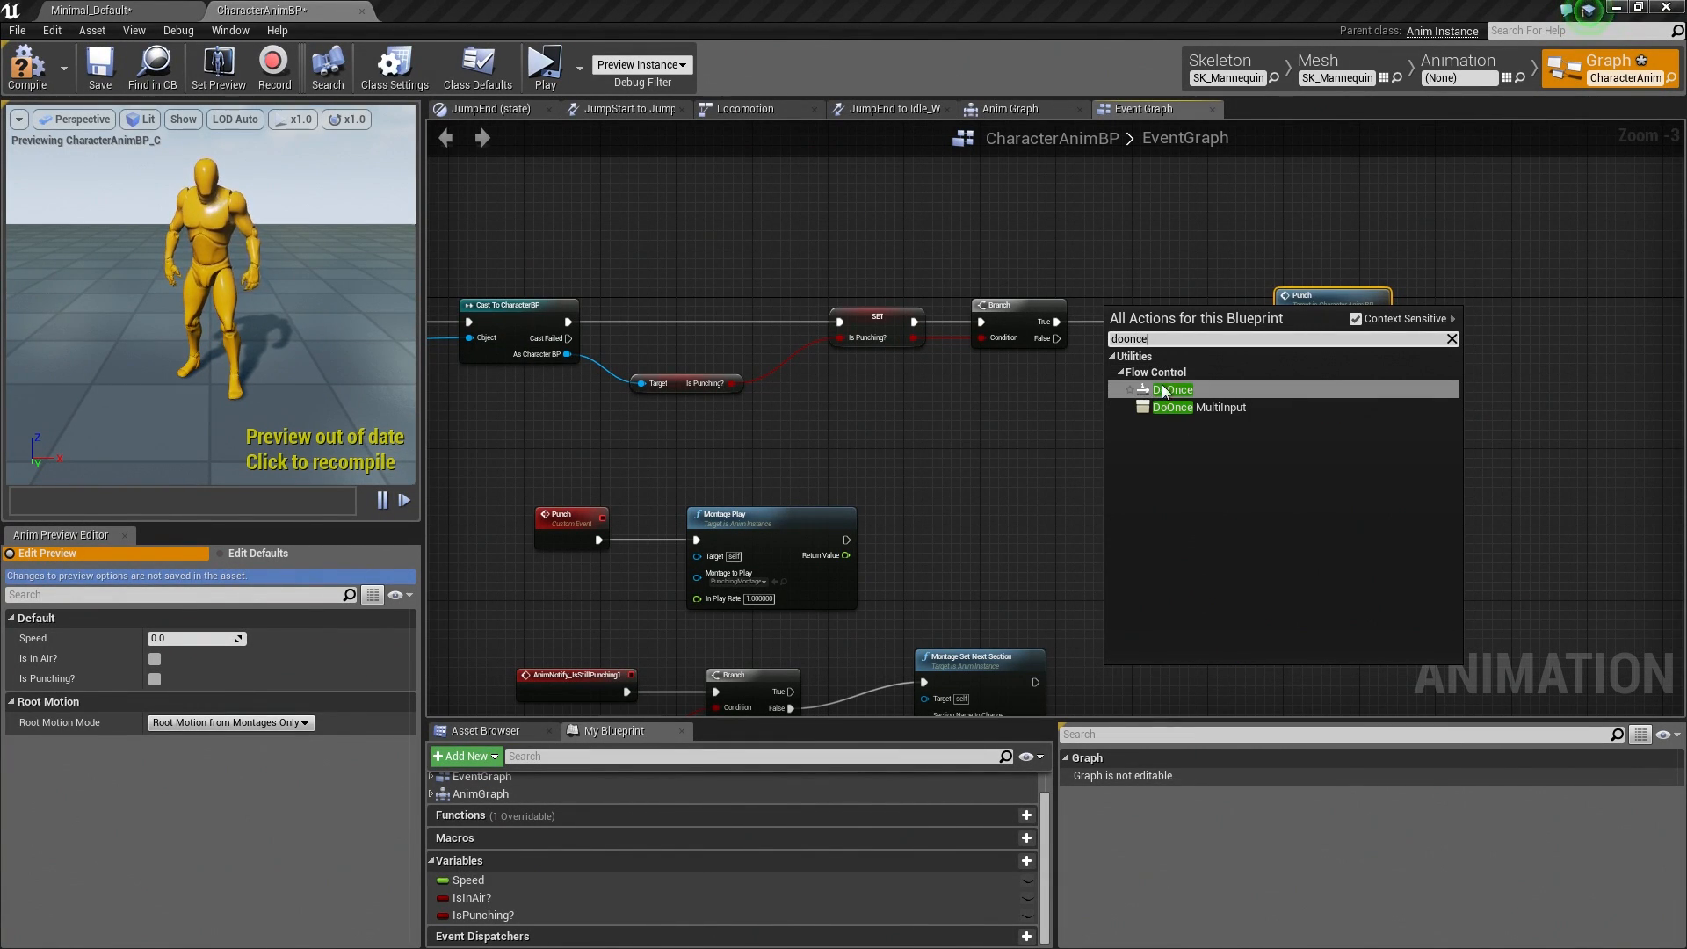
{"action": "left_click", "coordinate": [1166, 389]}
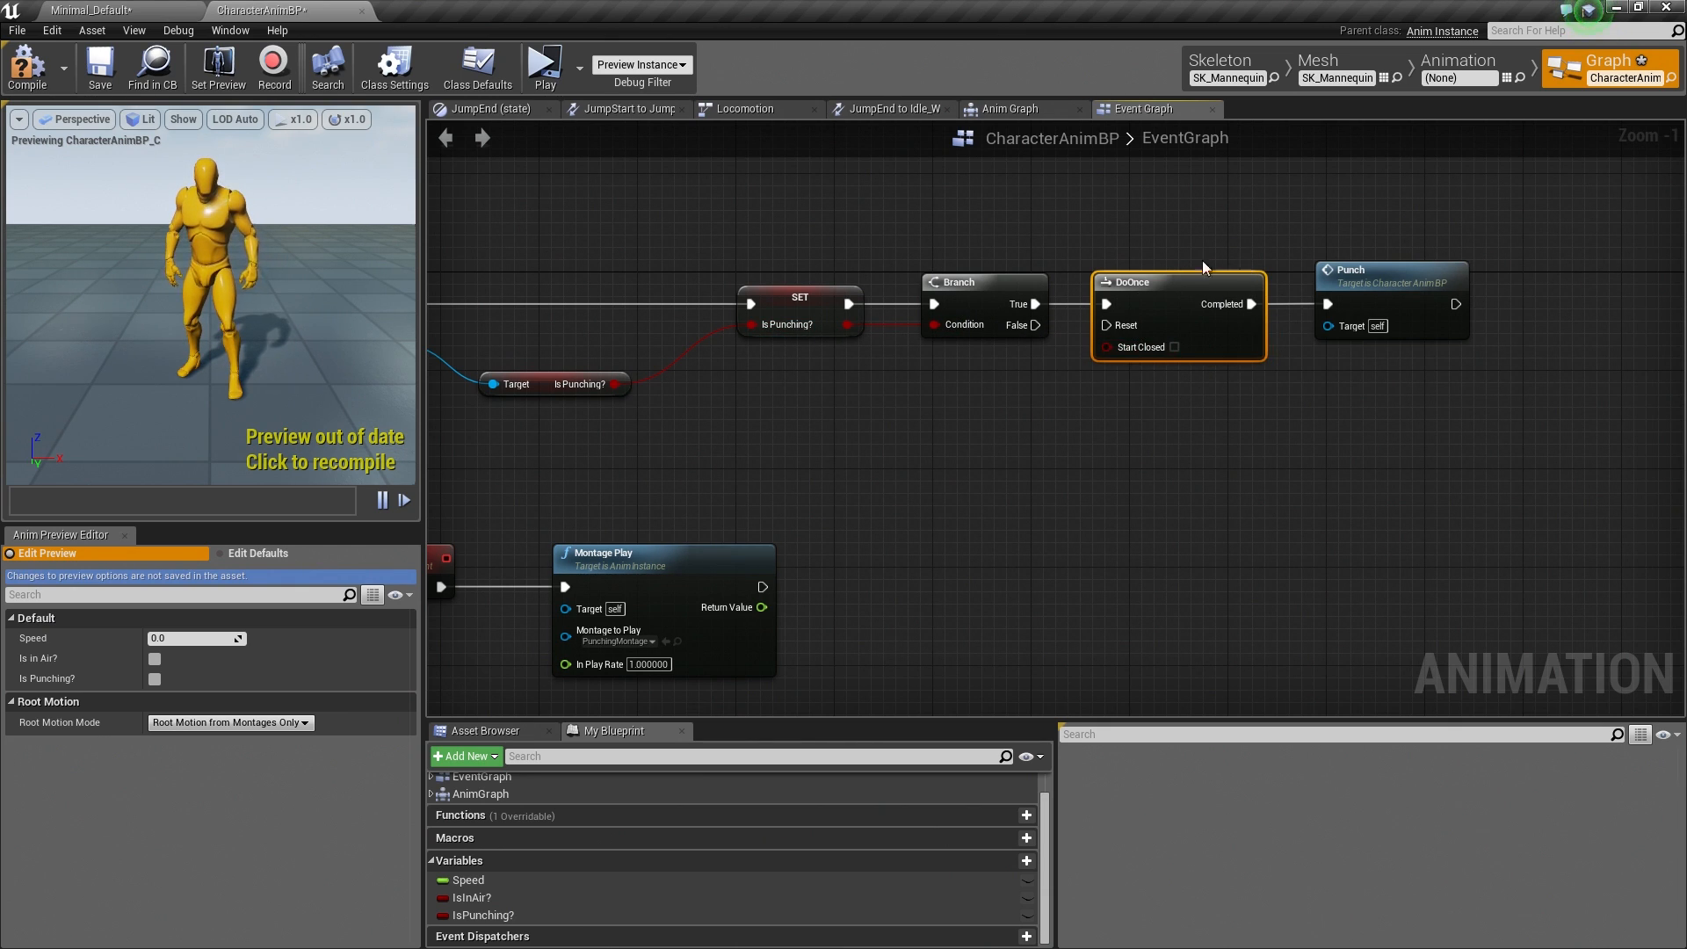
{"action": "mouse_move", "coordinate": [1150, 331]}
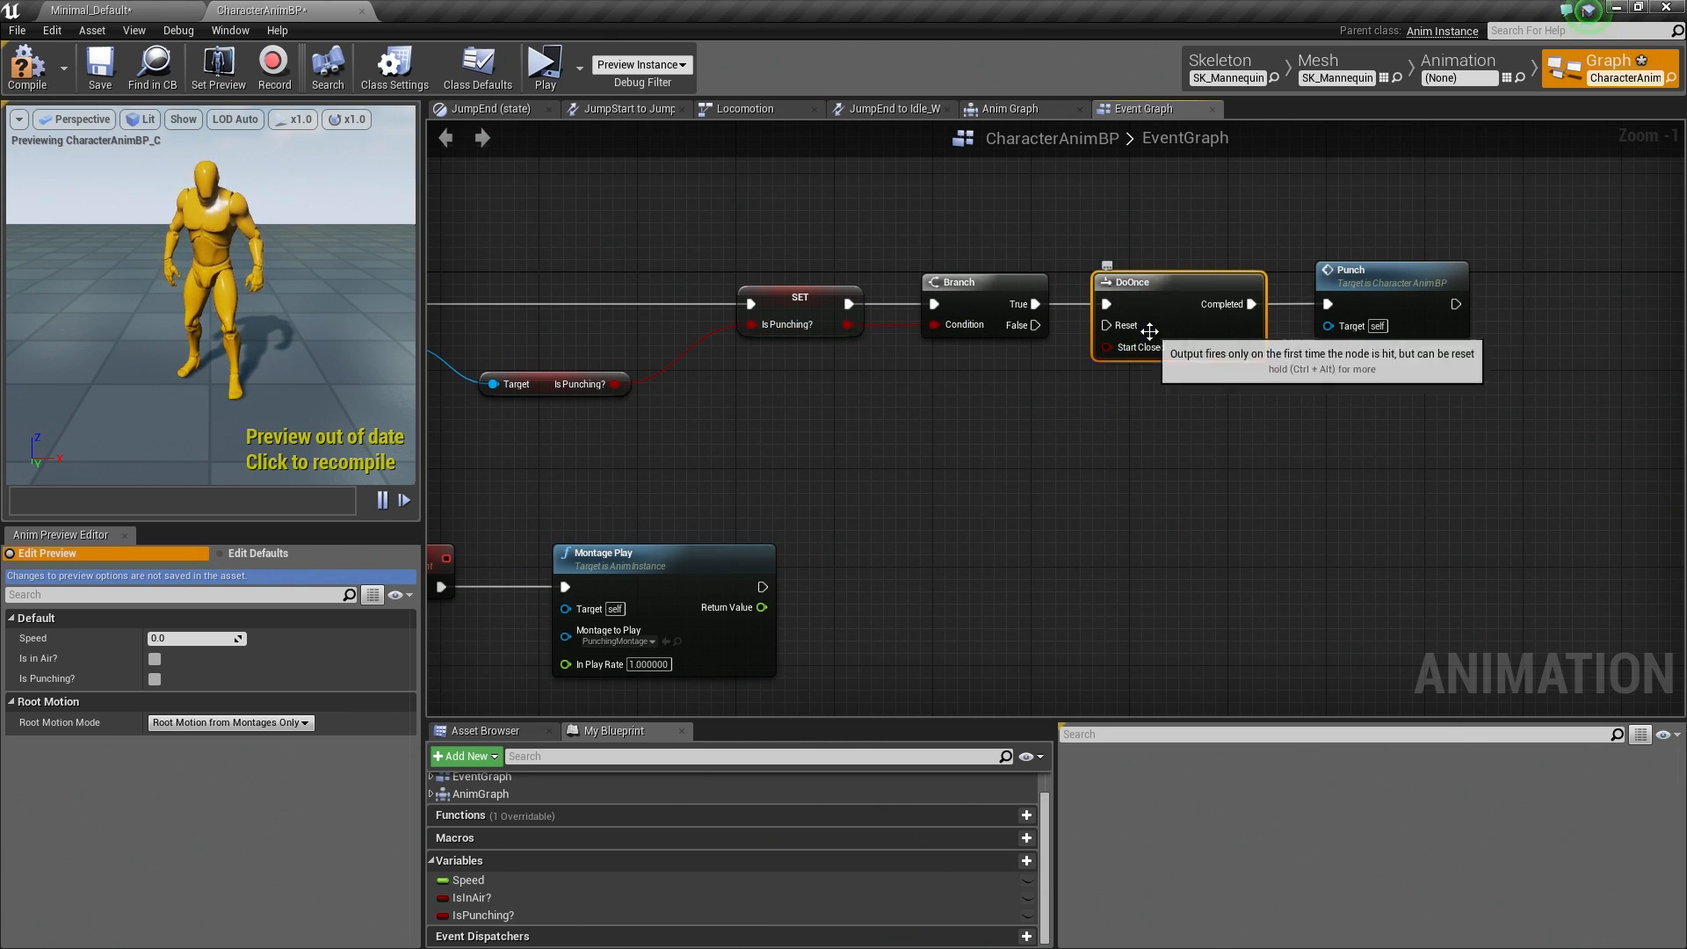
{"action": "mouse_move", "coordinate": [1437, 350]}
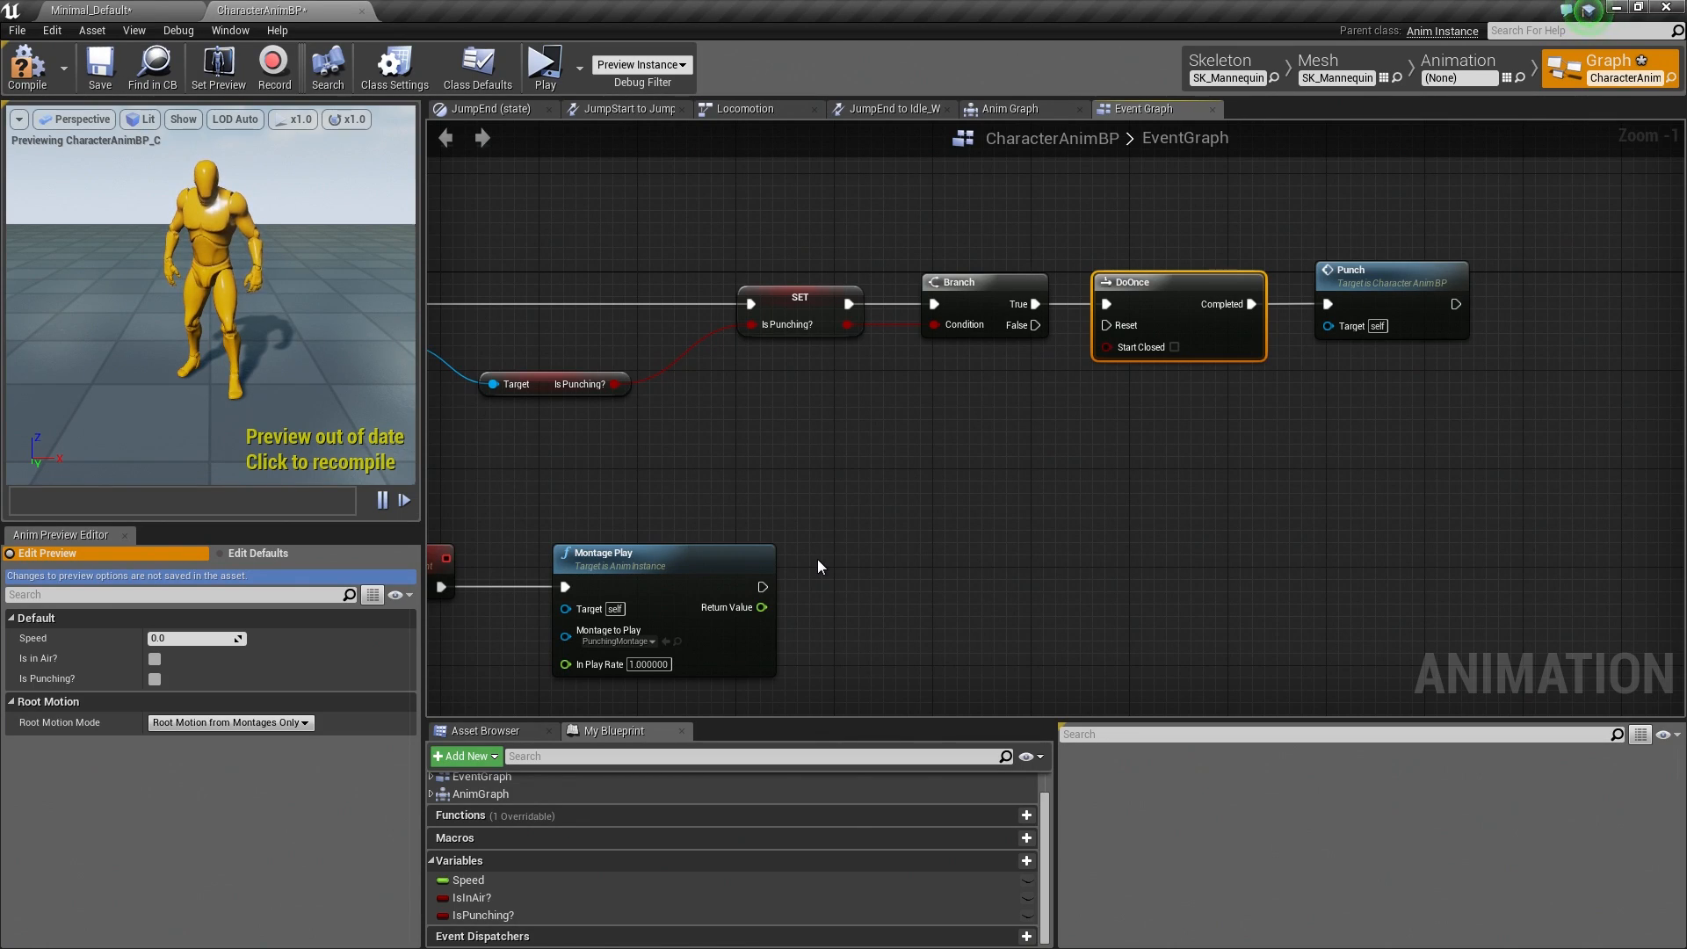
{"action": "mouse_move", "coordinate": [796, 331]}
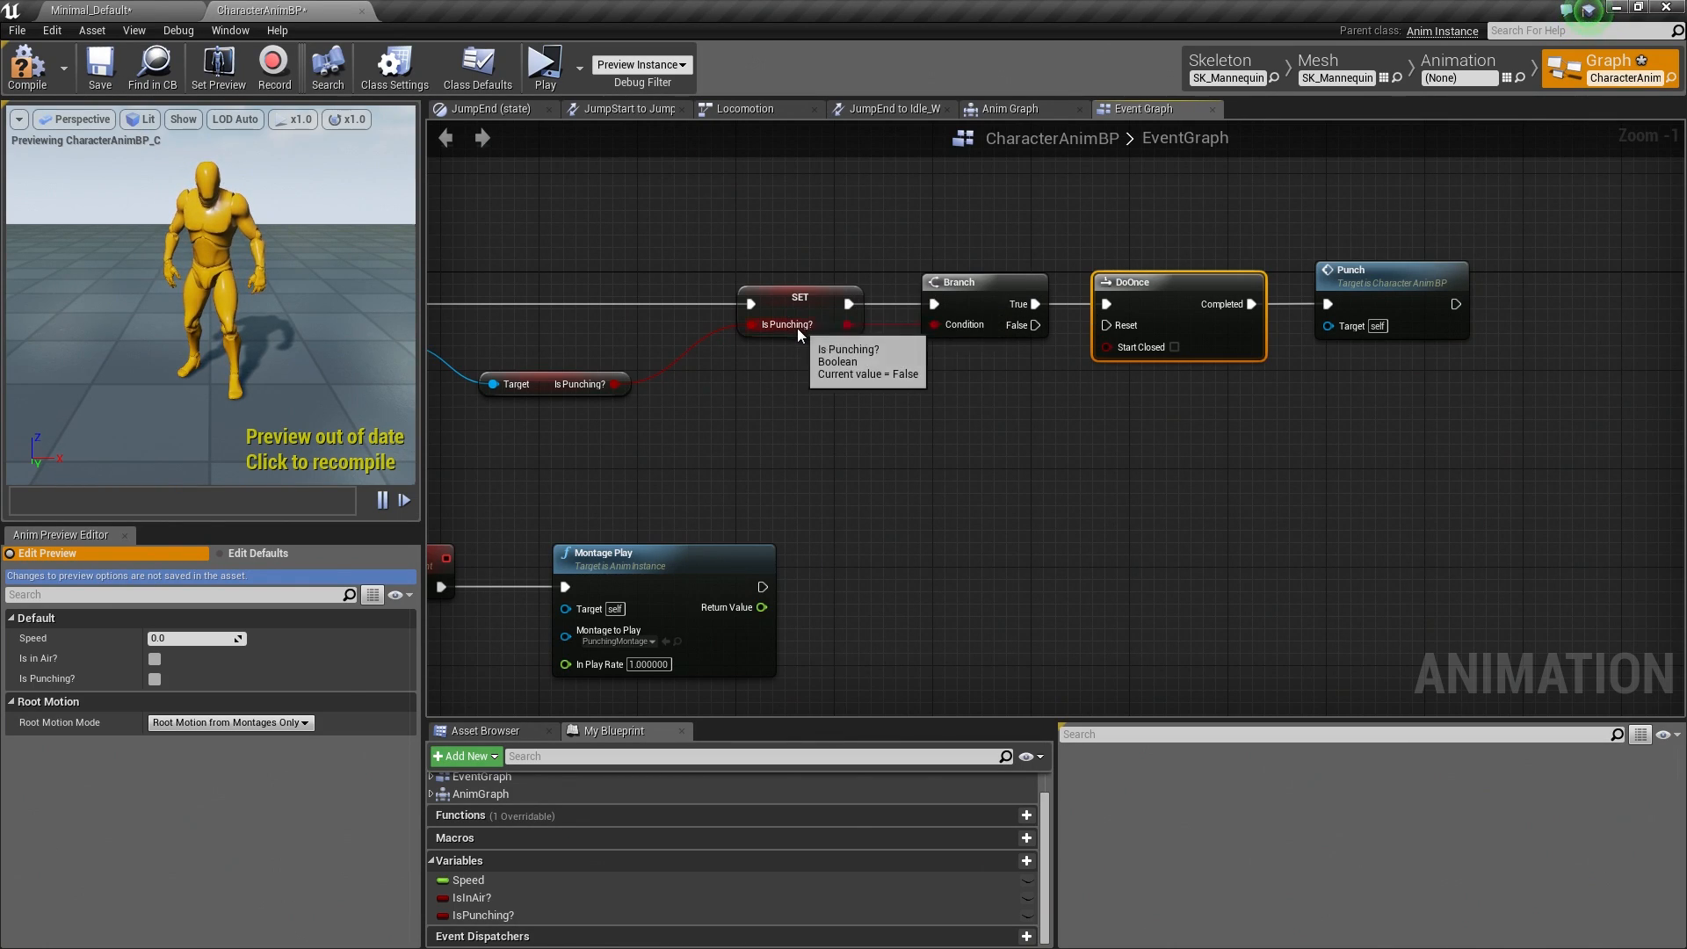
{"action": "mouse_move", "coordinate": [1035, 335]}
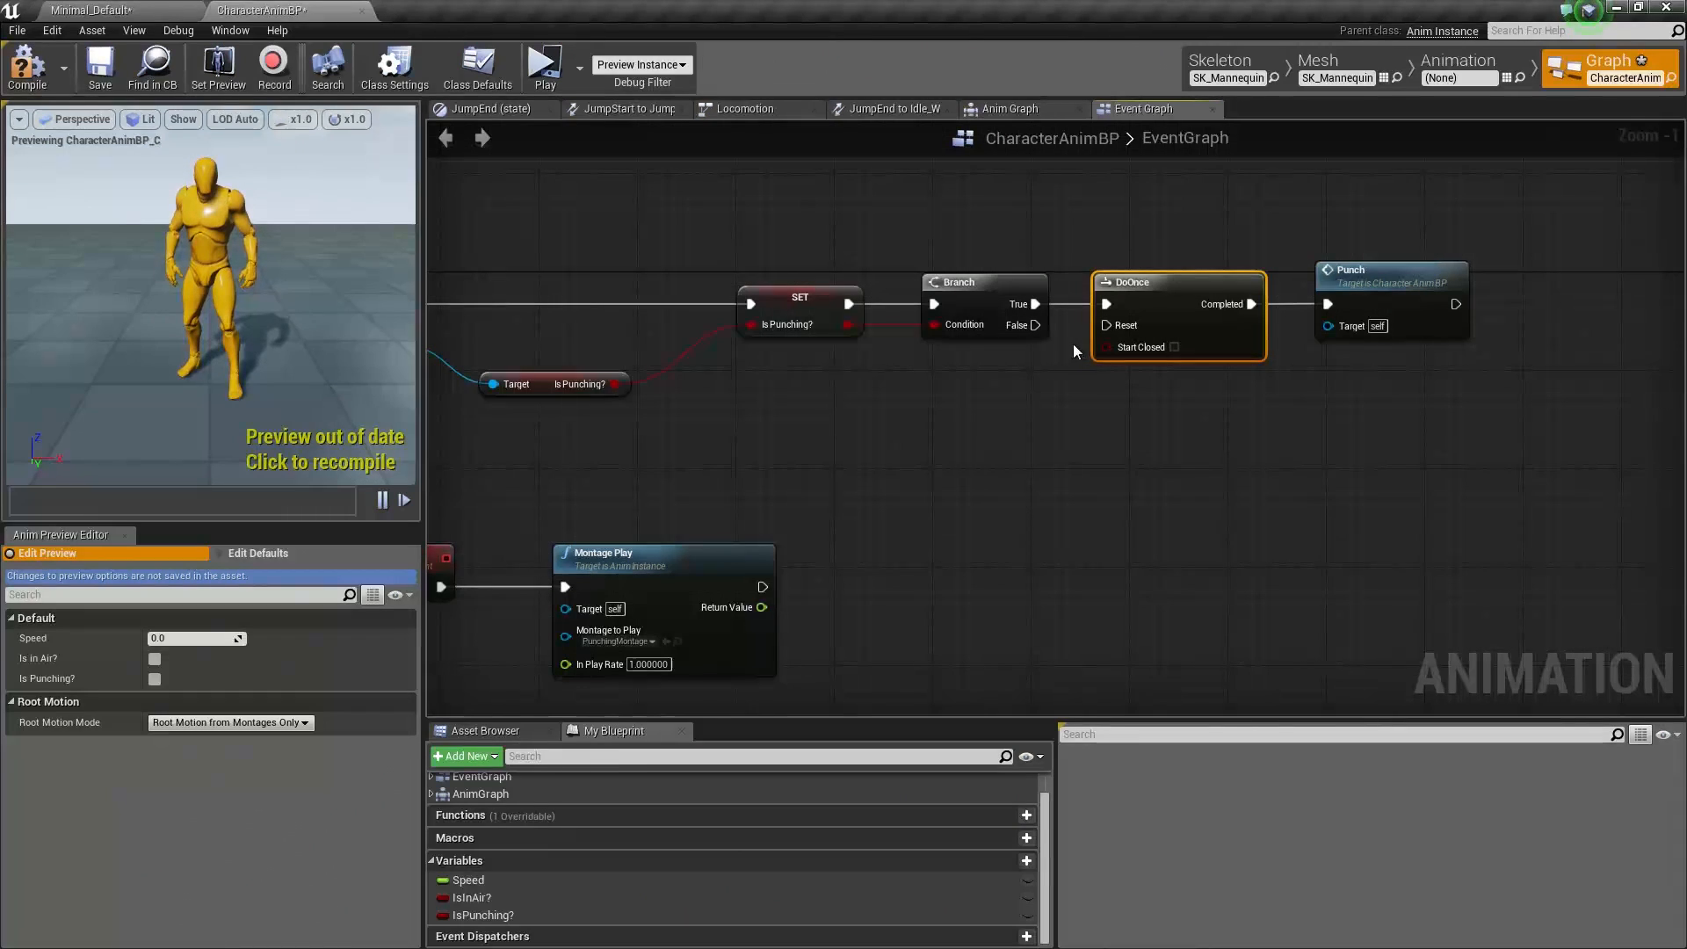
{"action": "mouse_move", "coordinate": [1055, 326]}
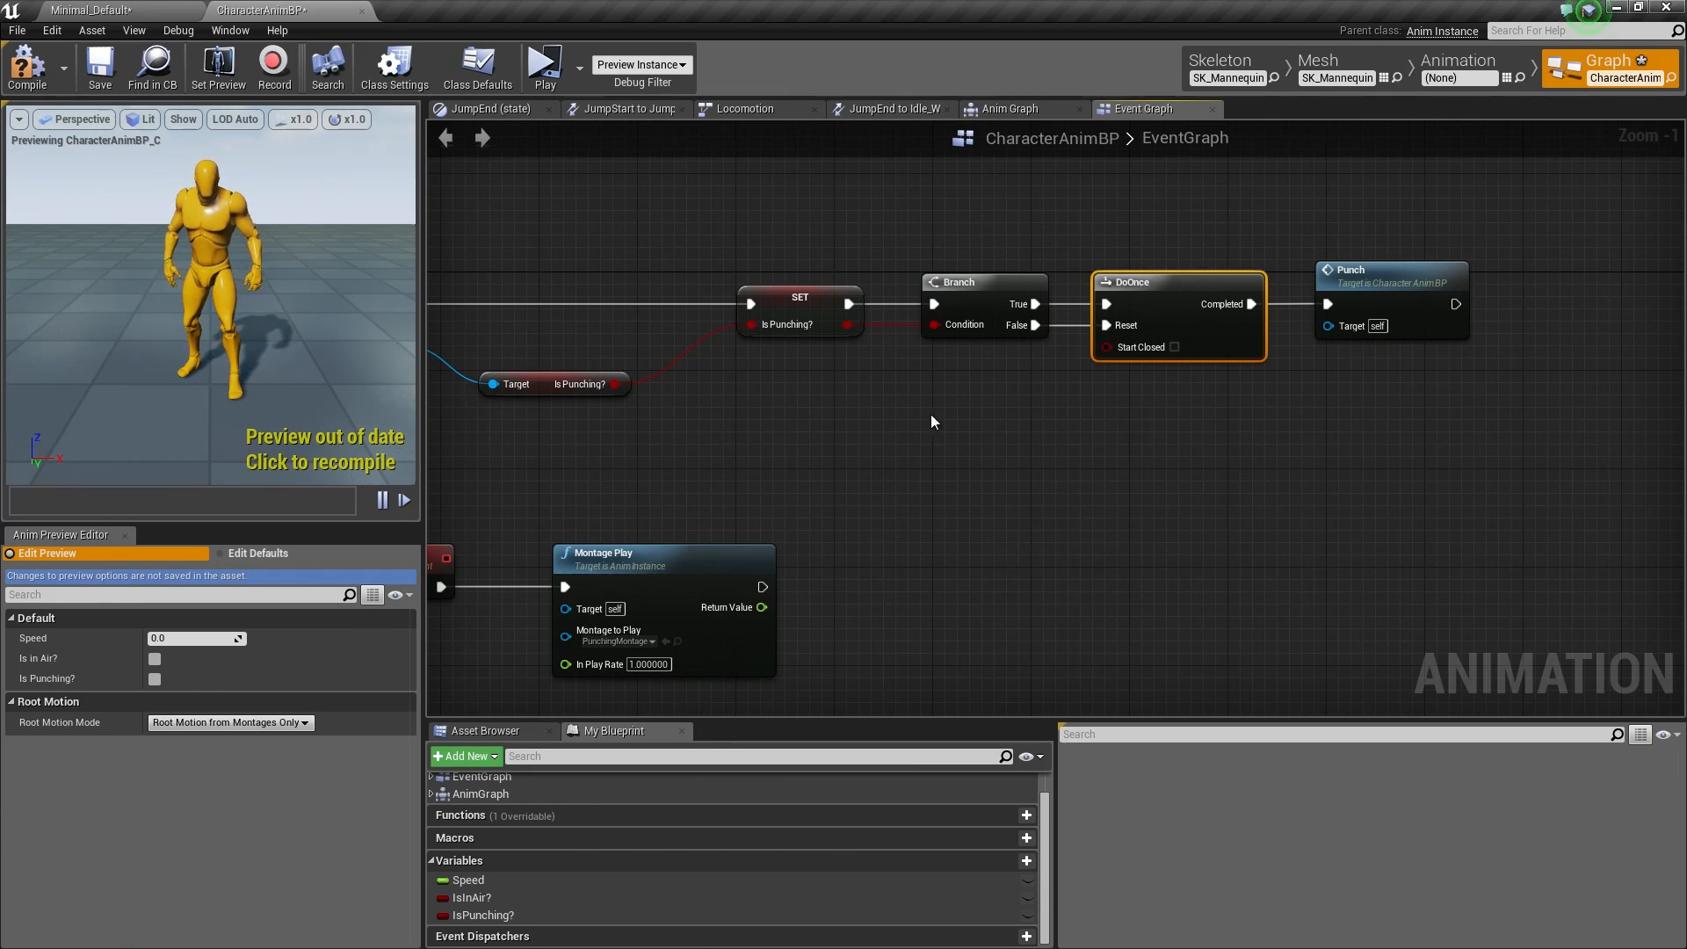
{"action": "mouse_move", "coordinate": [1101, 295]}
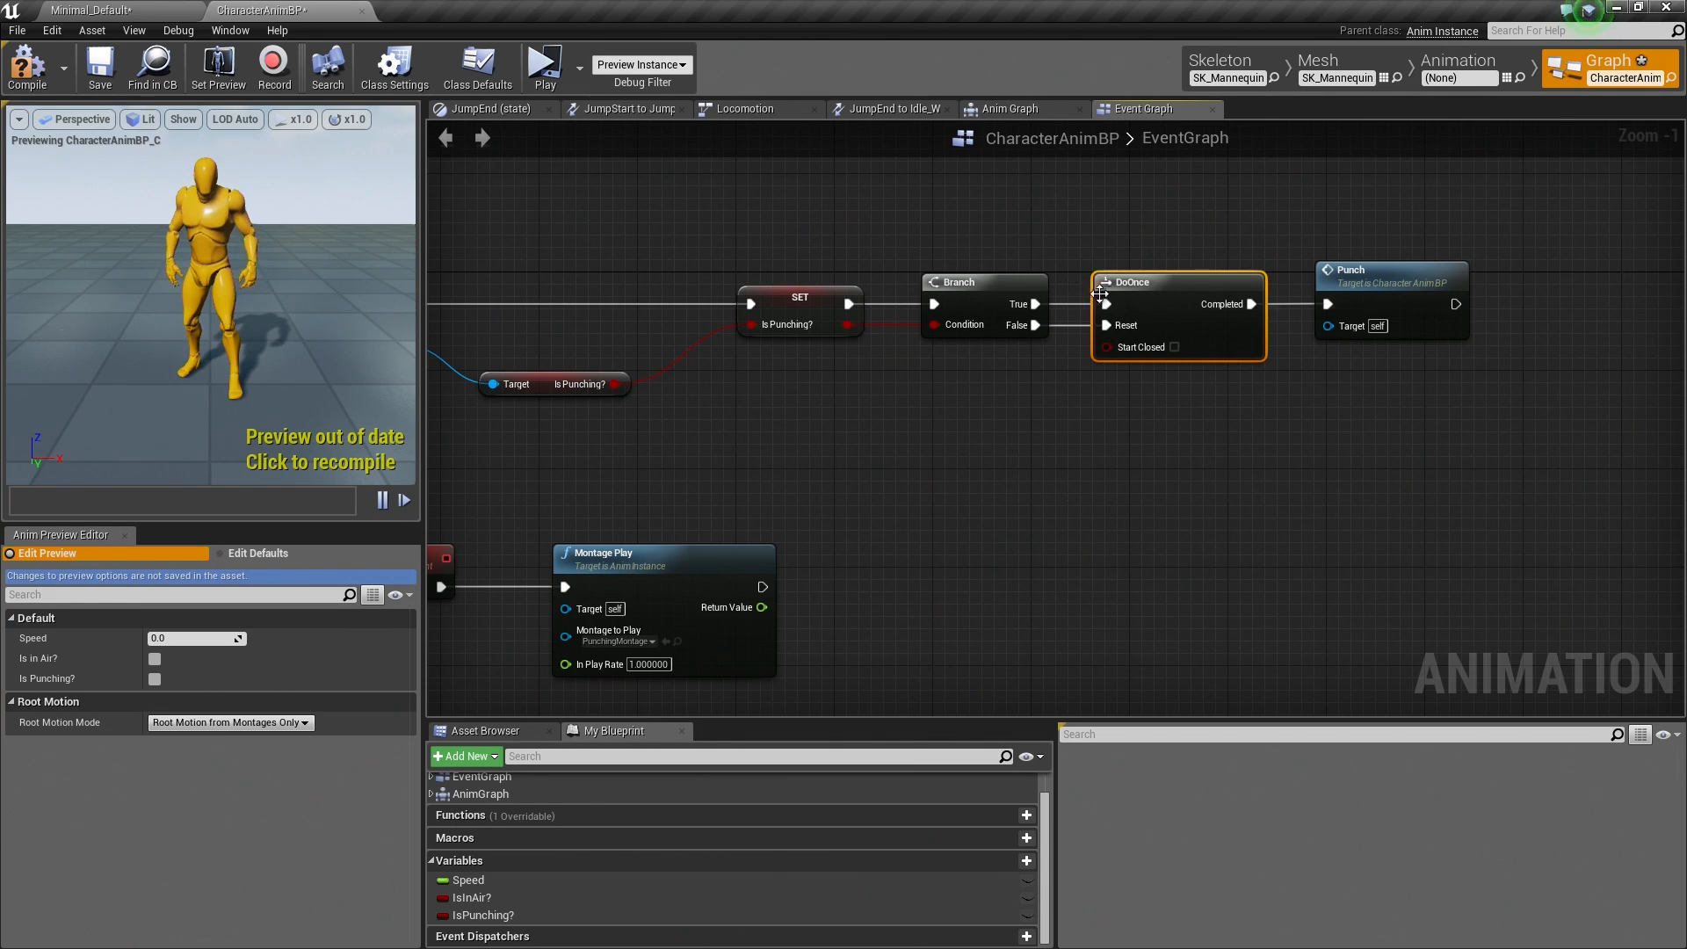
{"action": "mouse_move", "coordinate": [1288, 258]}
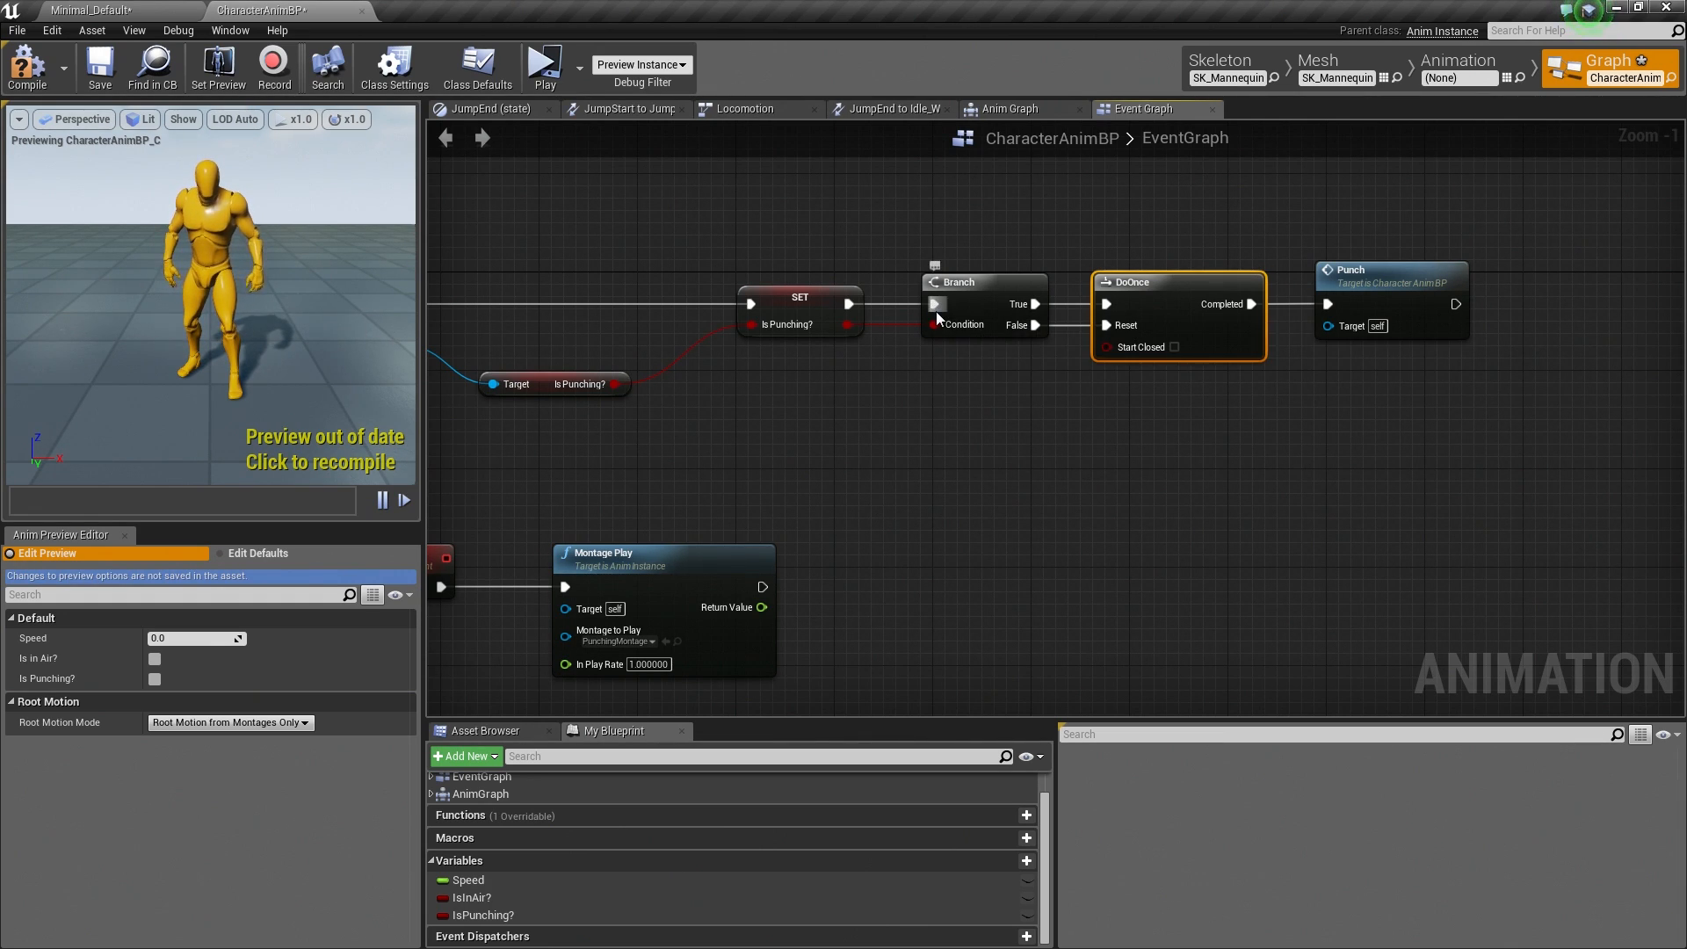
{"action": "mouse_move", "coordinate": [1362, 296]}
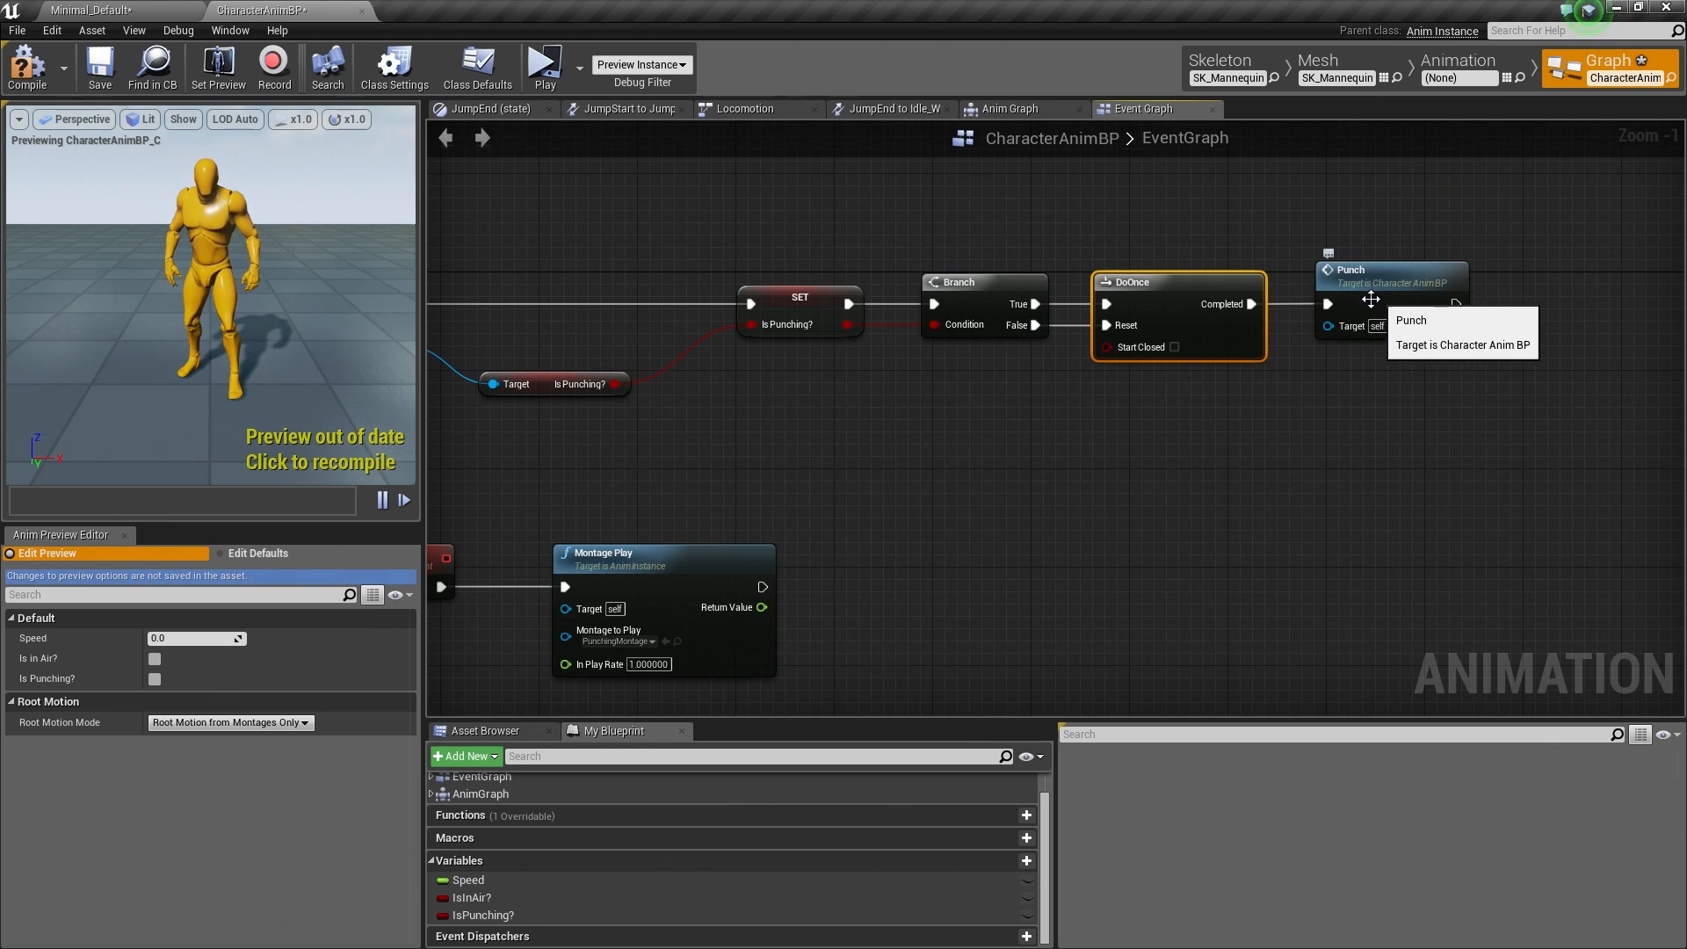
{"action": "mouse_move", "coordinate": [1291, 393]}
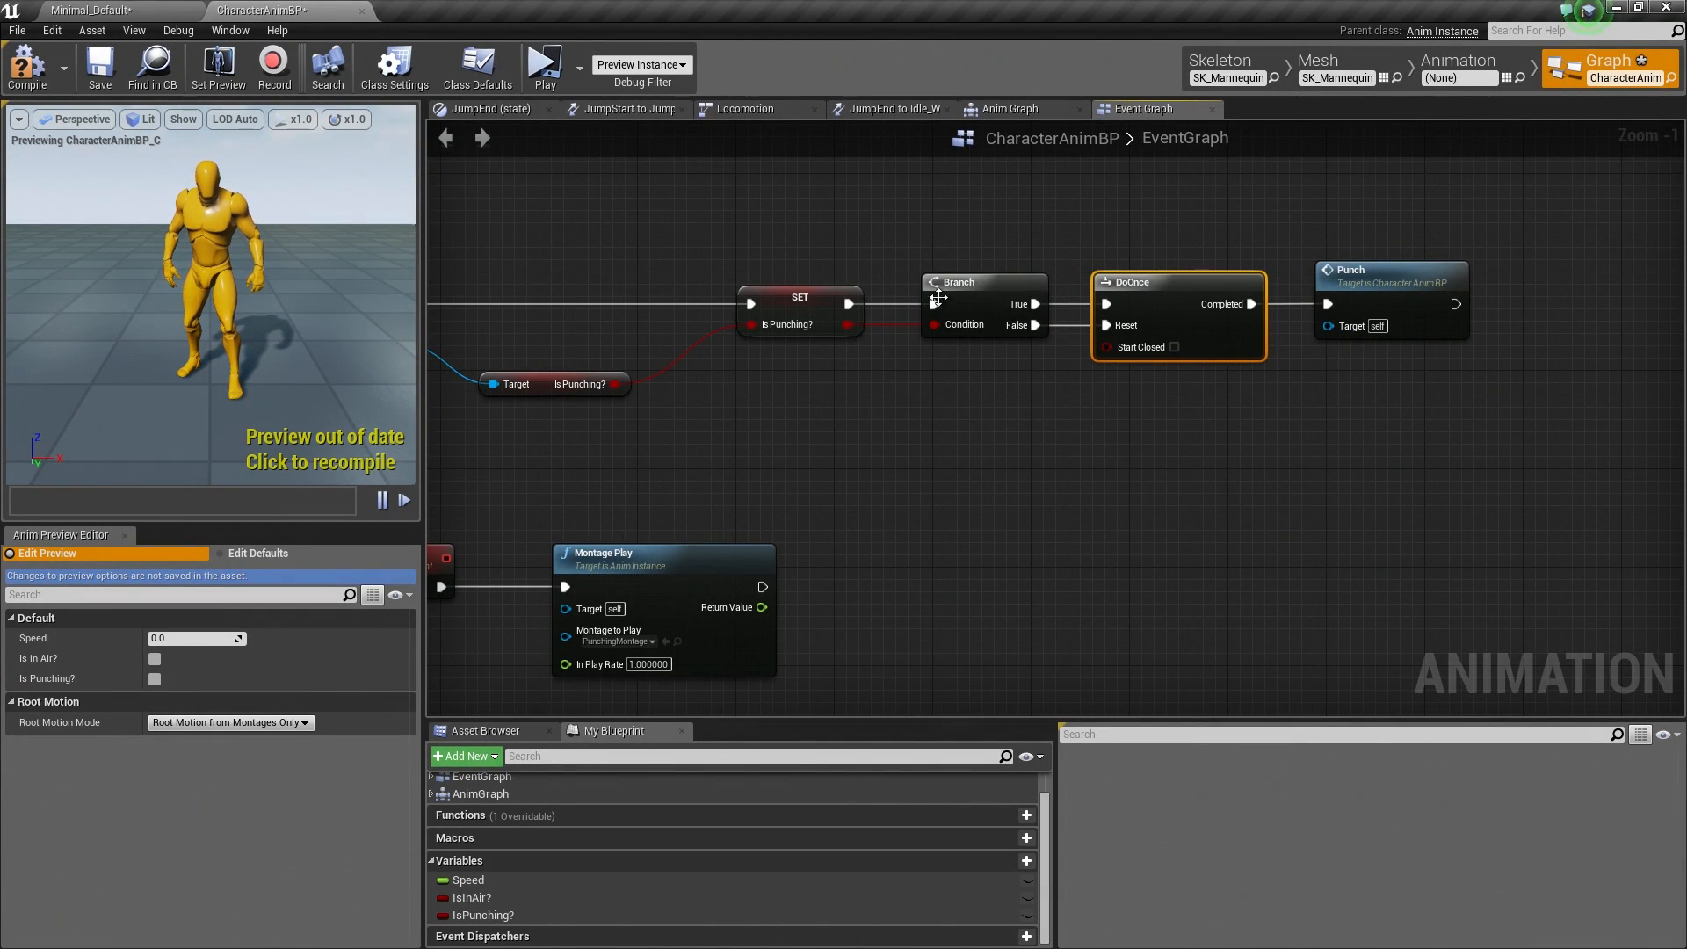
{"action": "mouse_move", "coordinate": [1261, 314]}
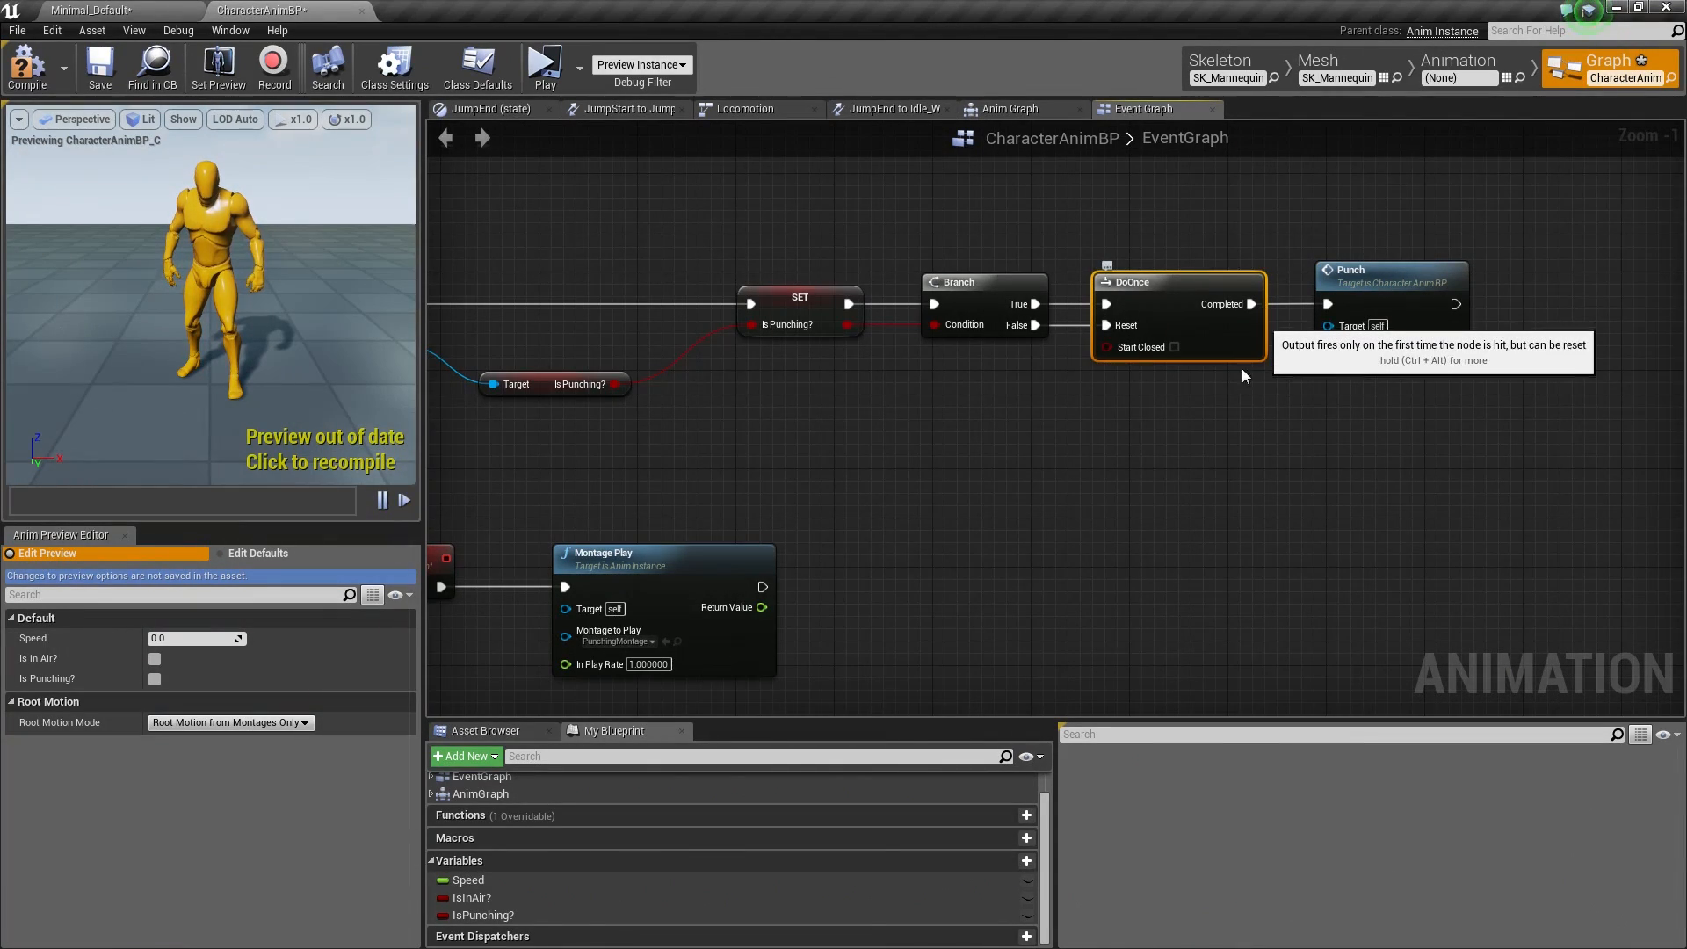
{"action": "mouse_move", "coordinate": [23, 69]}
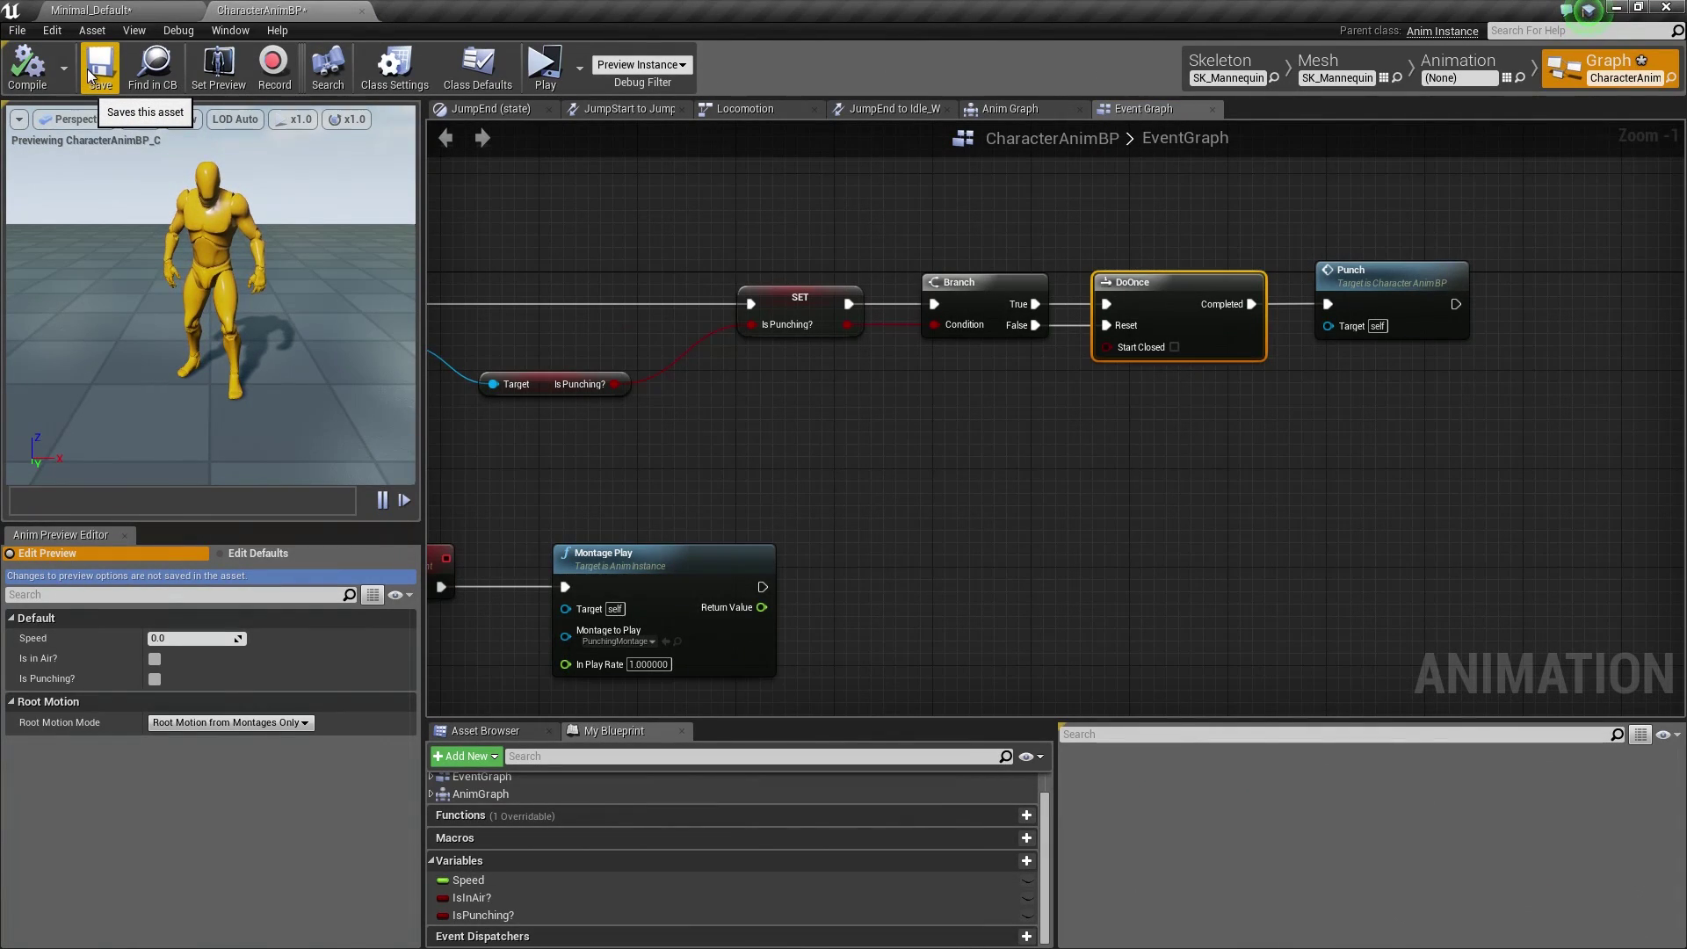
Step: Save the CharacterAnimBP asset from the toolbar
{"action": "left_click", "coordinate": [86, 66]}
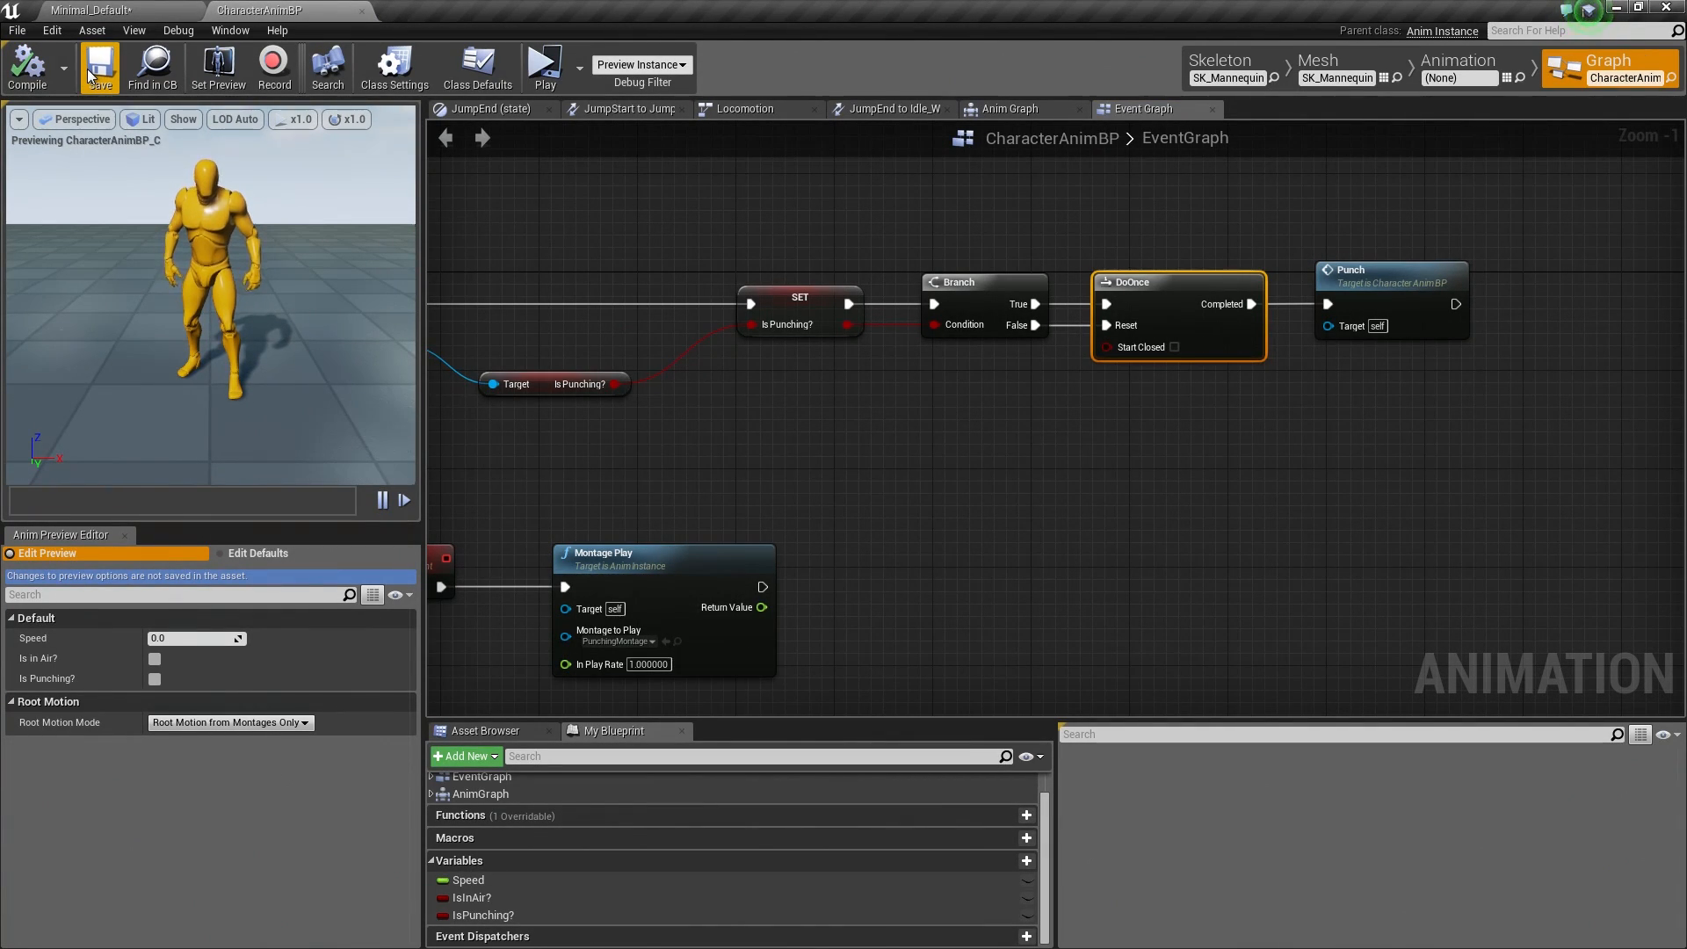
{"action": "mouse_move", "coordinate": [773, 291]}
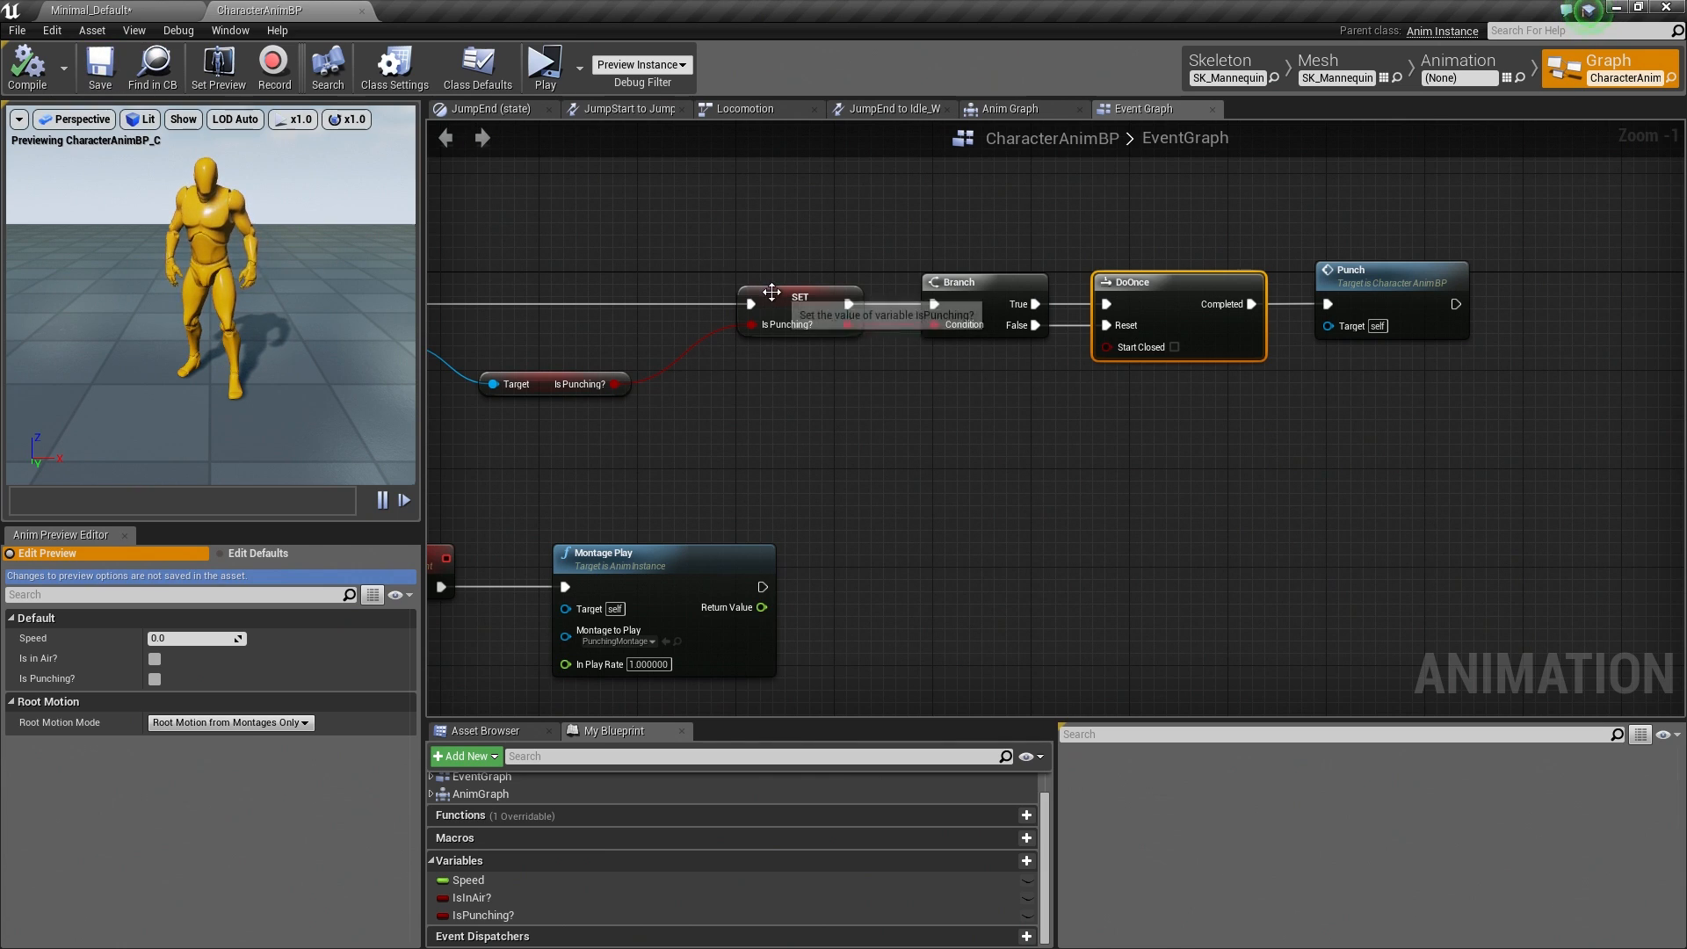